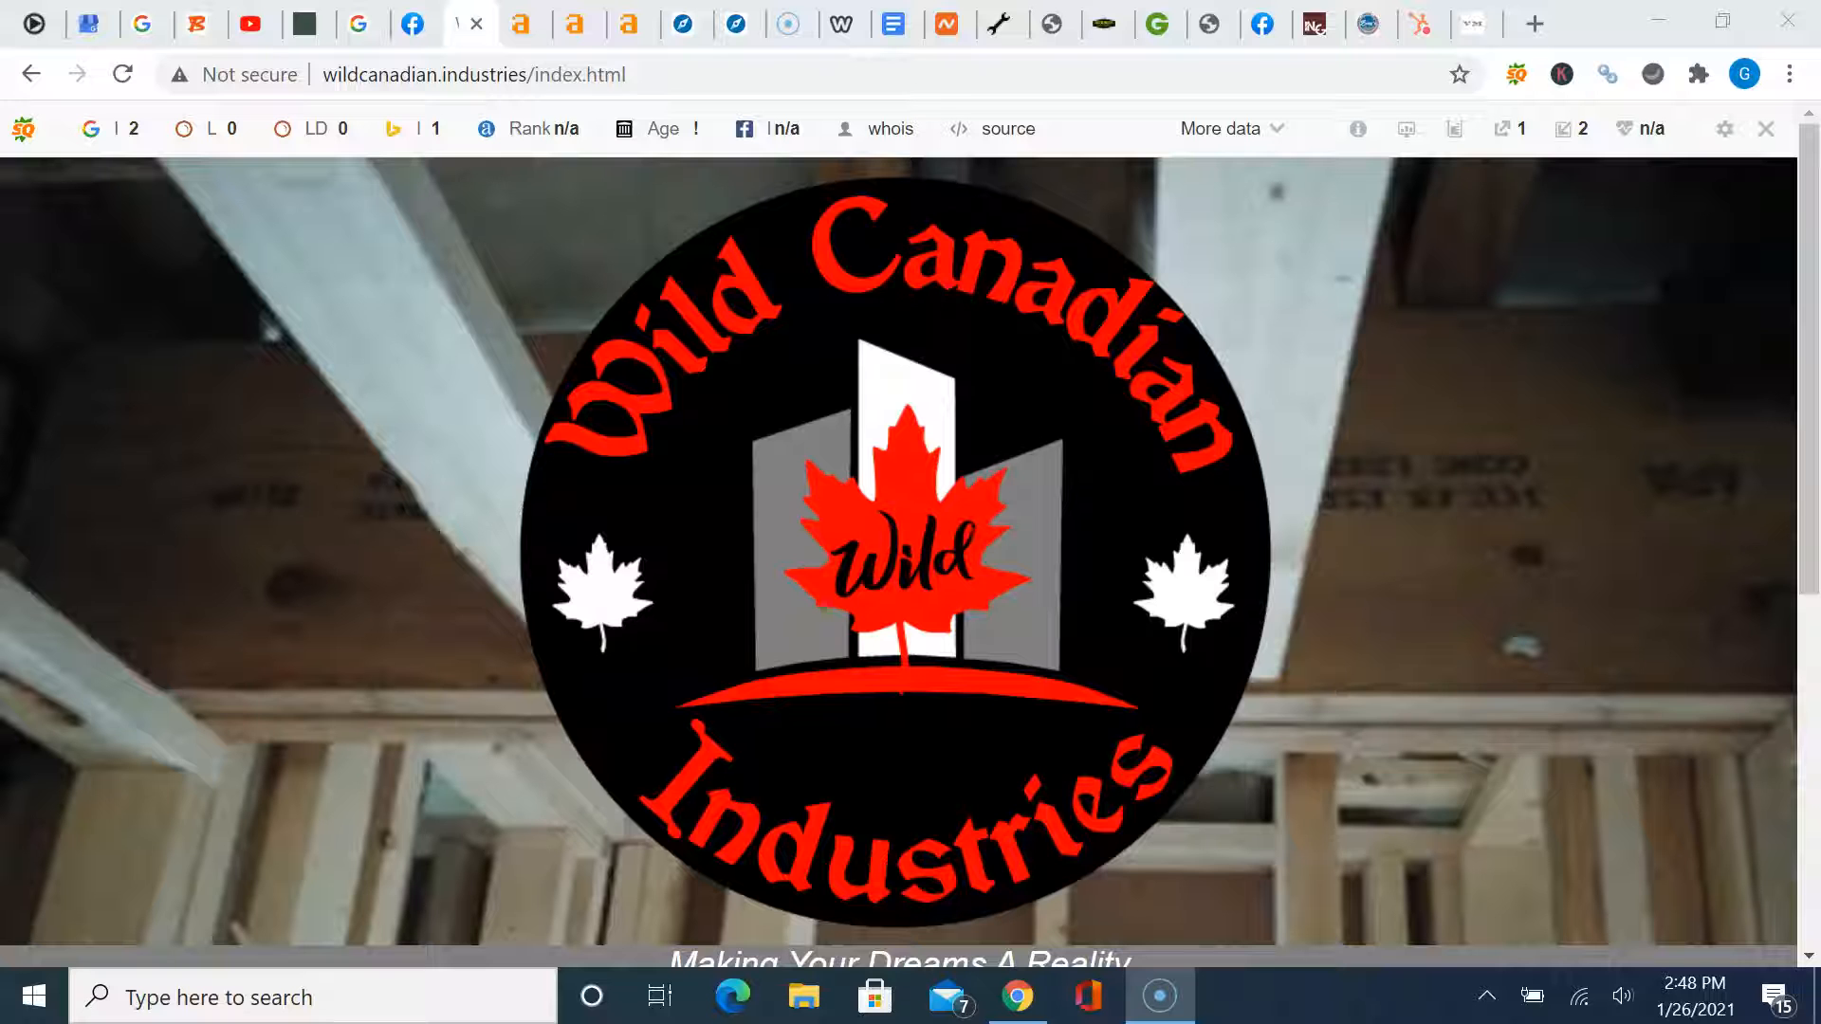
Open the wildcanadian.industries Site Explorer overview, showing no backlinks, organic keywords or traffic
{"action": "scroll", "scroll_direction": "down", "scroll_amount": 3}
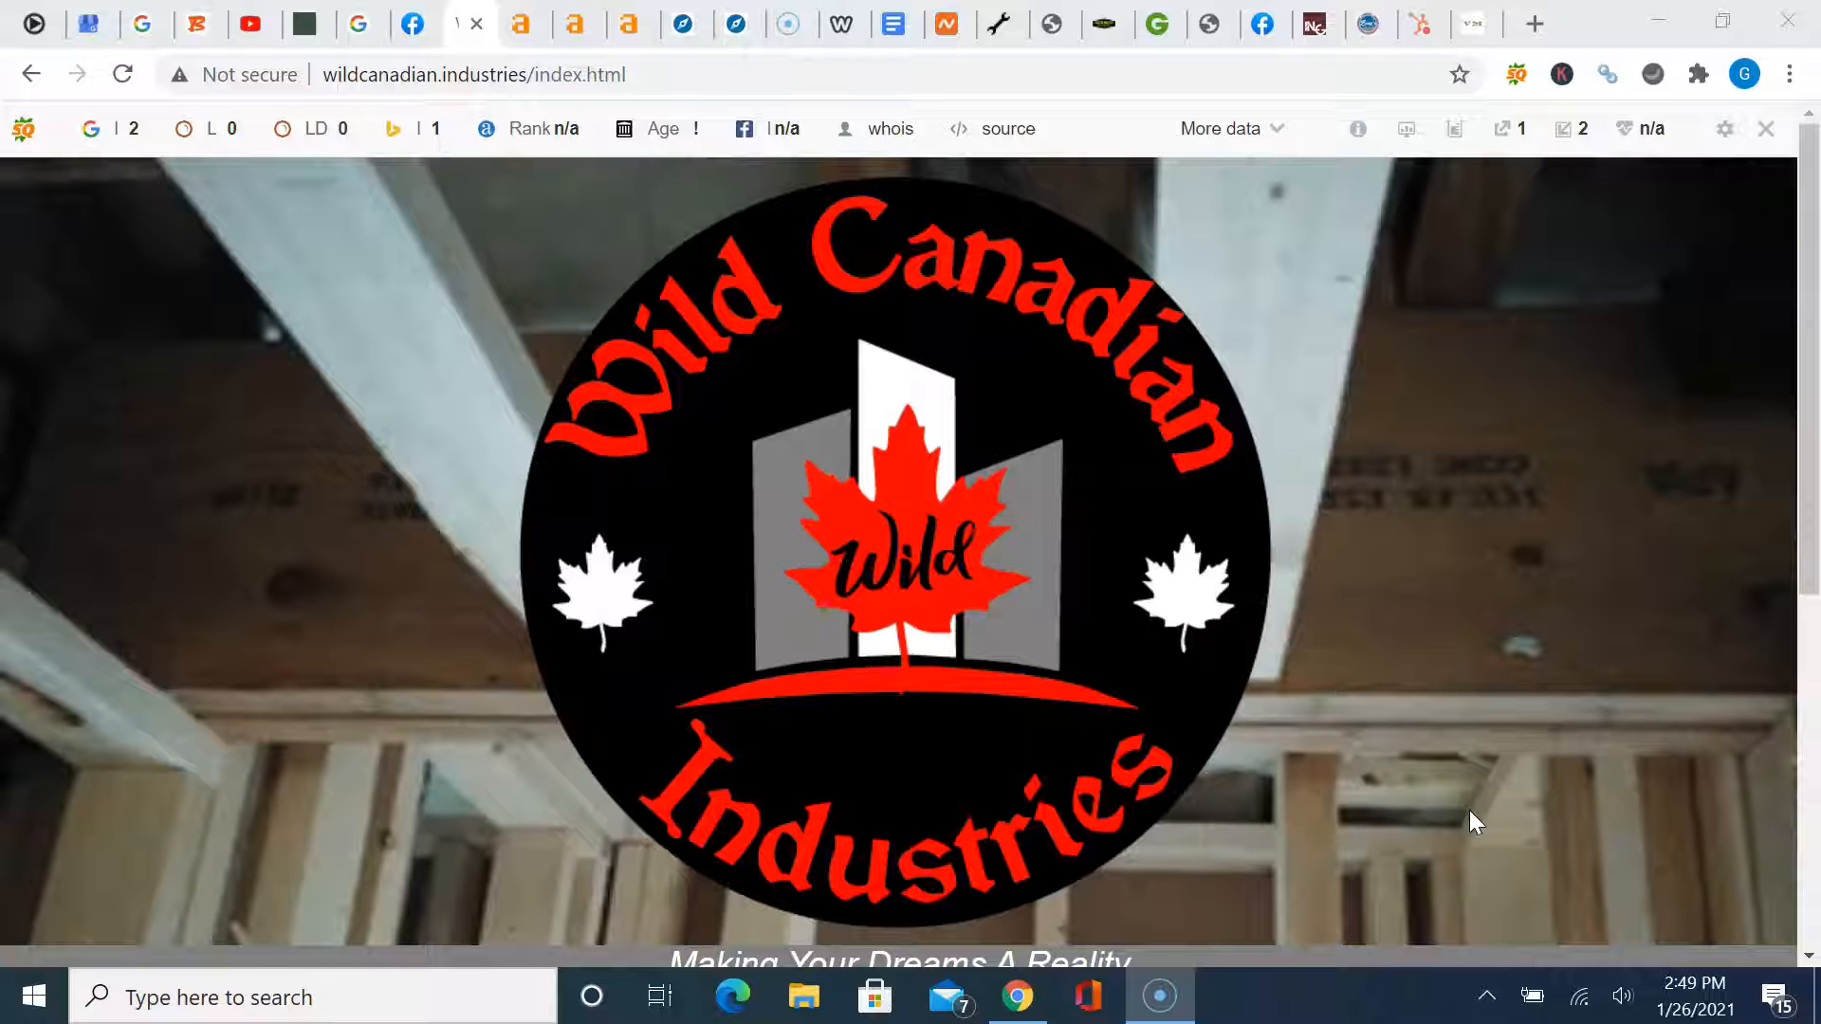
{"action": "scroll", "scroll_direction": "down", "scroll_amount": 3}
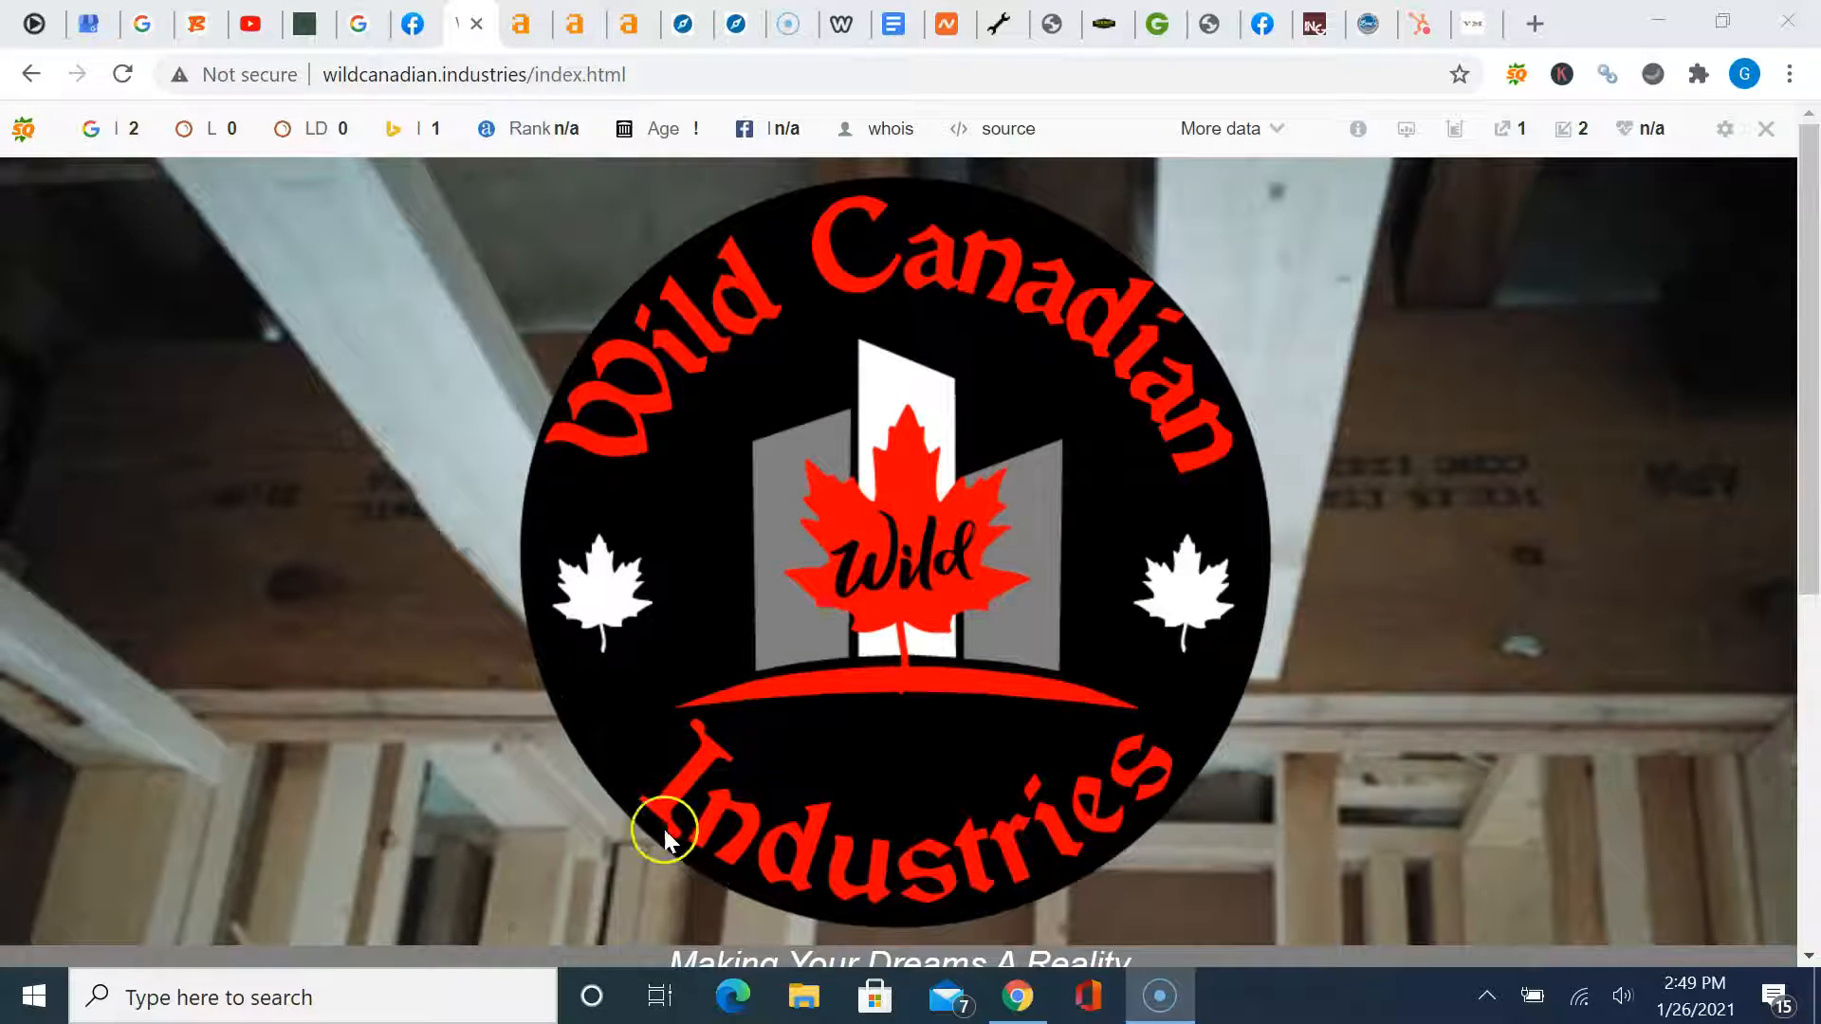
{"action": "mouse_move", "coordinate": [418, 729]}
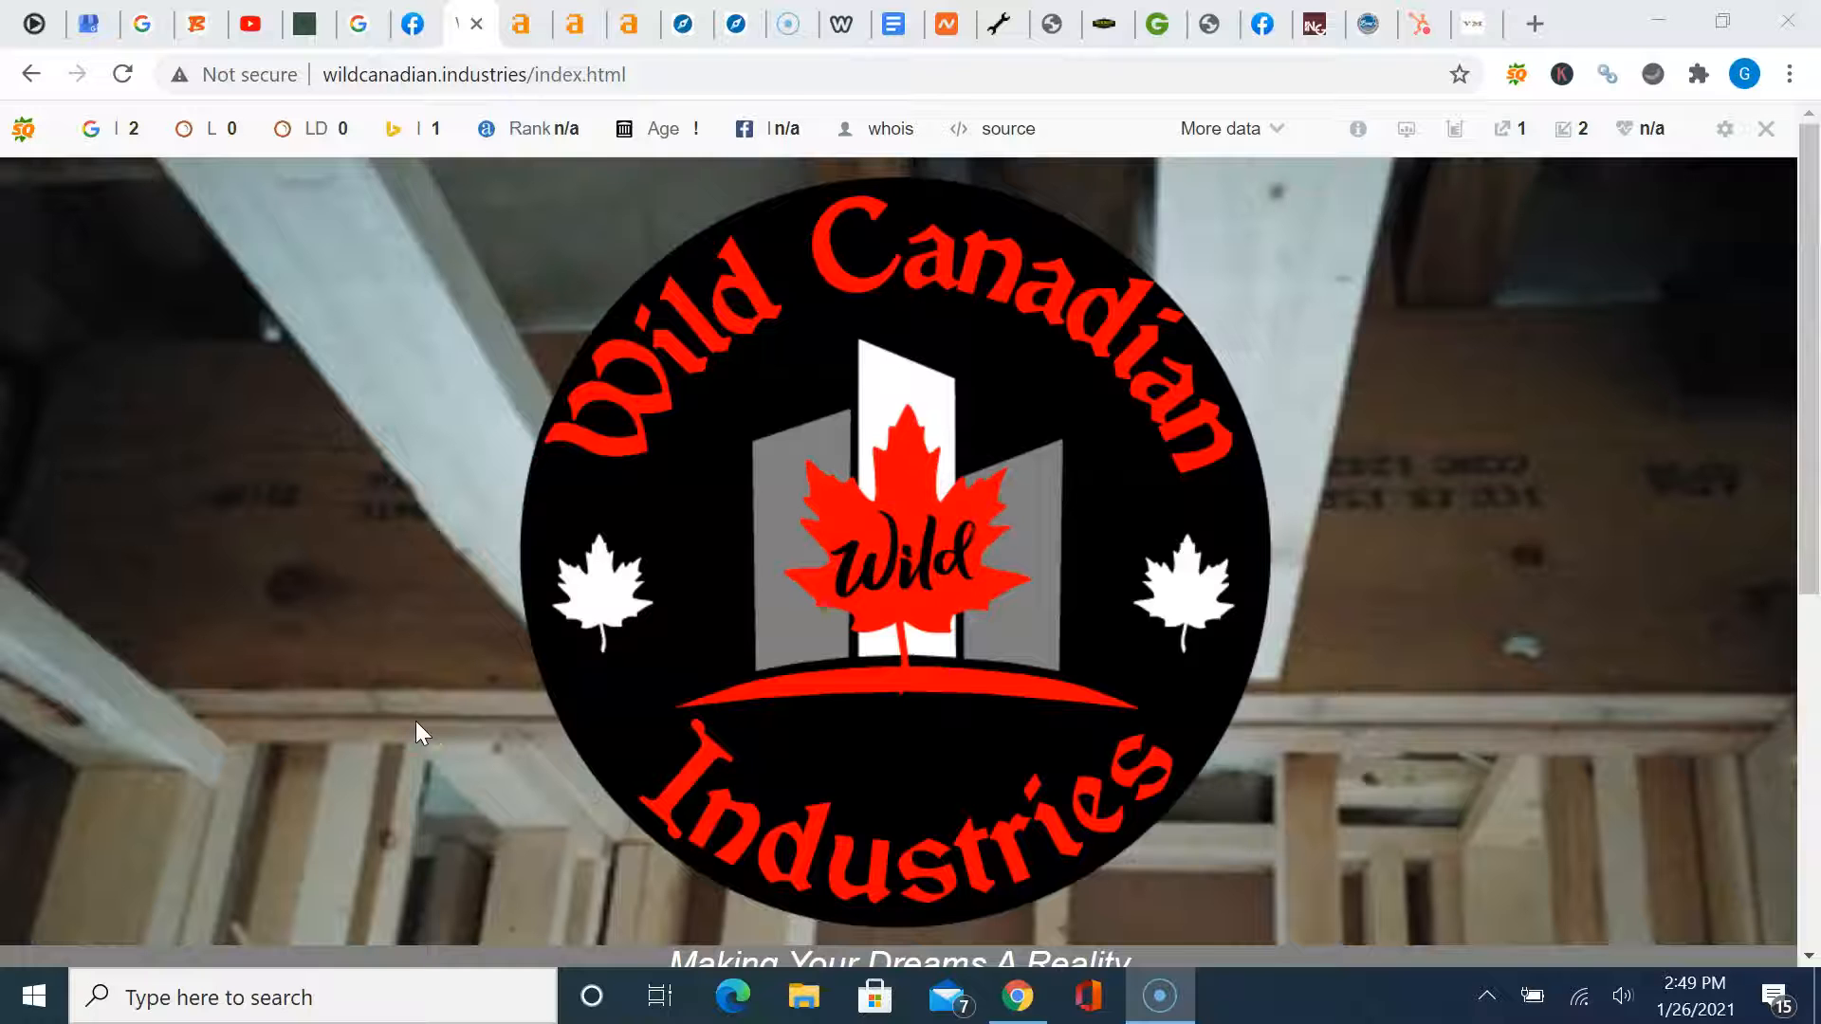
{"action": "scroll", "scroll_direction": "down", "scroll_amount": 3}
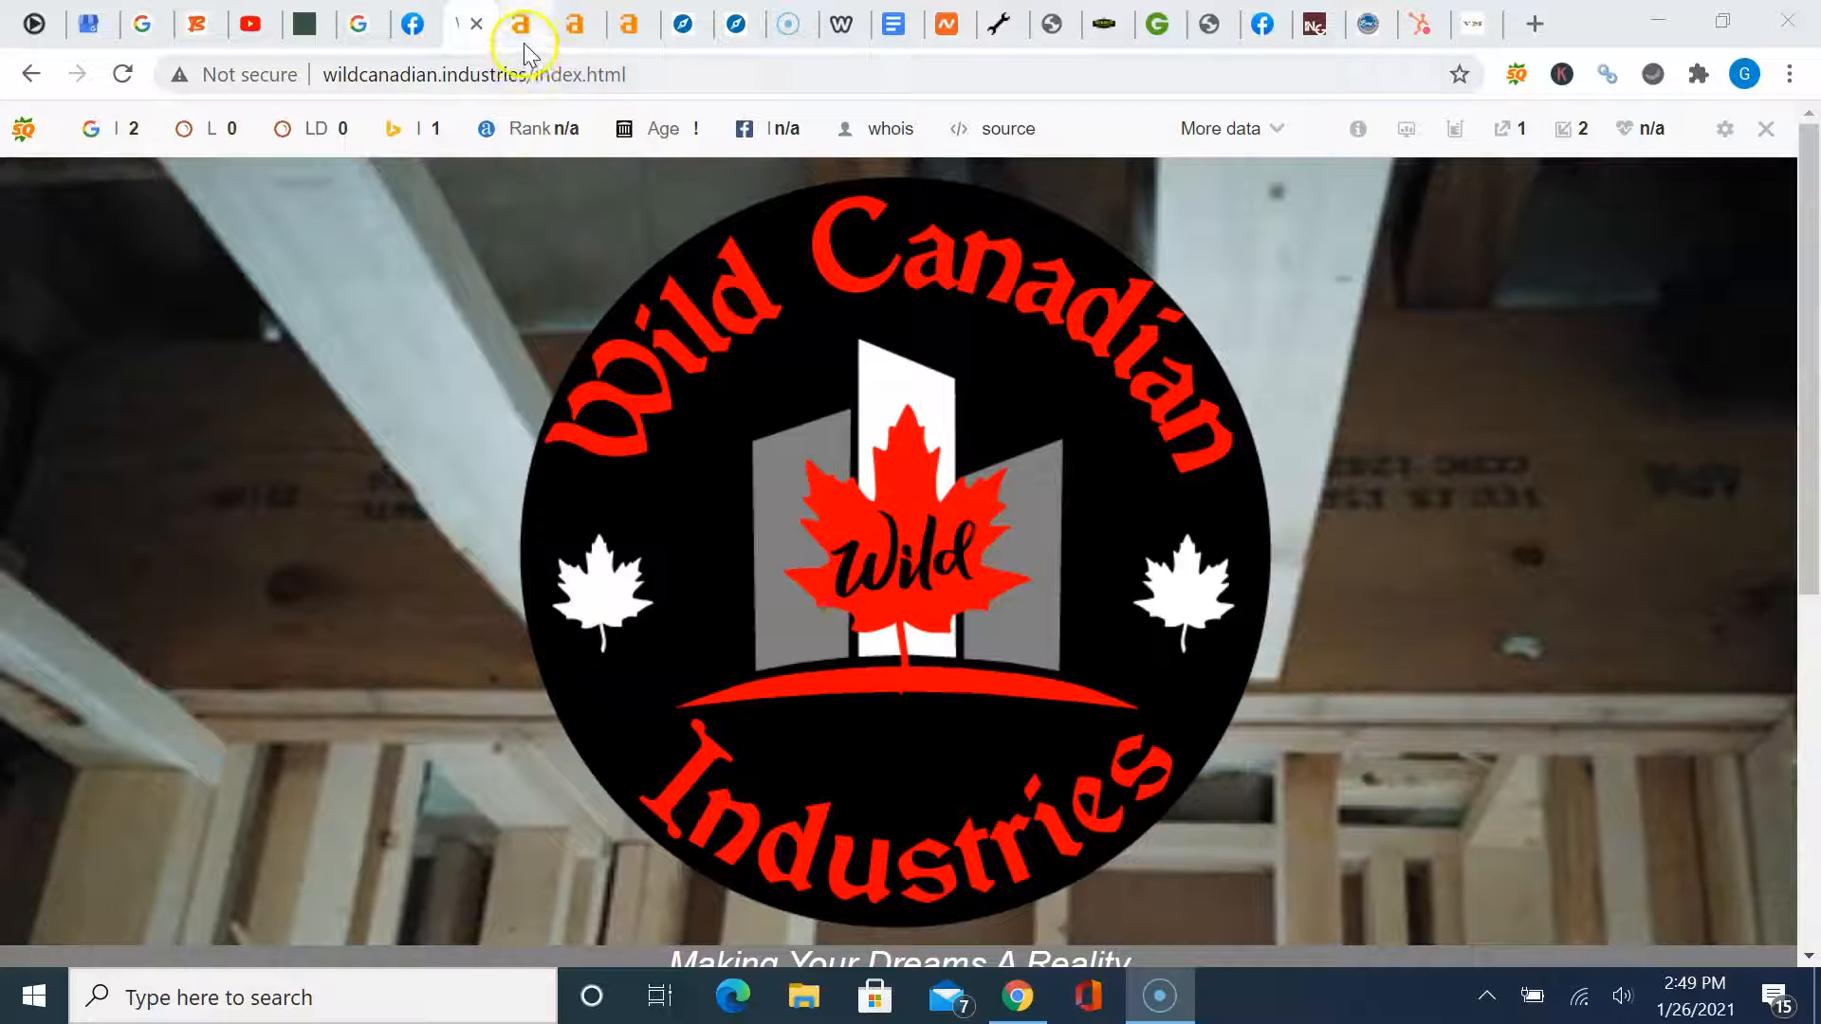
{"action": "left_click", "coordinate": [521, 23]}
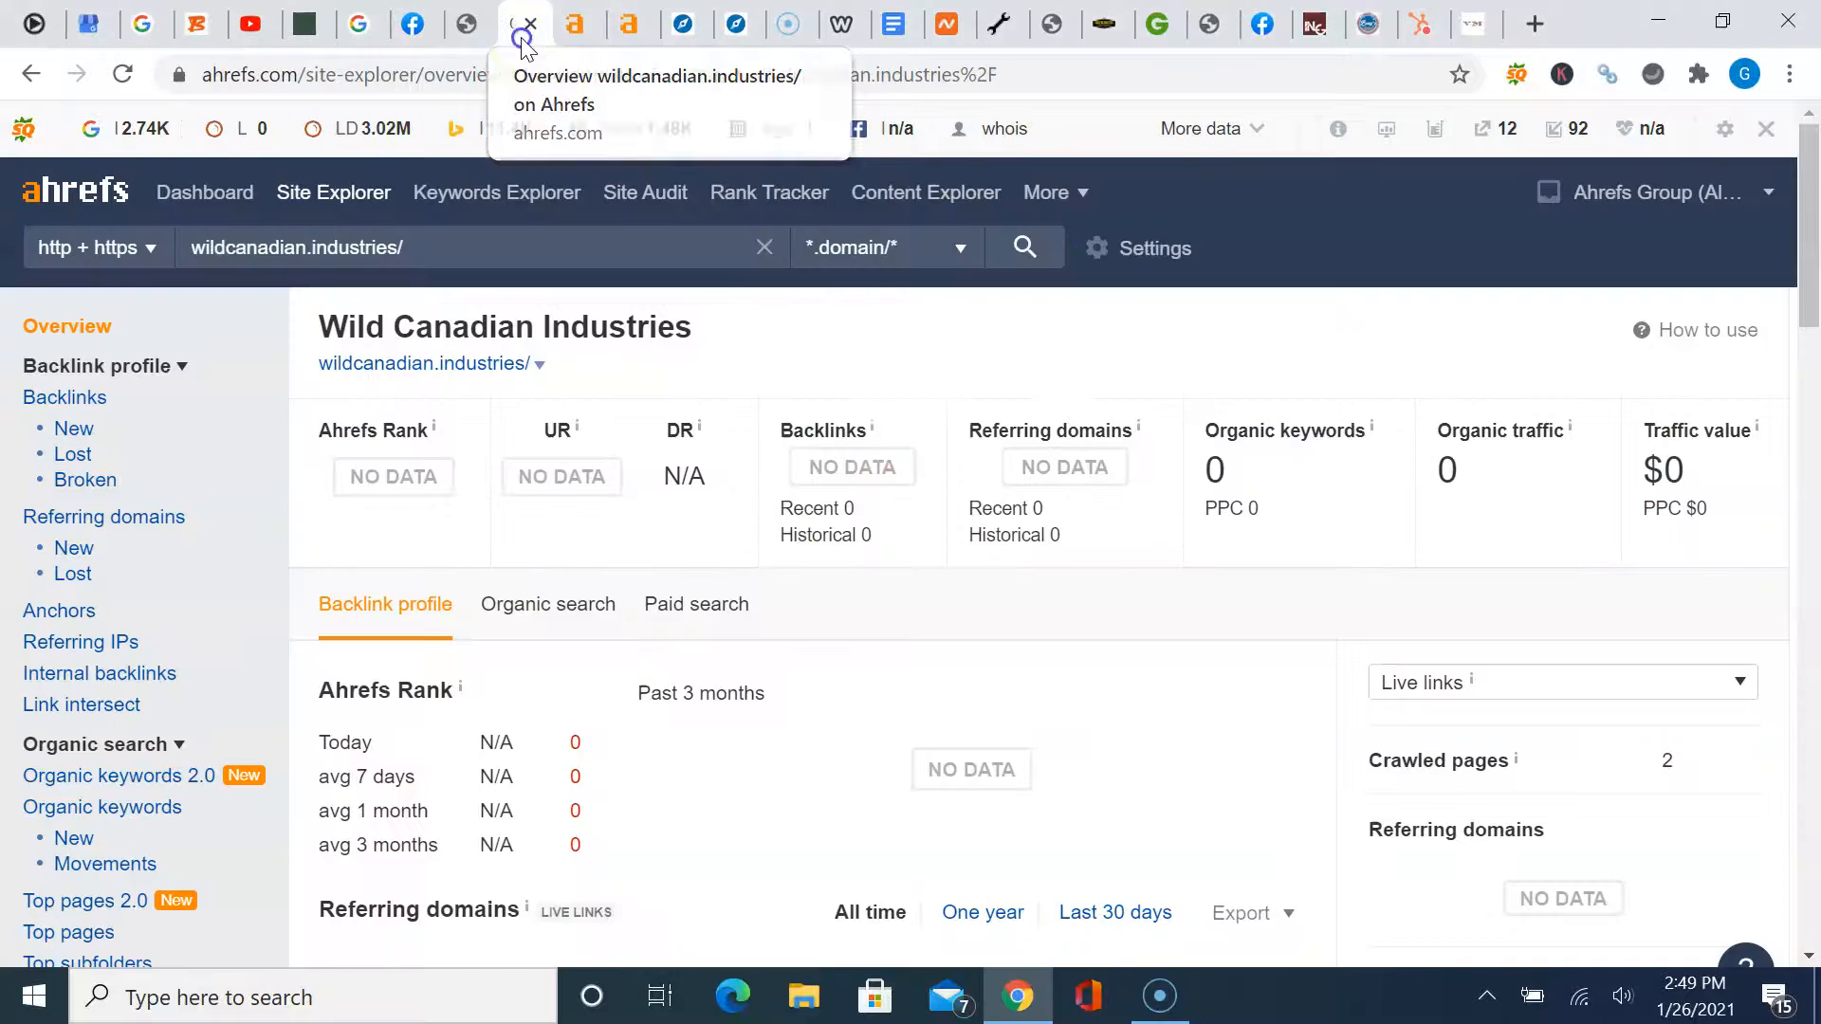
{"action": "left_click", "coordinate": [524, 23]}
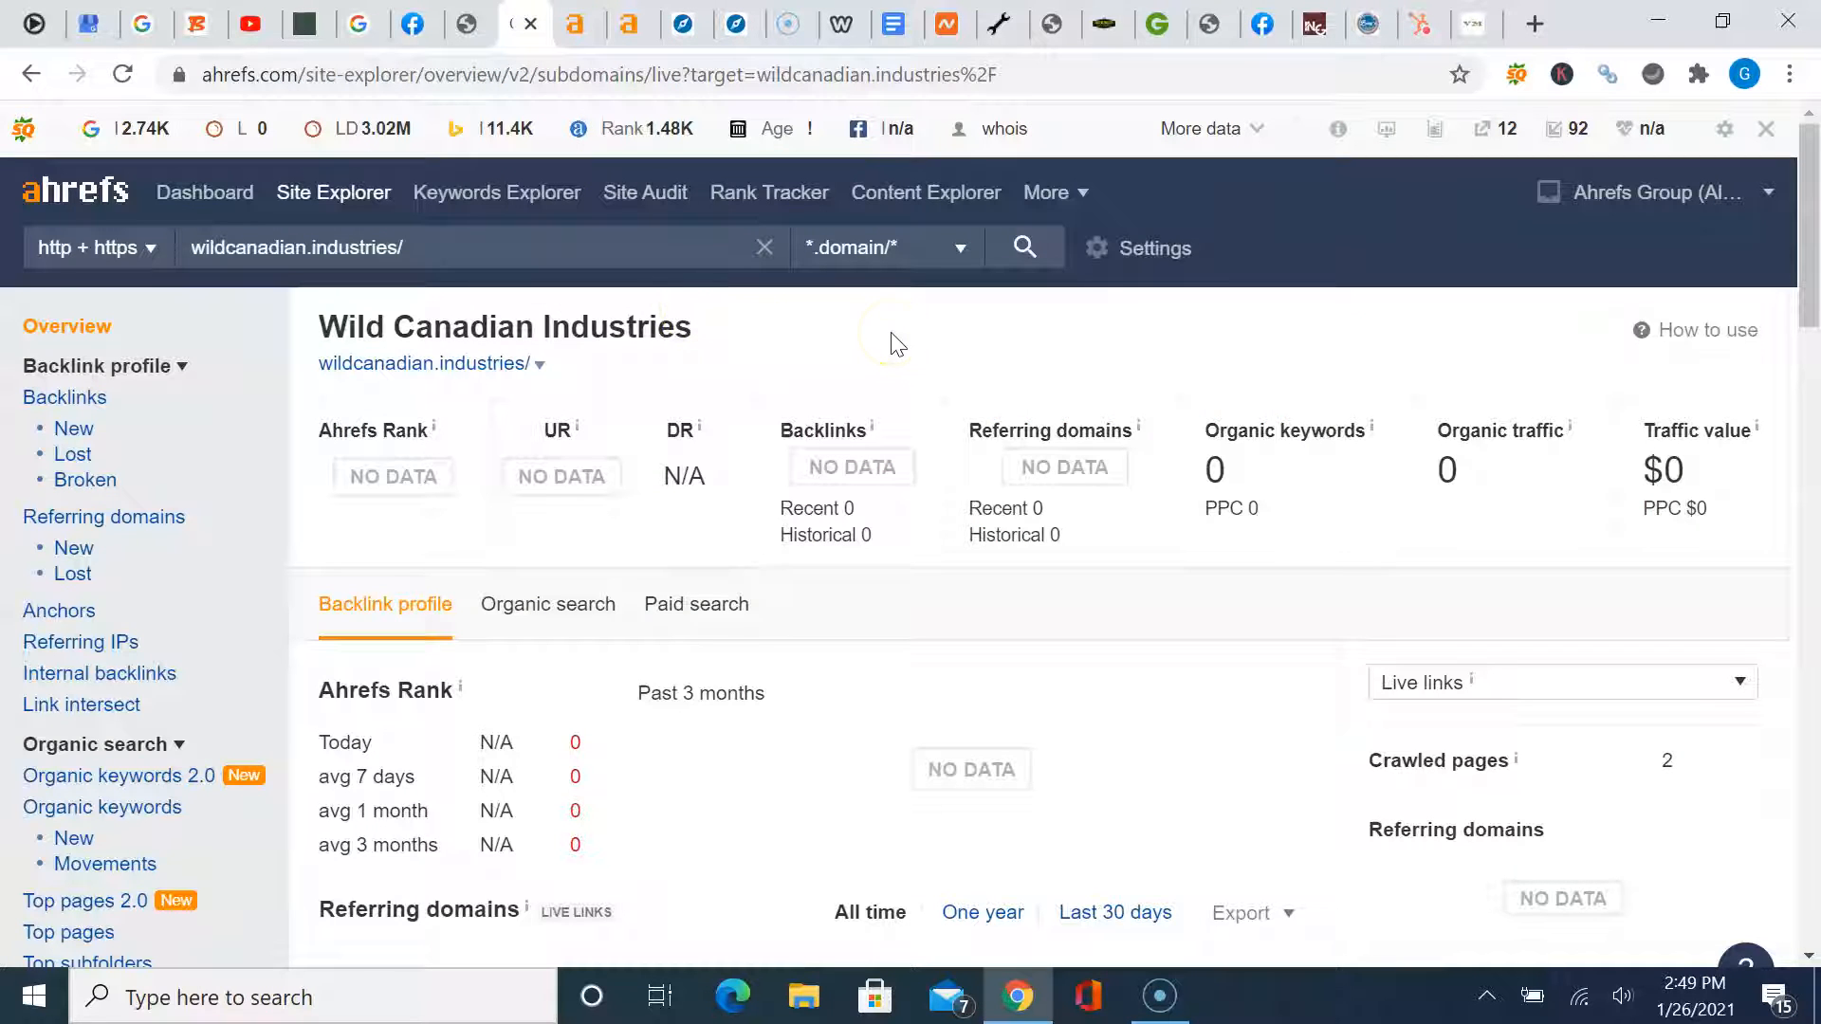
{"action": "mouse_move", "coordinate": [1423, 531]}
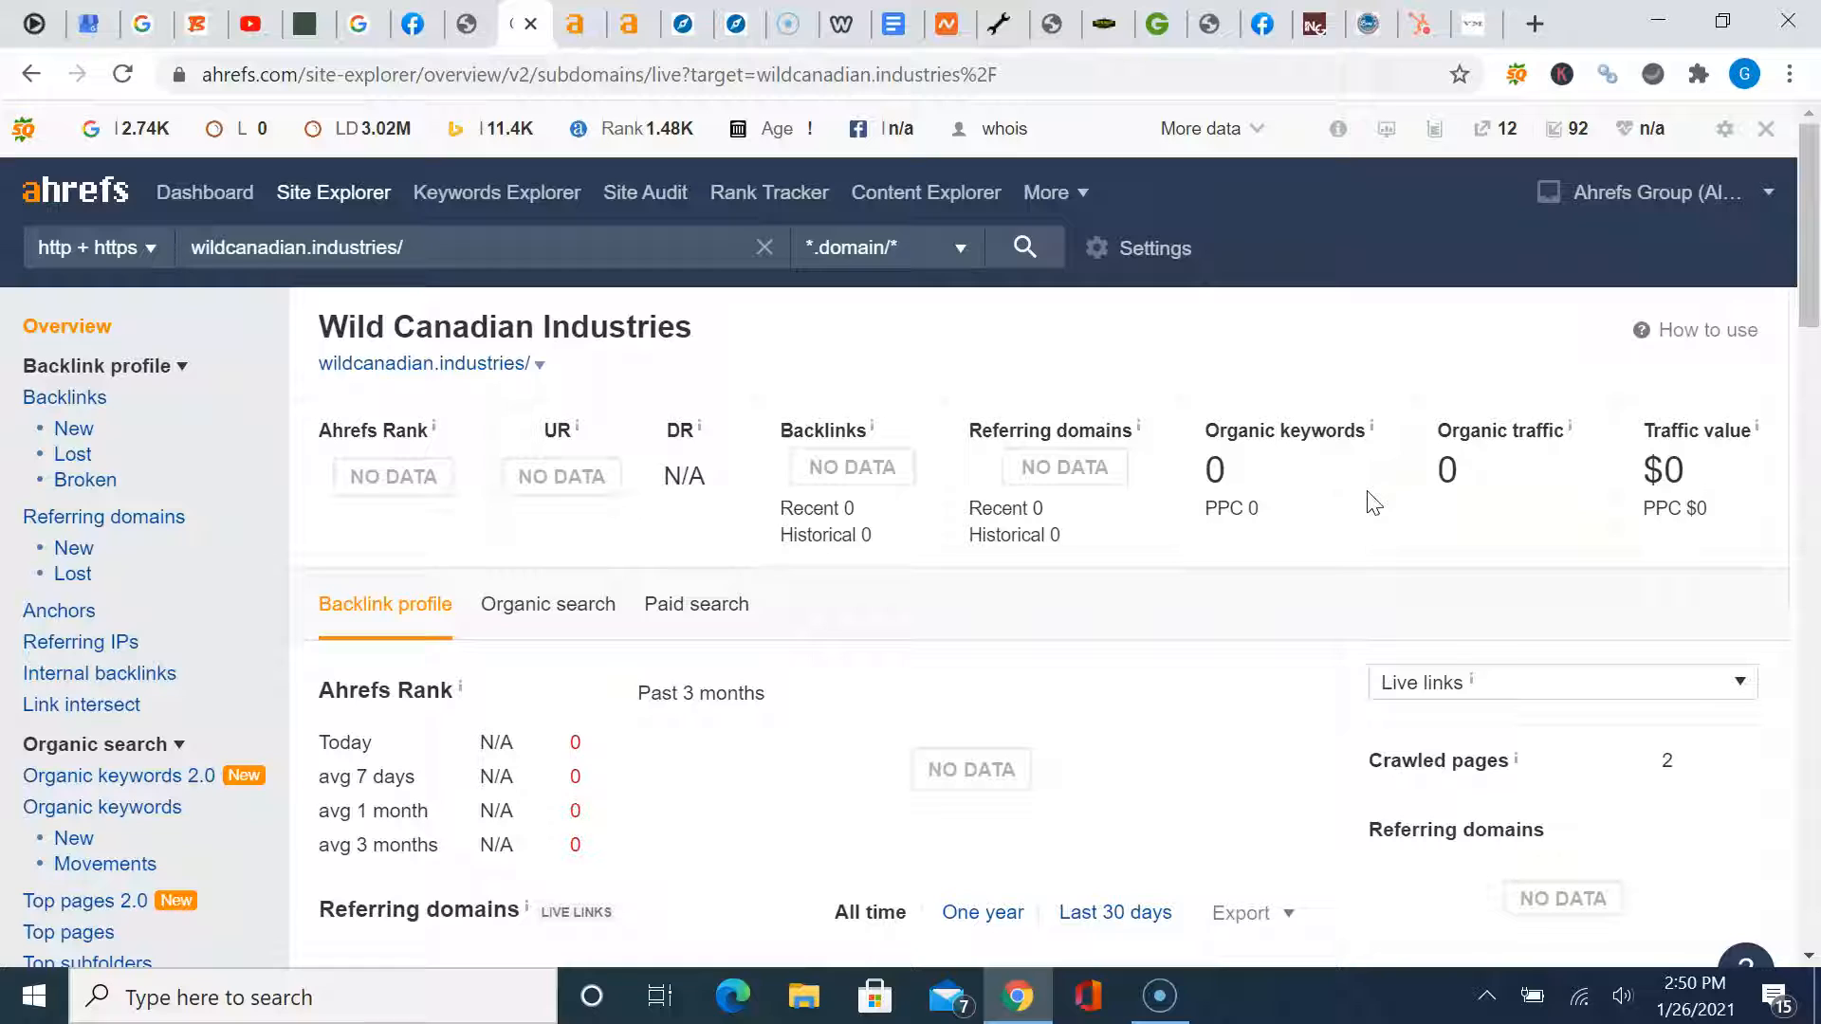
{"action": "mouse_move", "coordinate": [1454, 565]}
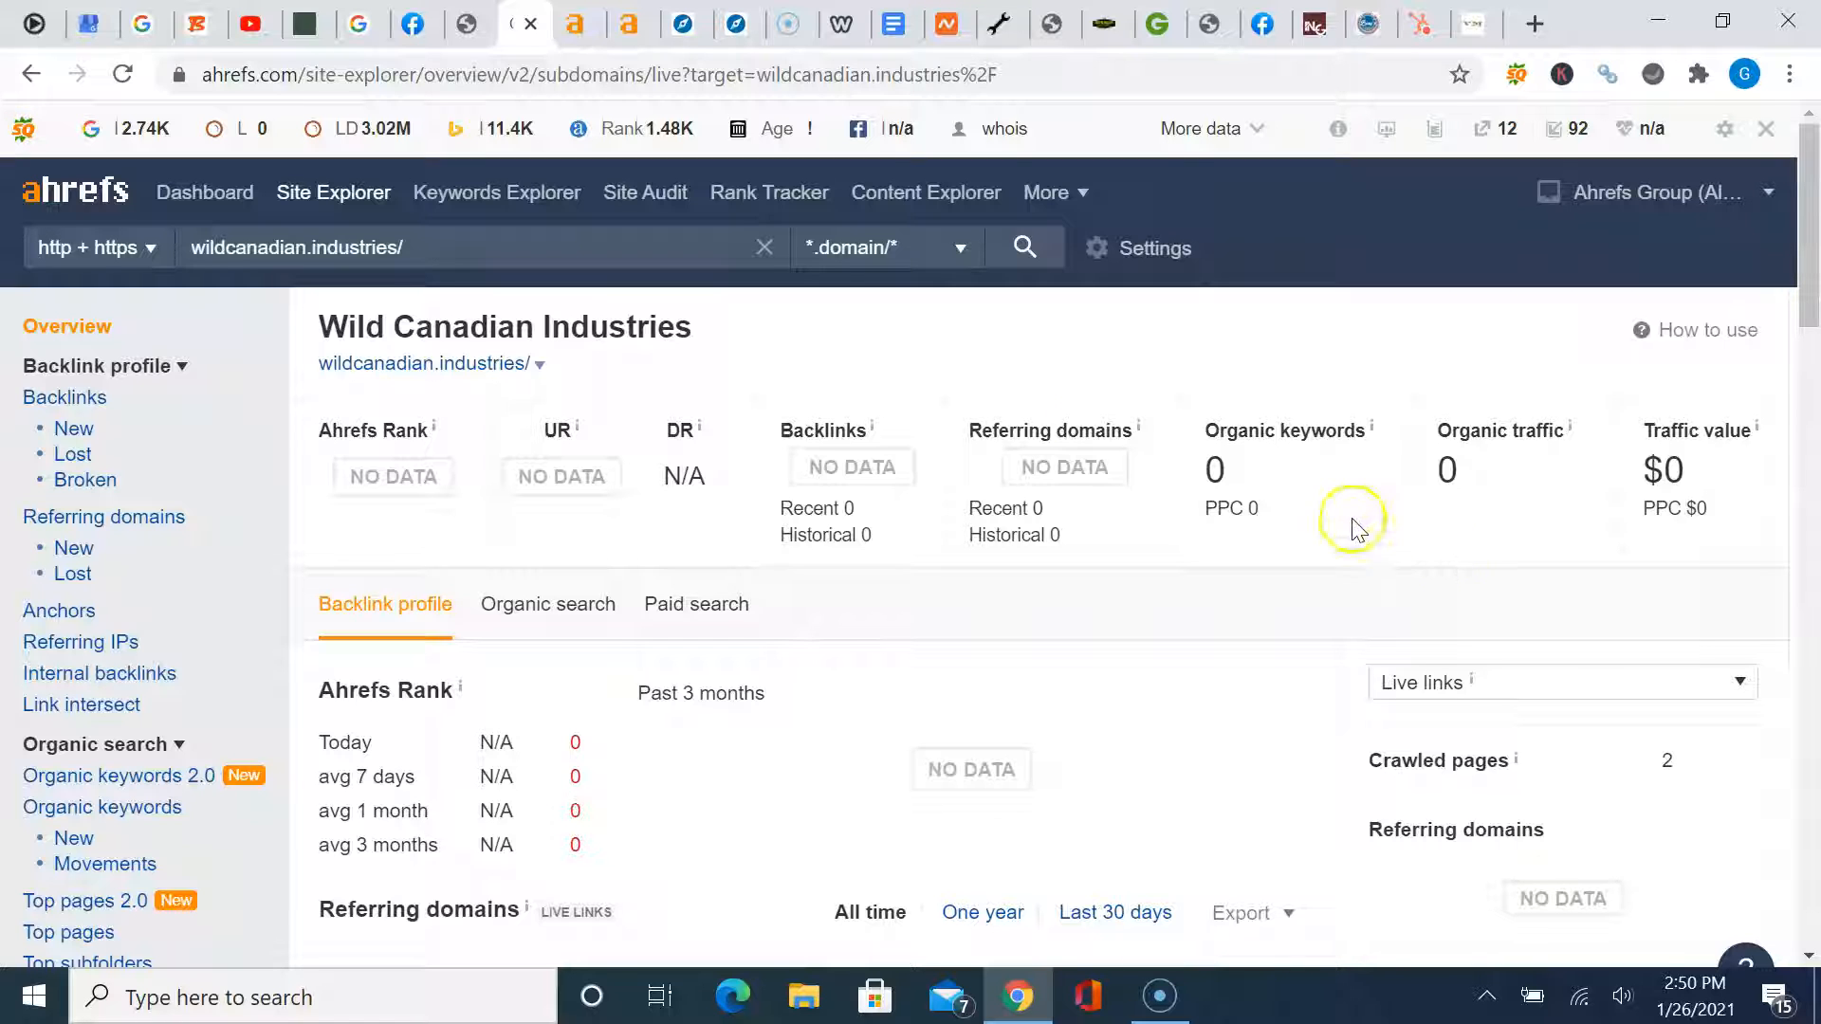
Browse Cusson's Window Cleaning's 13 organic keywords, then go back to its 42-referring-domain overview
{"action": "left_click", "coordinate": [574, 23]}
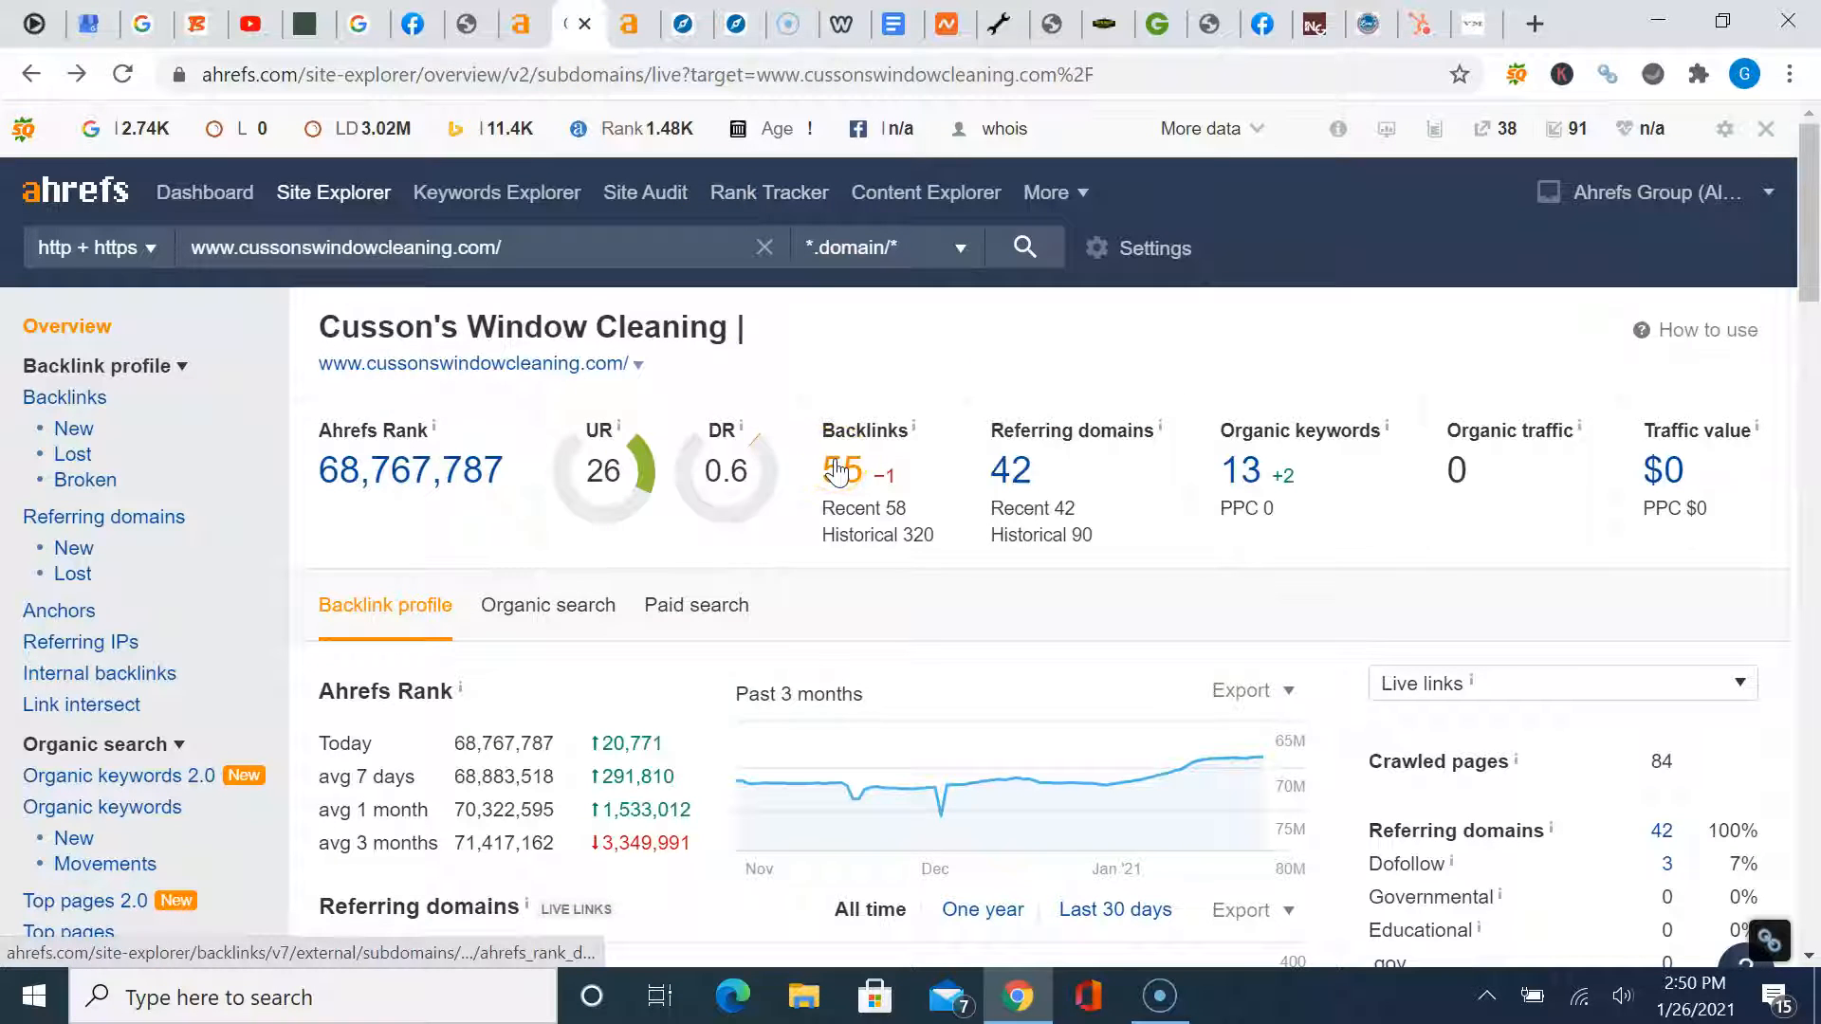
{"action": "mouse_move", "coordinate": [842, 472]}
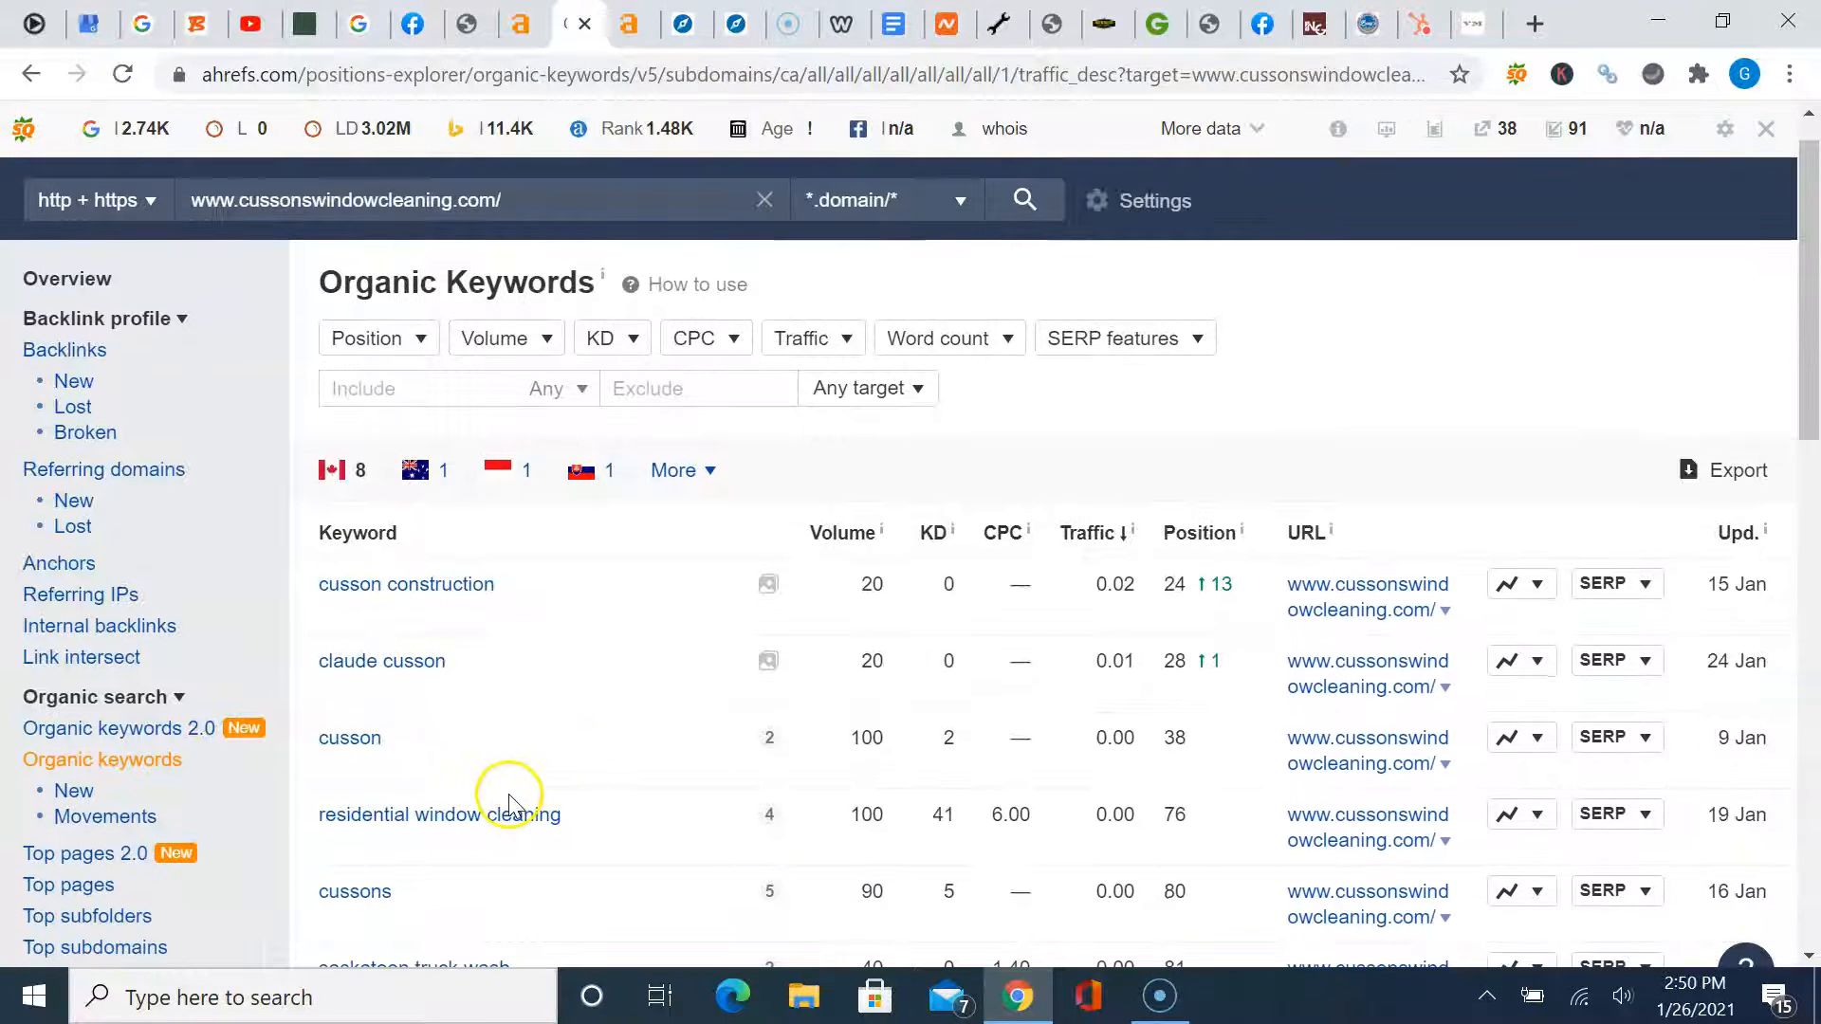
{"action": "scroll", "scroll_direction": "down", "scroll_amount": 3}
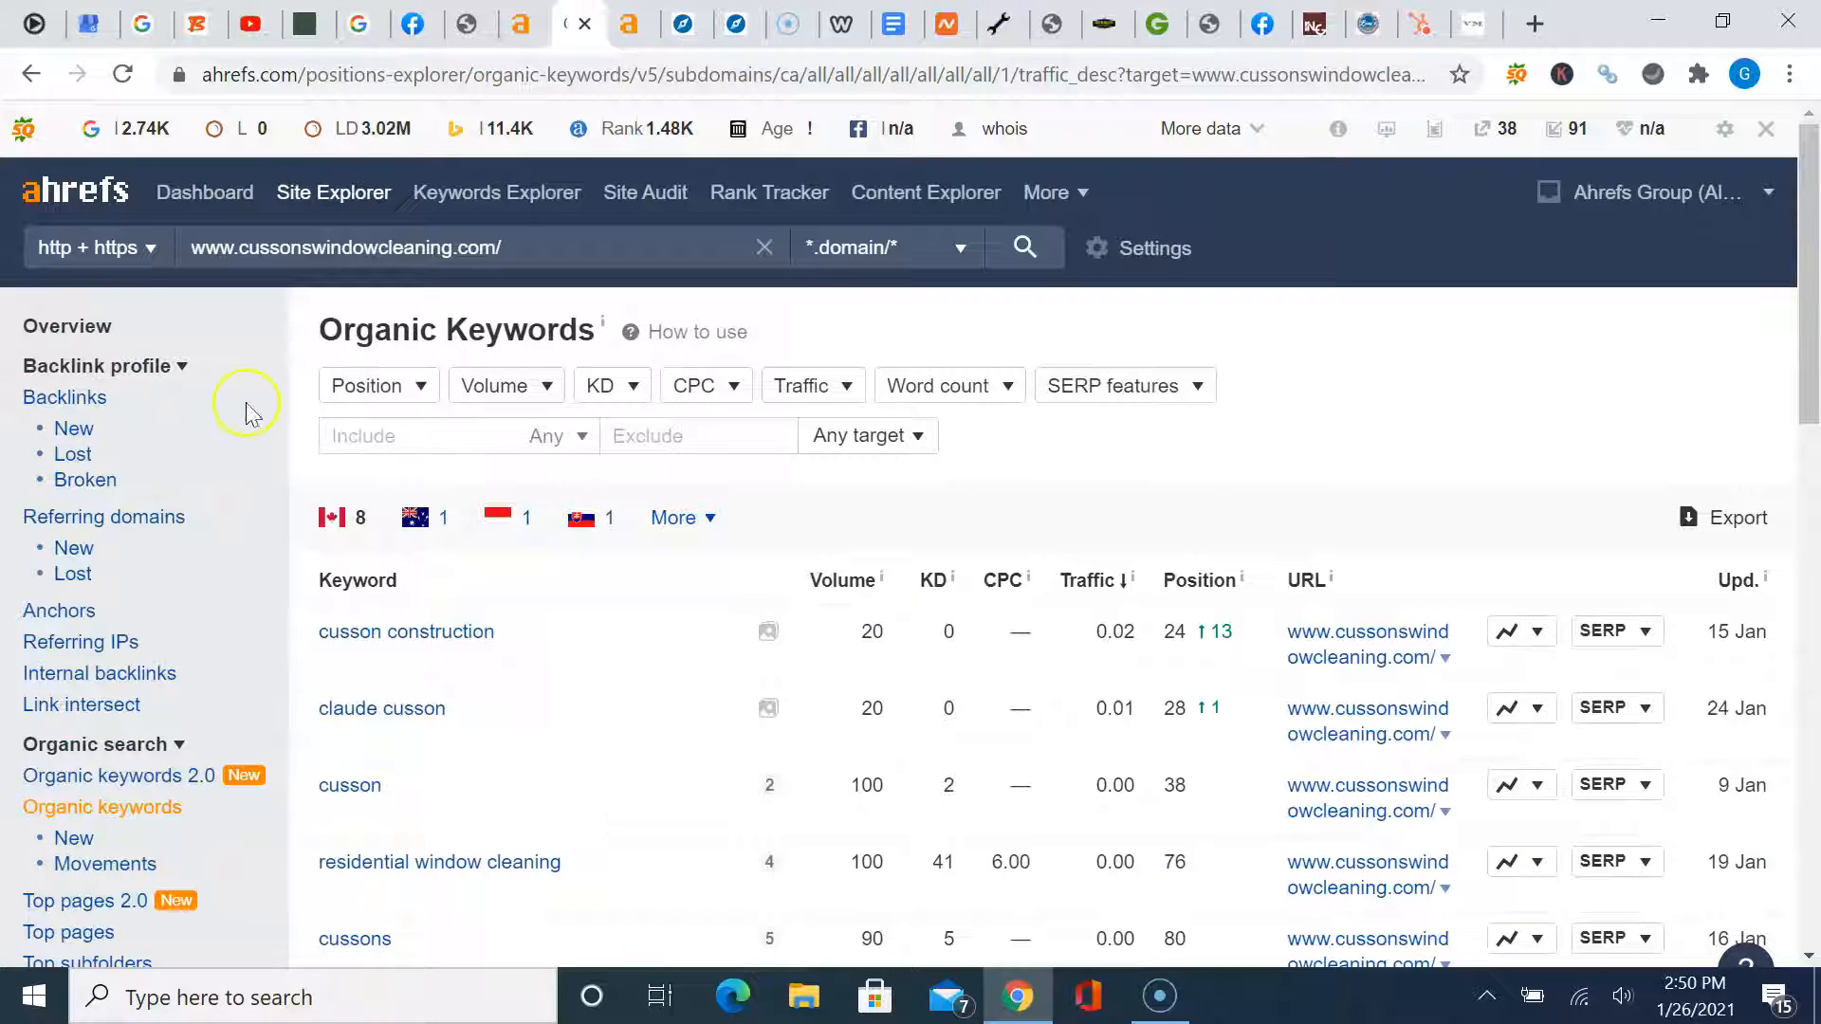
{"action": "left_click", "coordinate": [31, 74]}
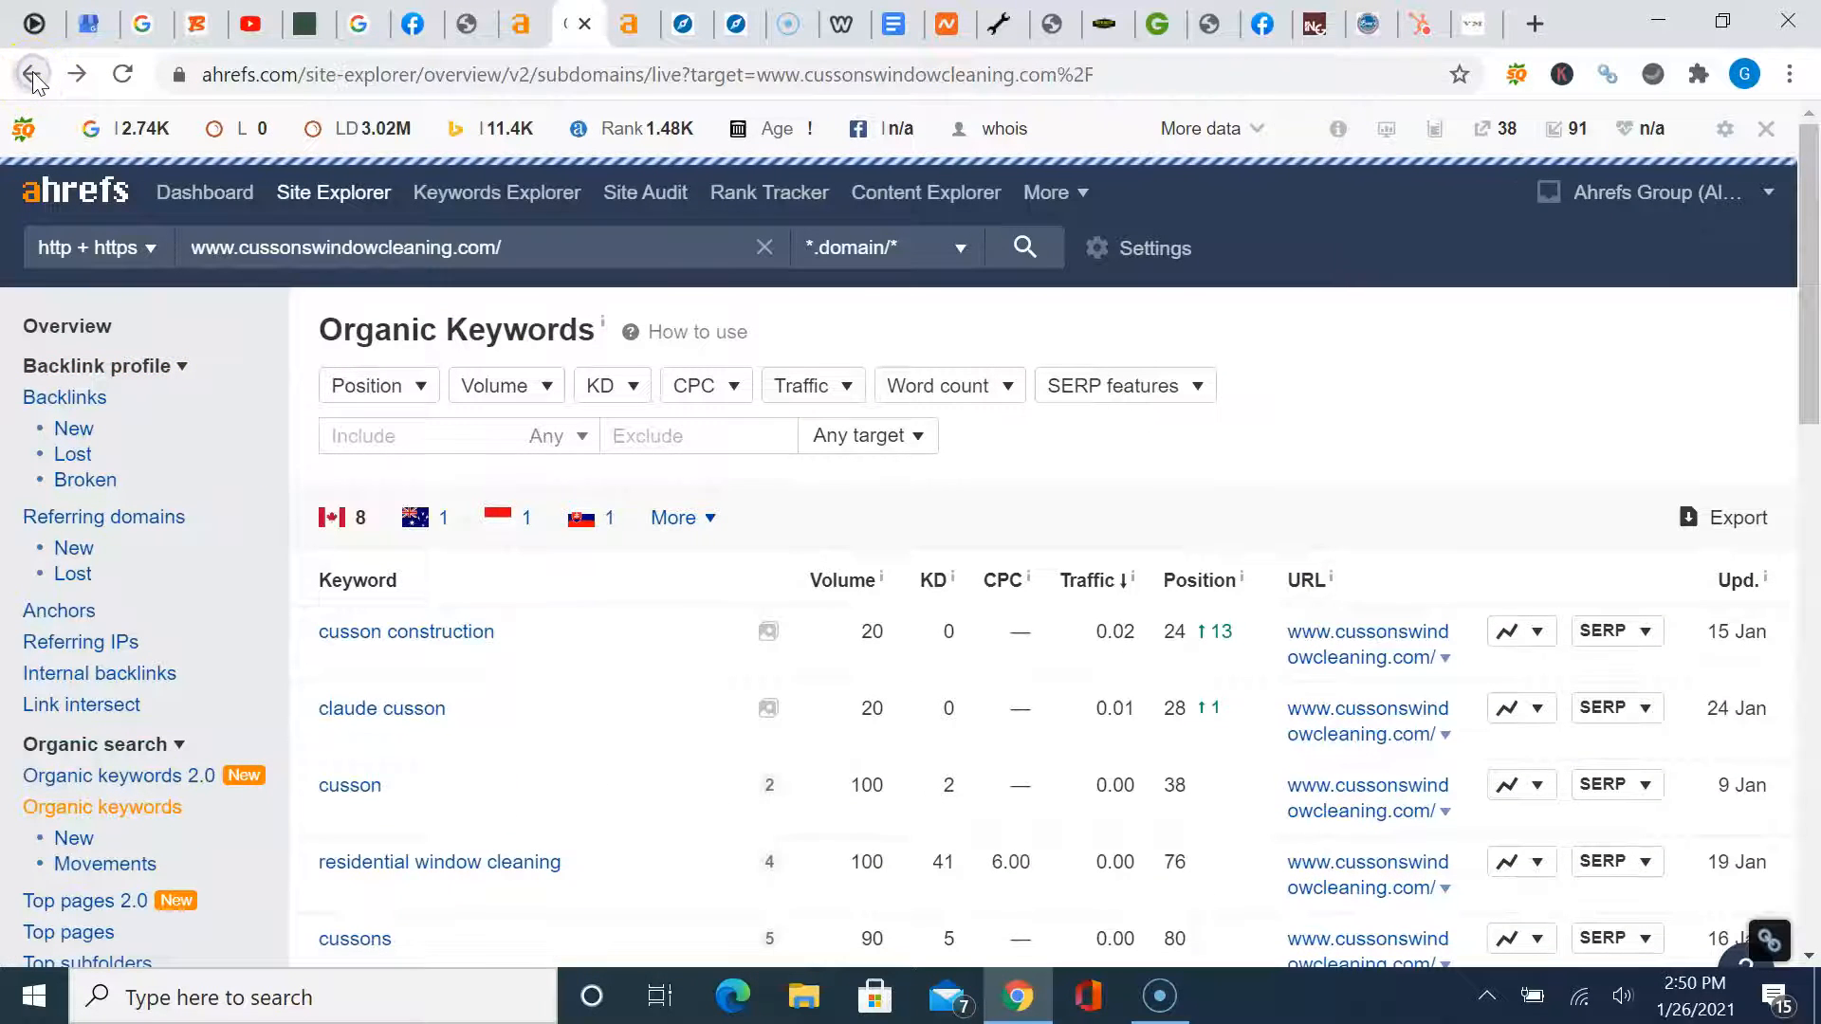
{"action": "left_click", "coordinate": [33, 74]}
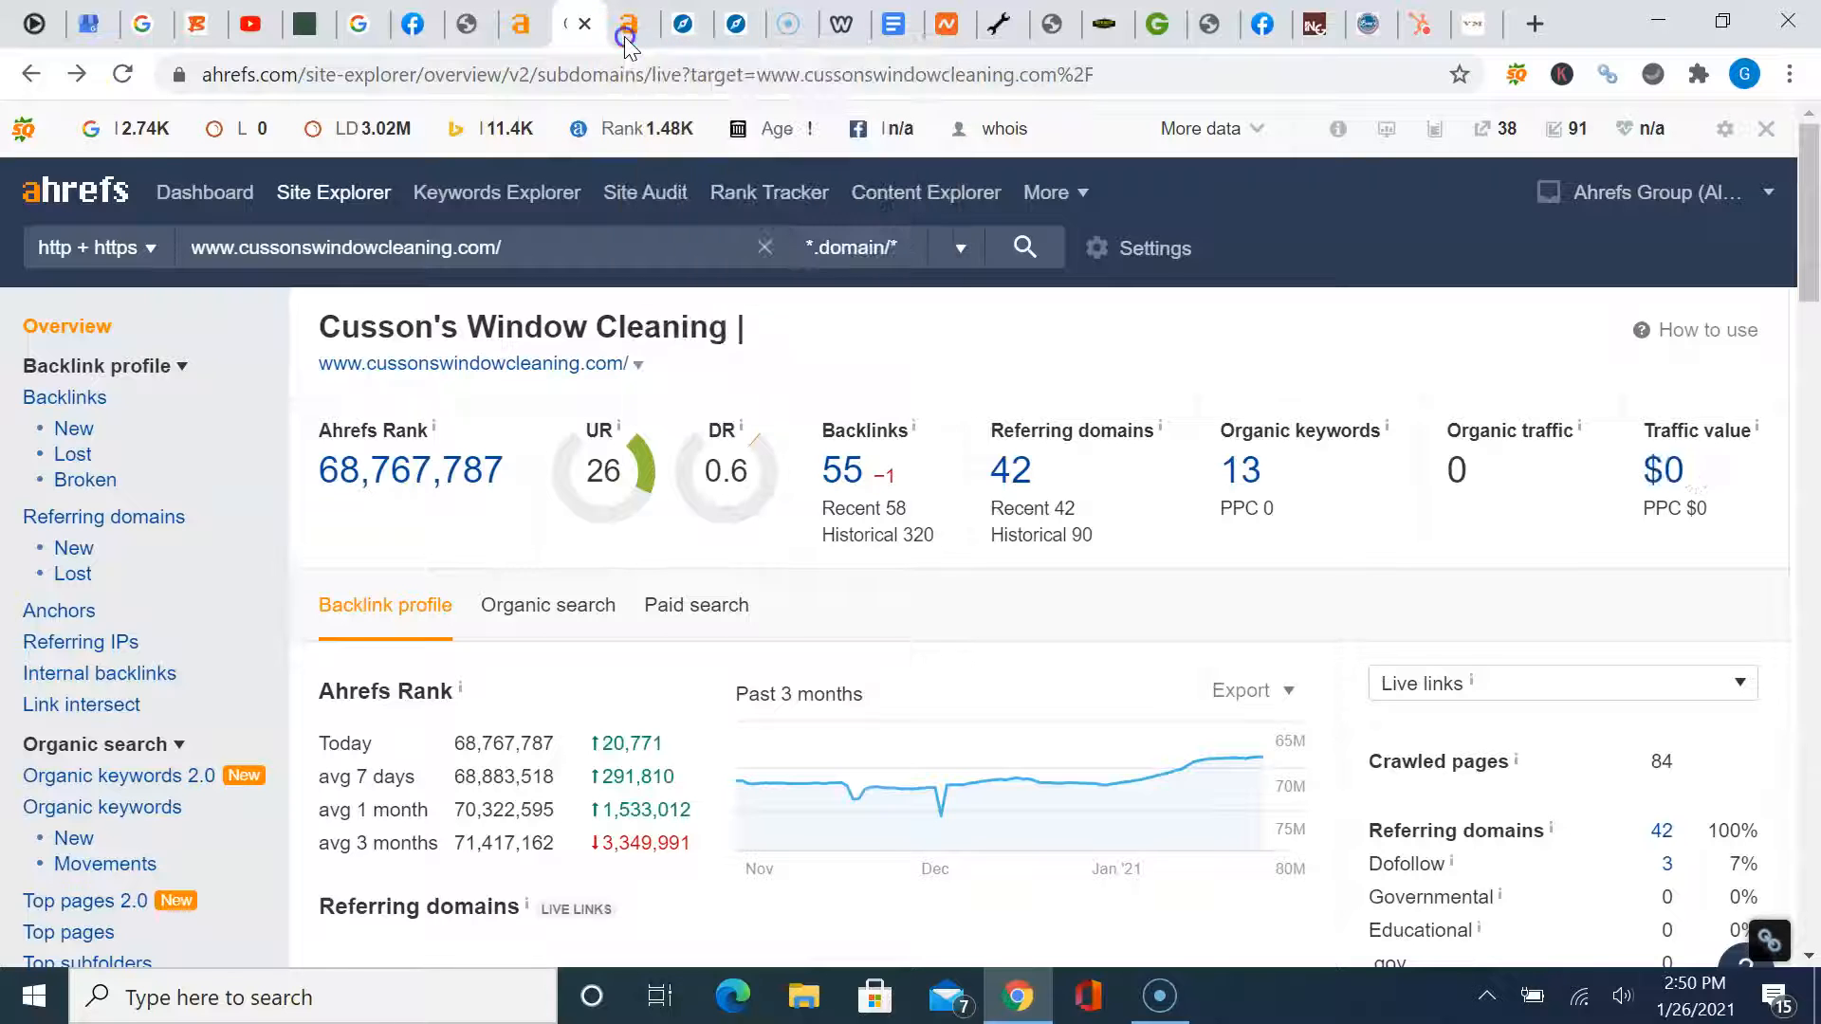
View gorillapropertyservices.com's overview and scroll its organic keywords, topped by roof cleaning
{"action": "left_click", "coordinate": [630, 23]}
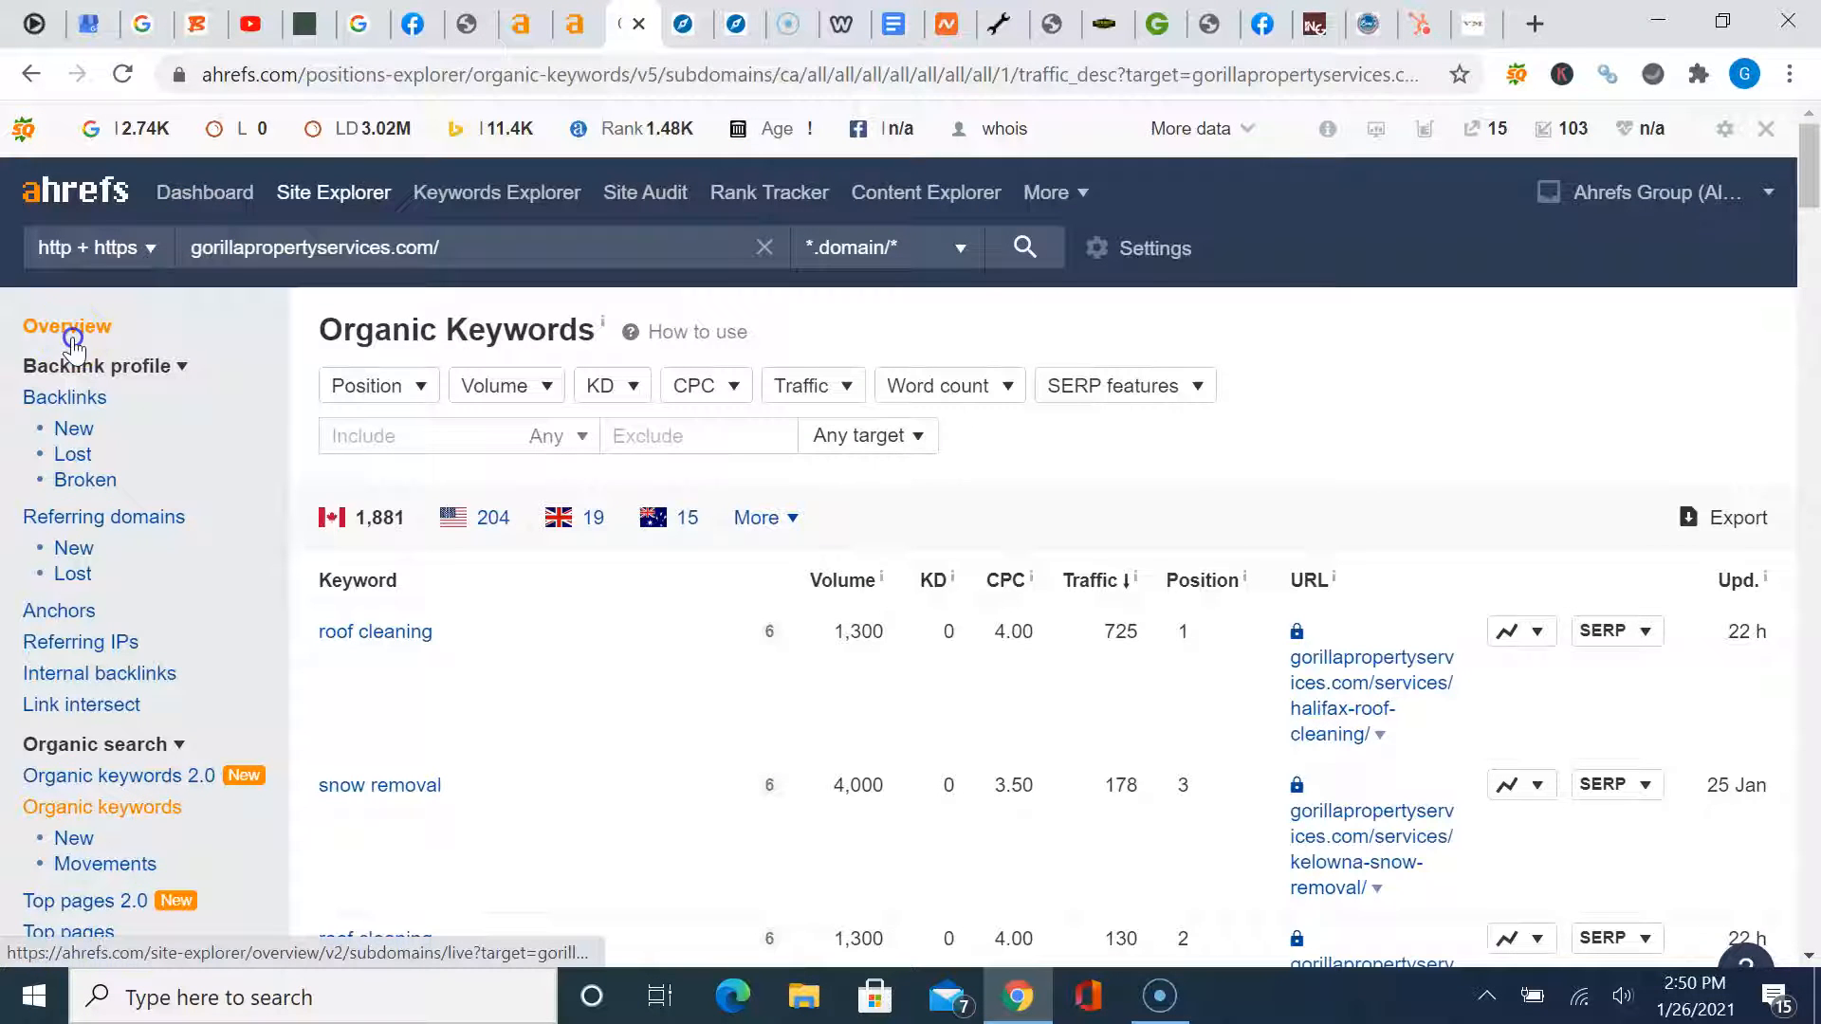
{"action": "left_click", "coordinate": [67, 327]}
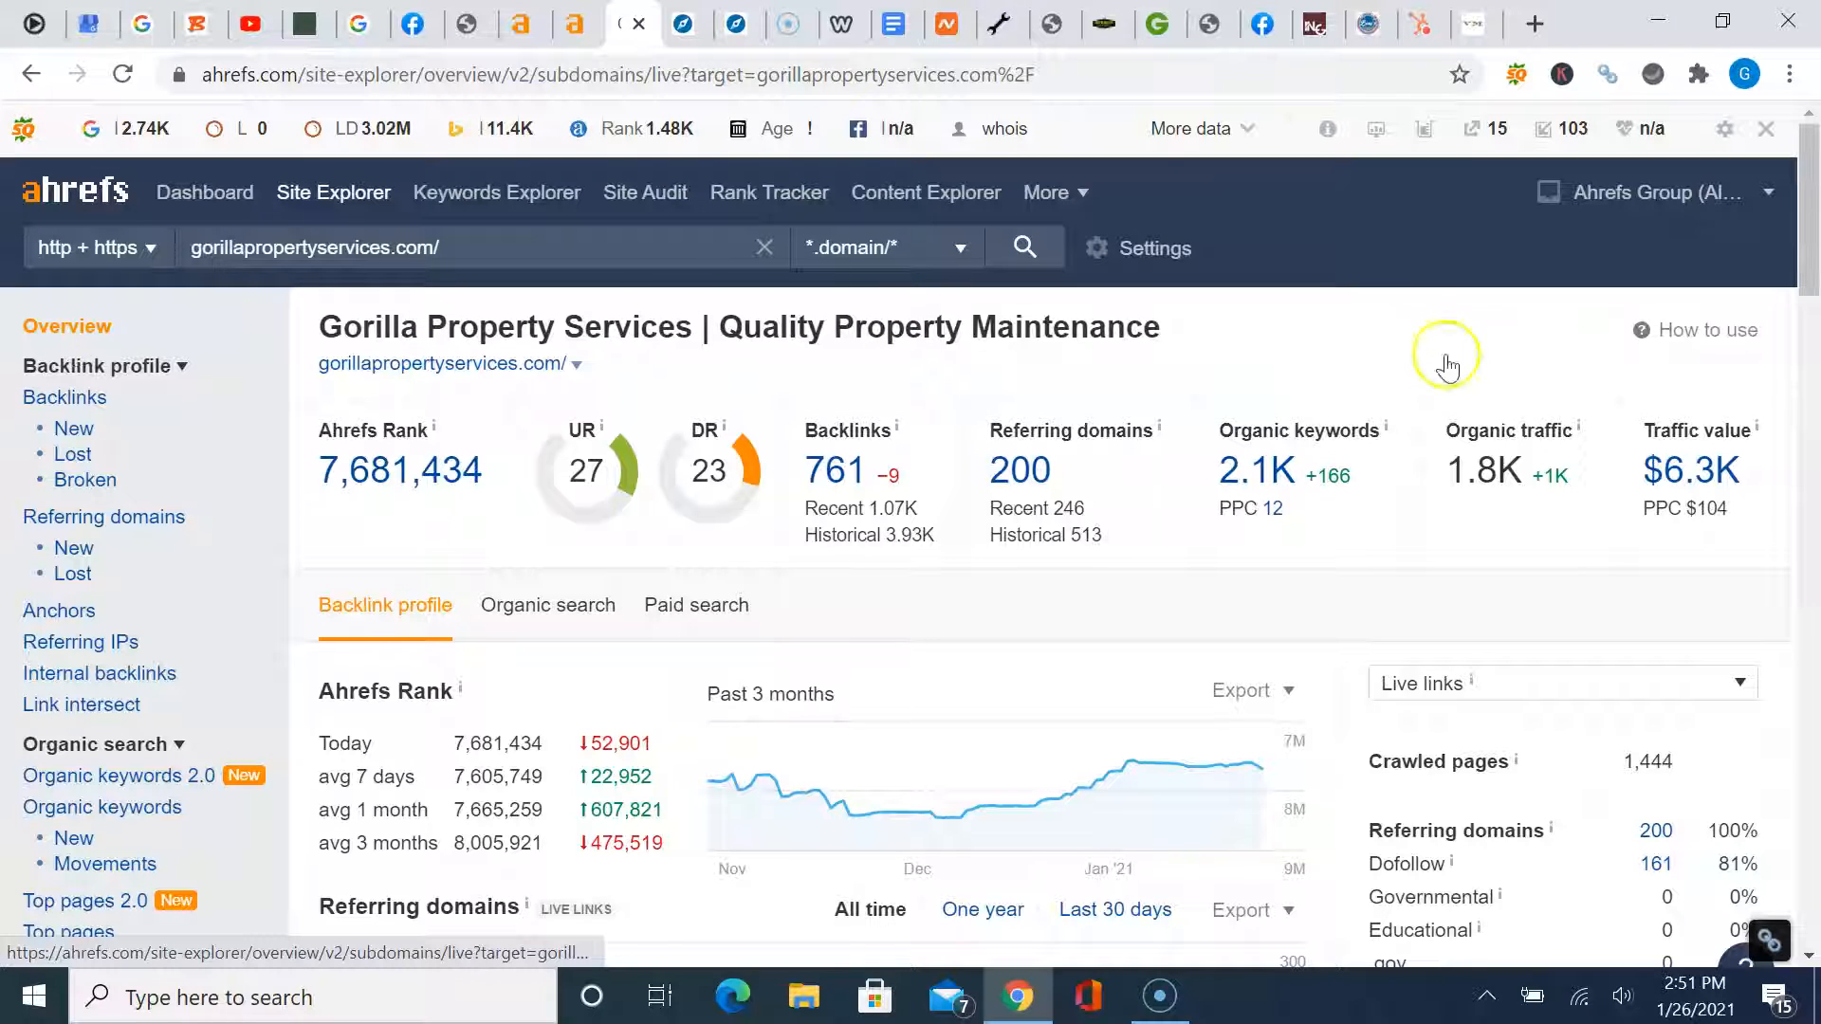
{"action": "mouse_move", "coordinate": [1495, 509]}
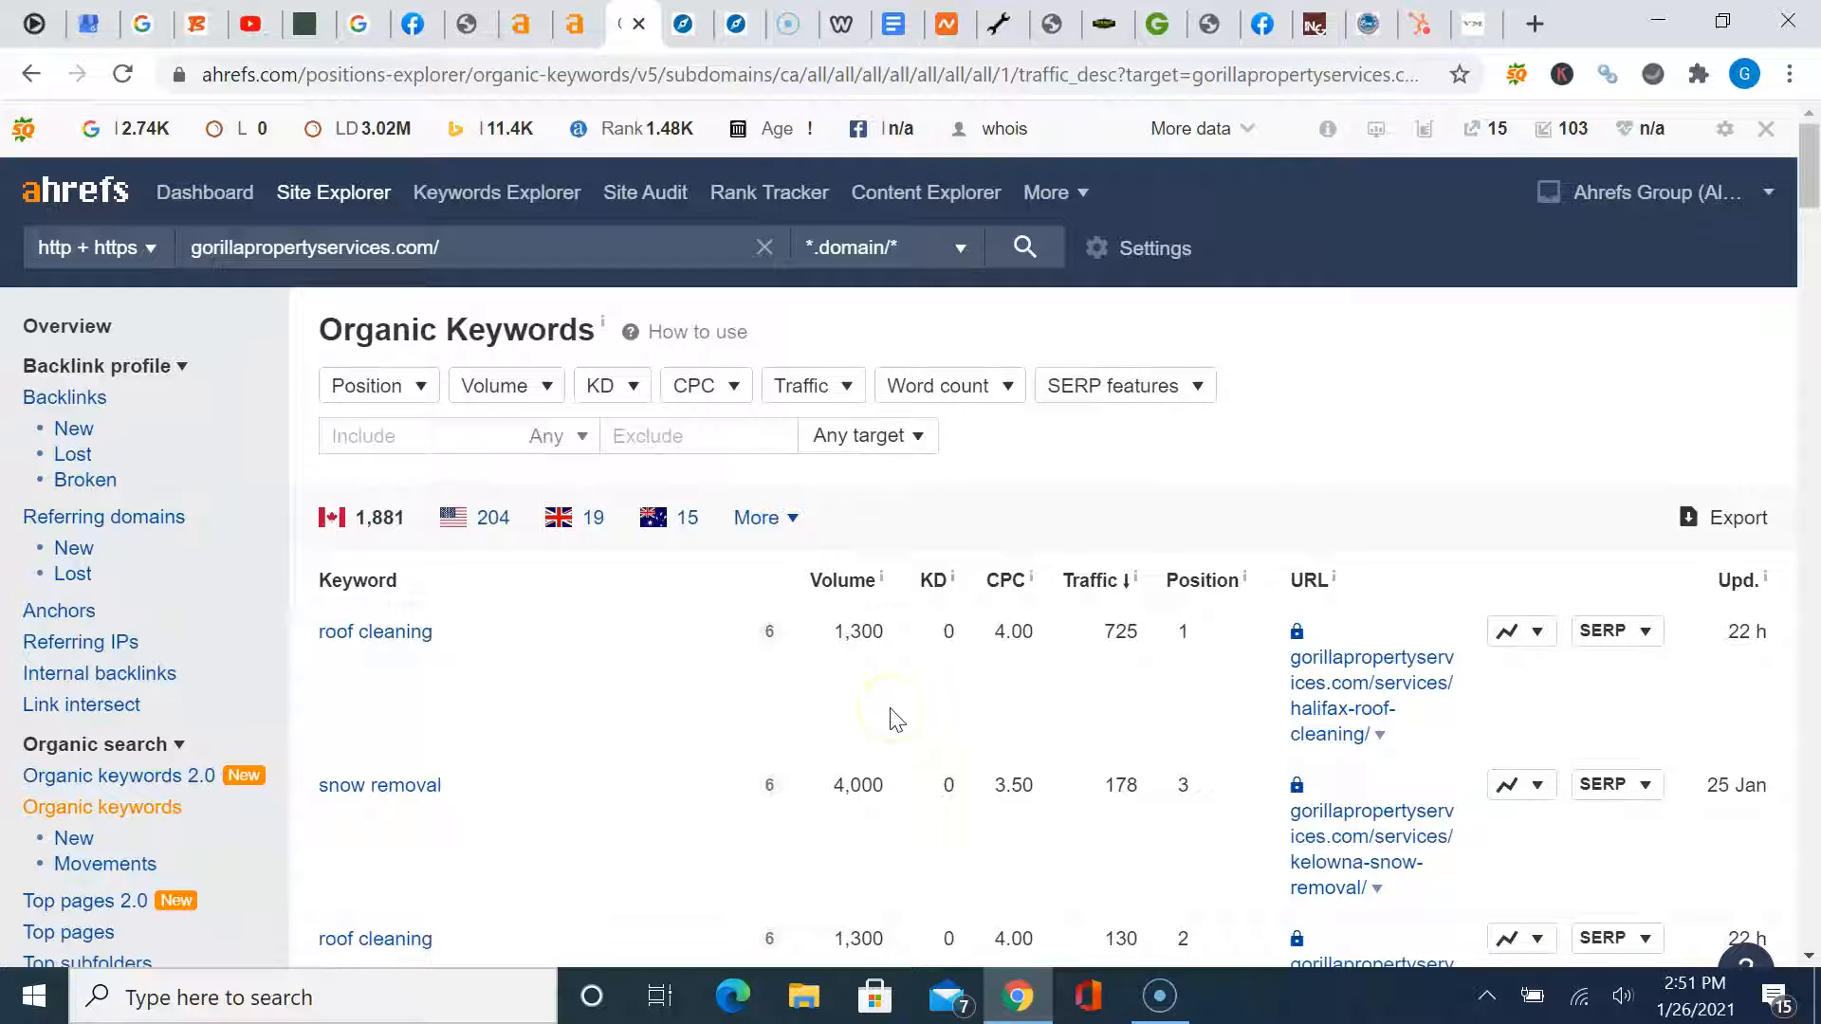
{"action": "mouse_move", "coordinate": [451, 910]}
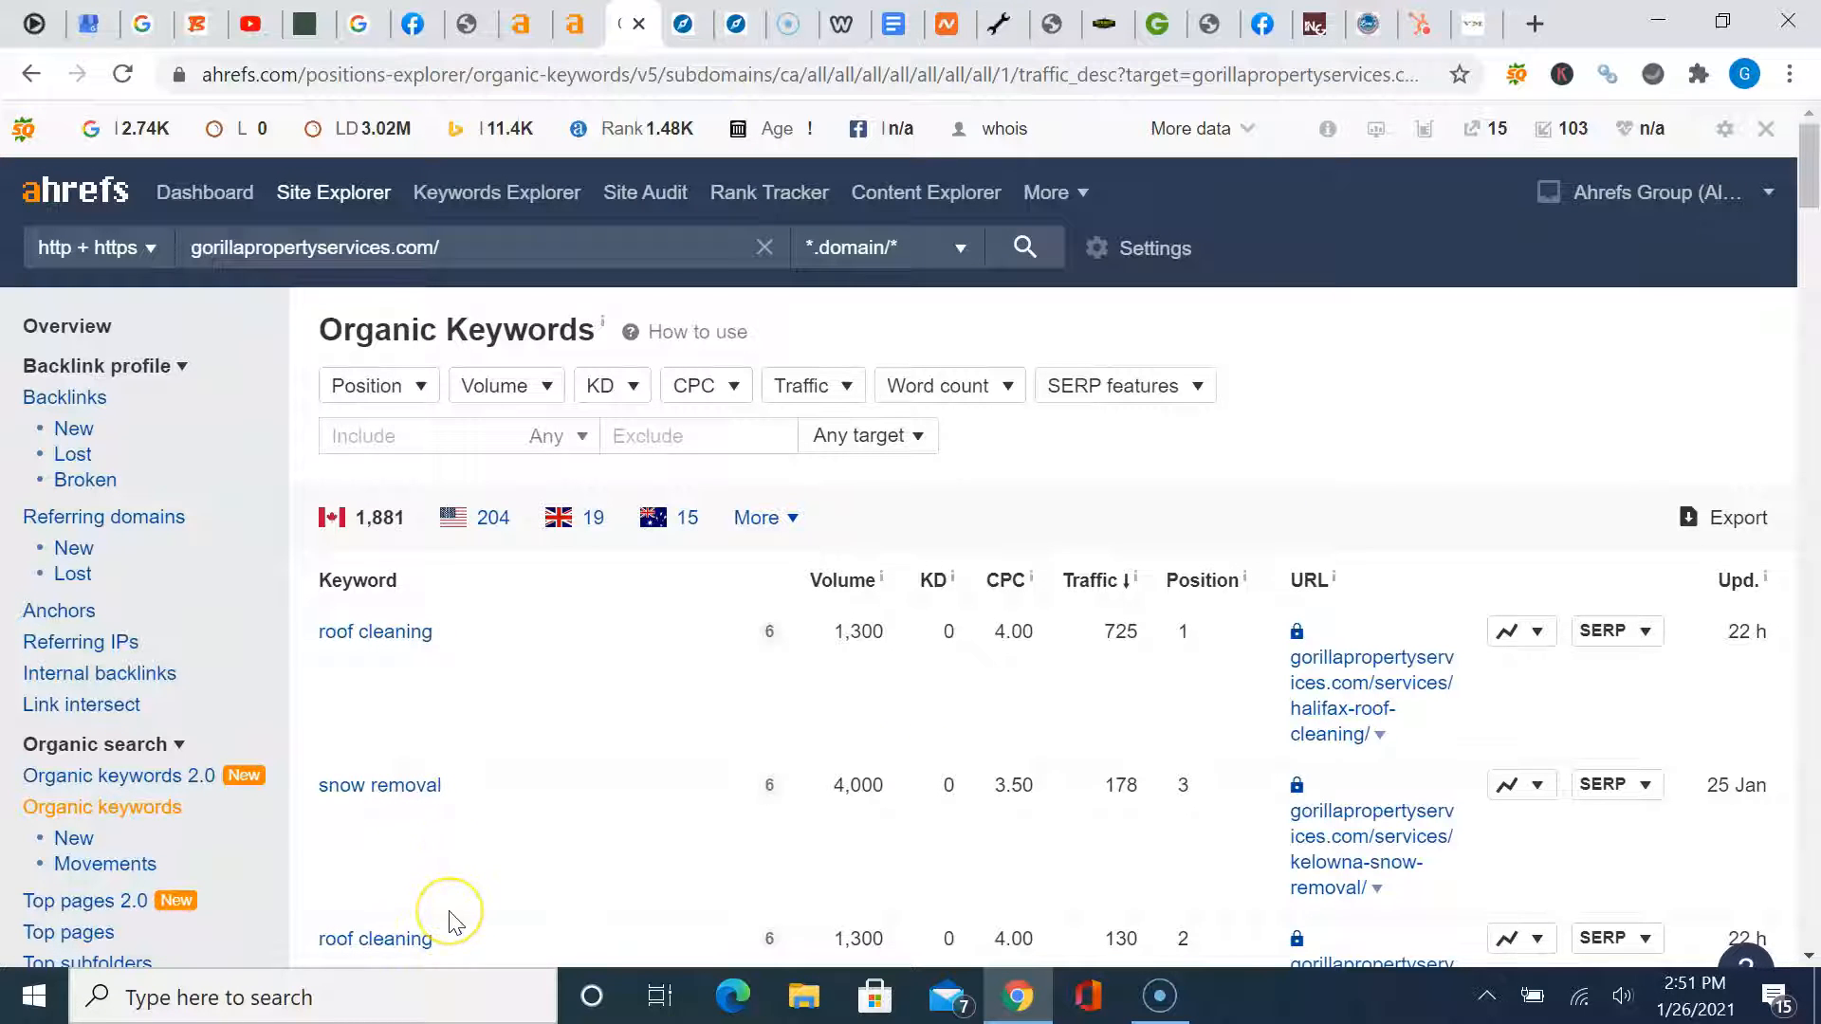
{"action": "scroll", "scroll_direction": "down", "scroll_amount": 3}
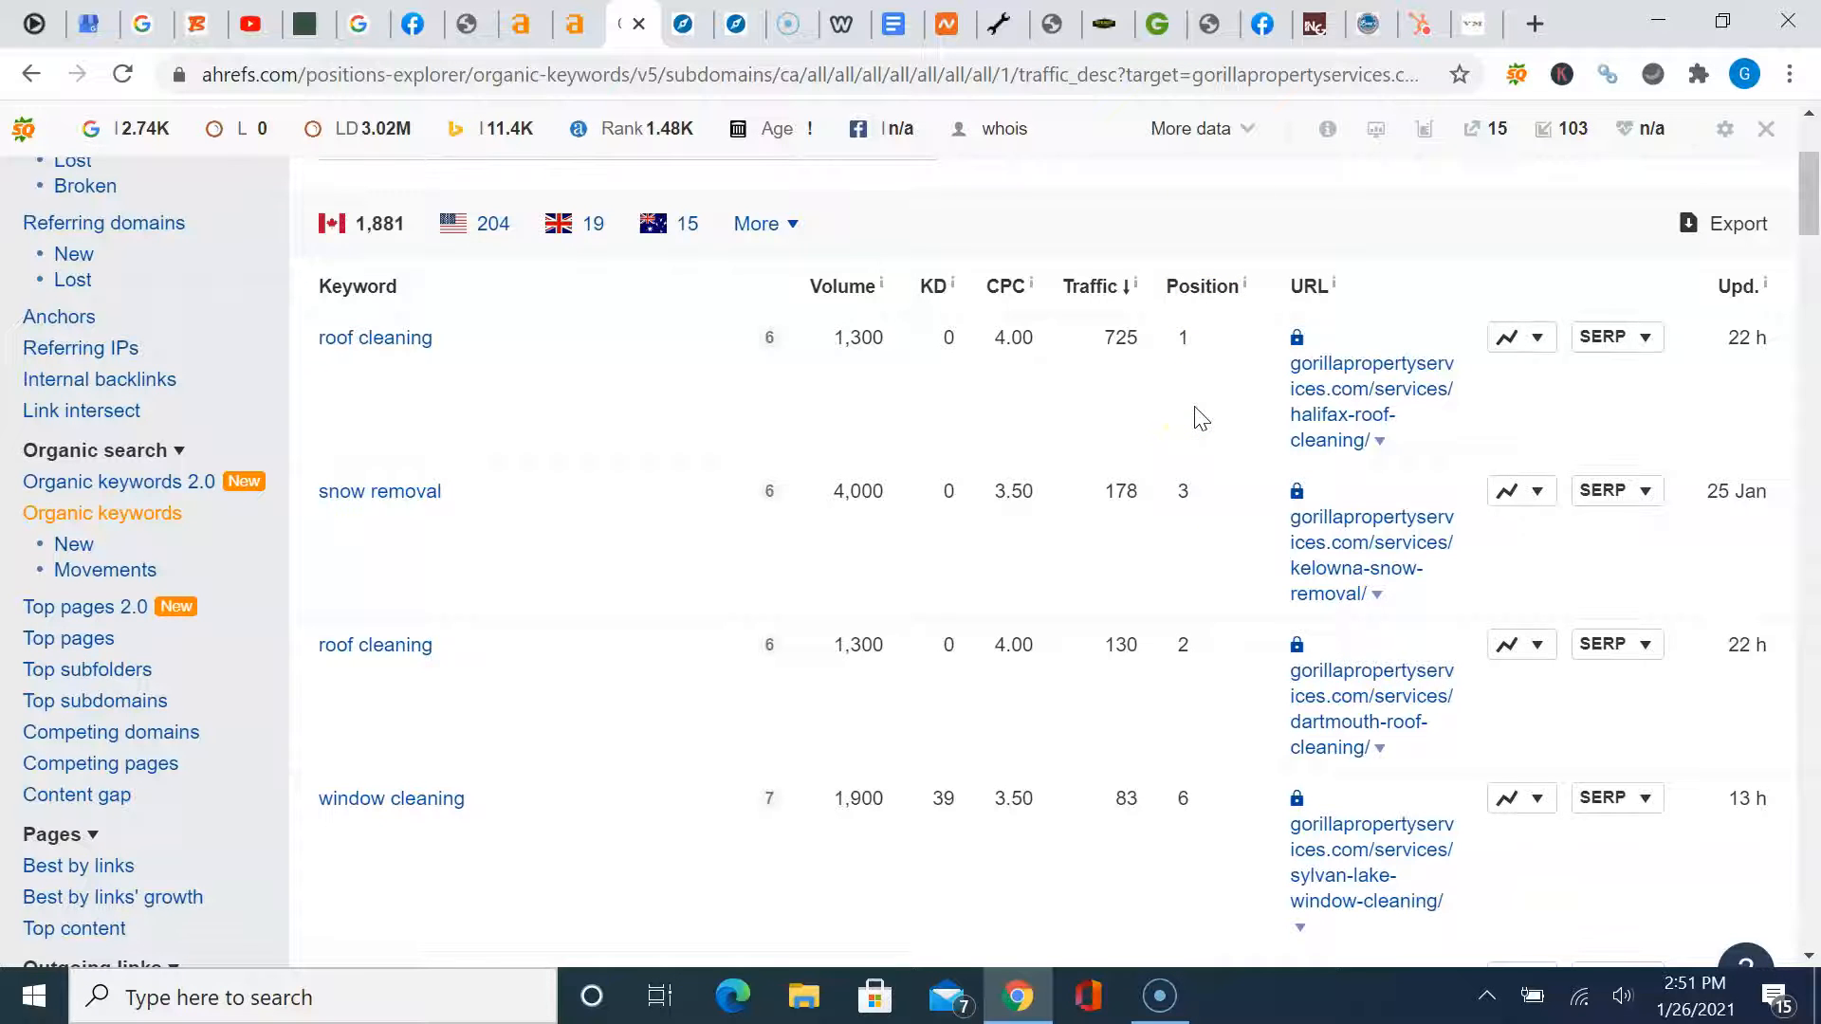
{"action": "scroll", "scroll_direction": "down", "scroll_amount": 3}
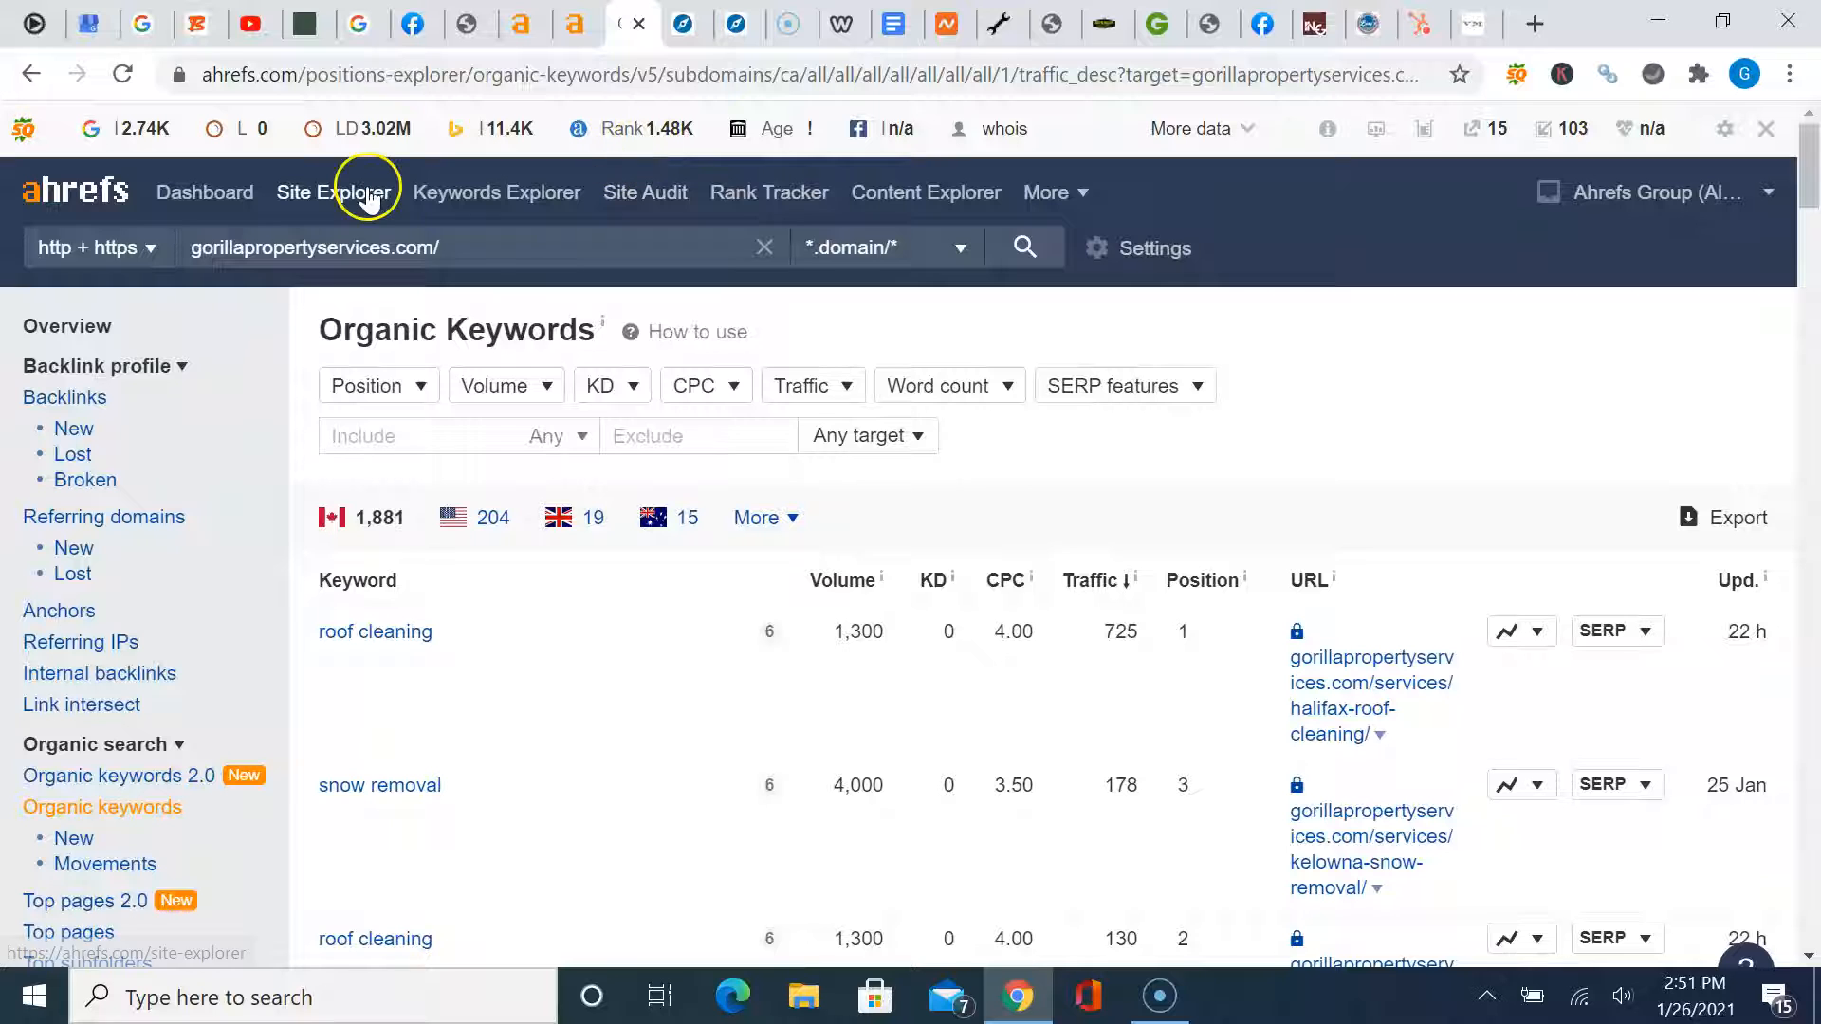
Scroll Gorilla Property Services' referring domains and visit realdealproperty.com, which can't be reached
{"action": "left_click", "coordinate": [31, 73]}
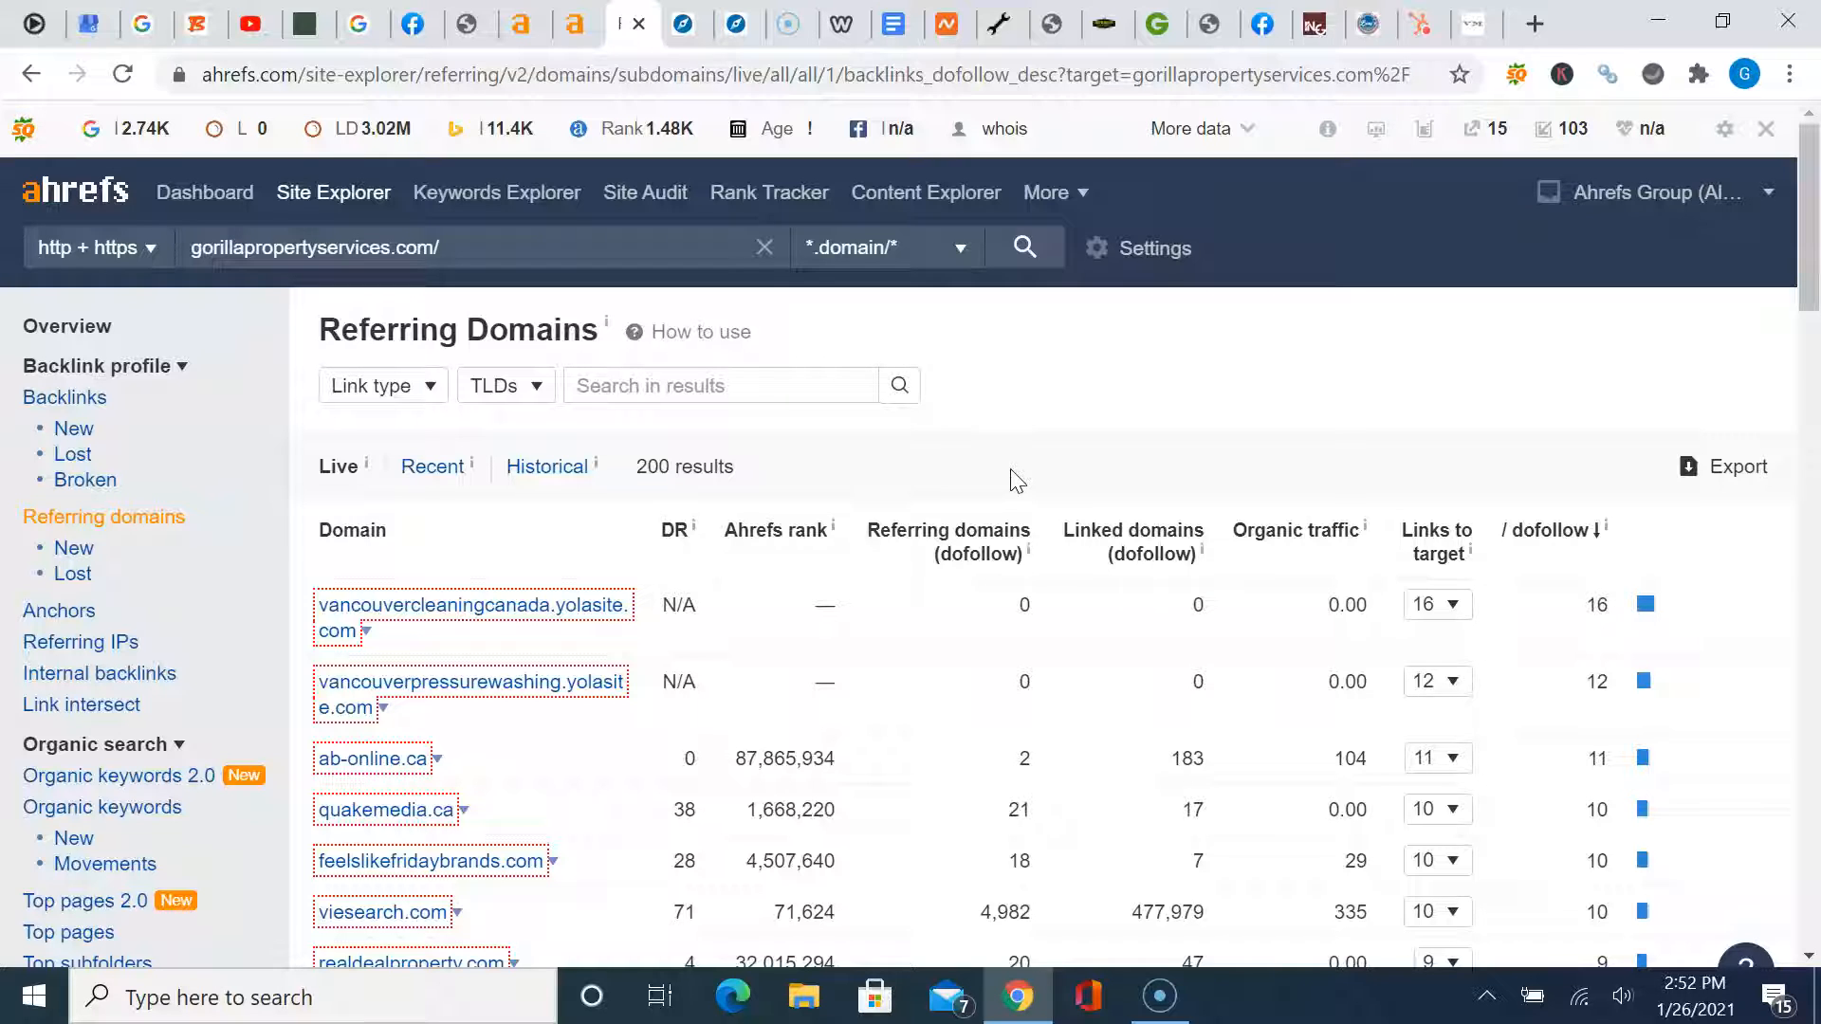
{"action": "scroll", "scroll_direction": "down", "scroll_amount": 3}
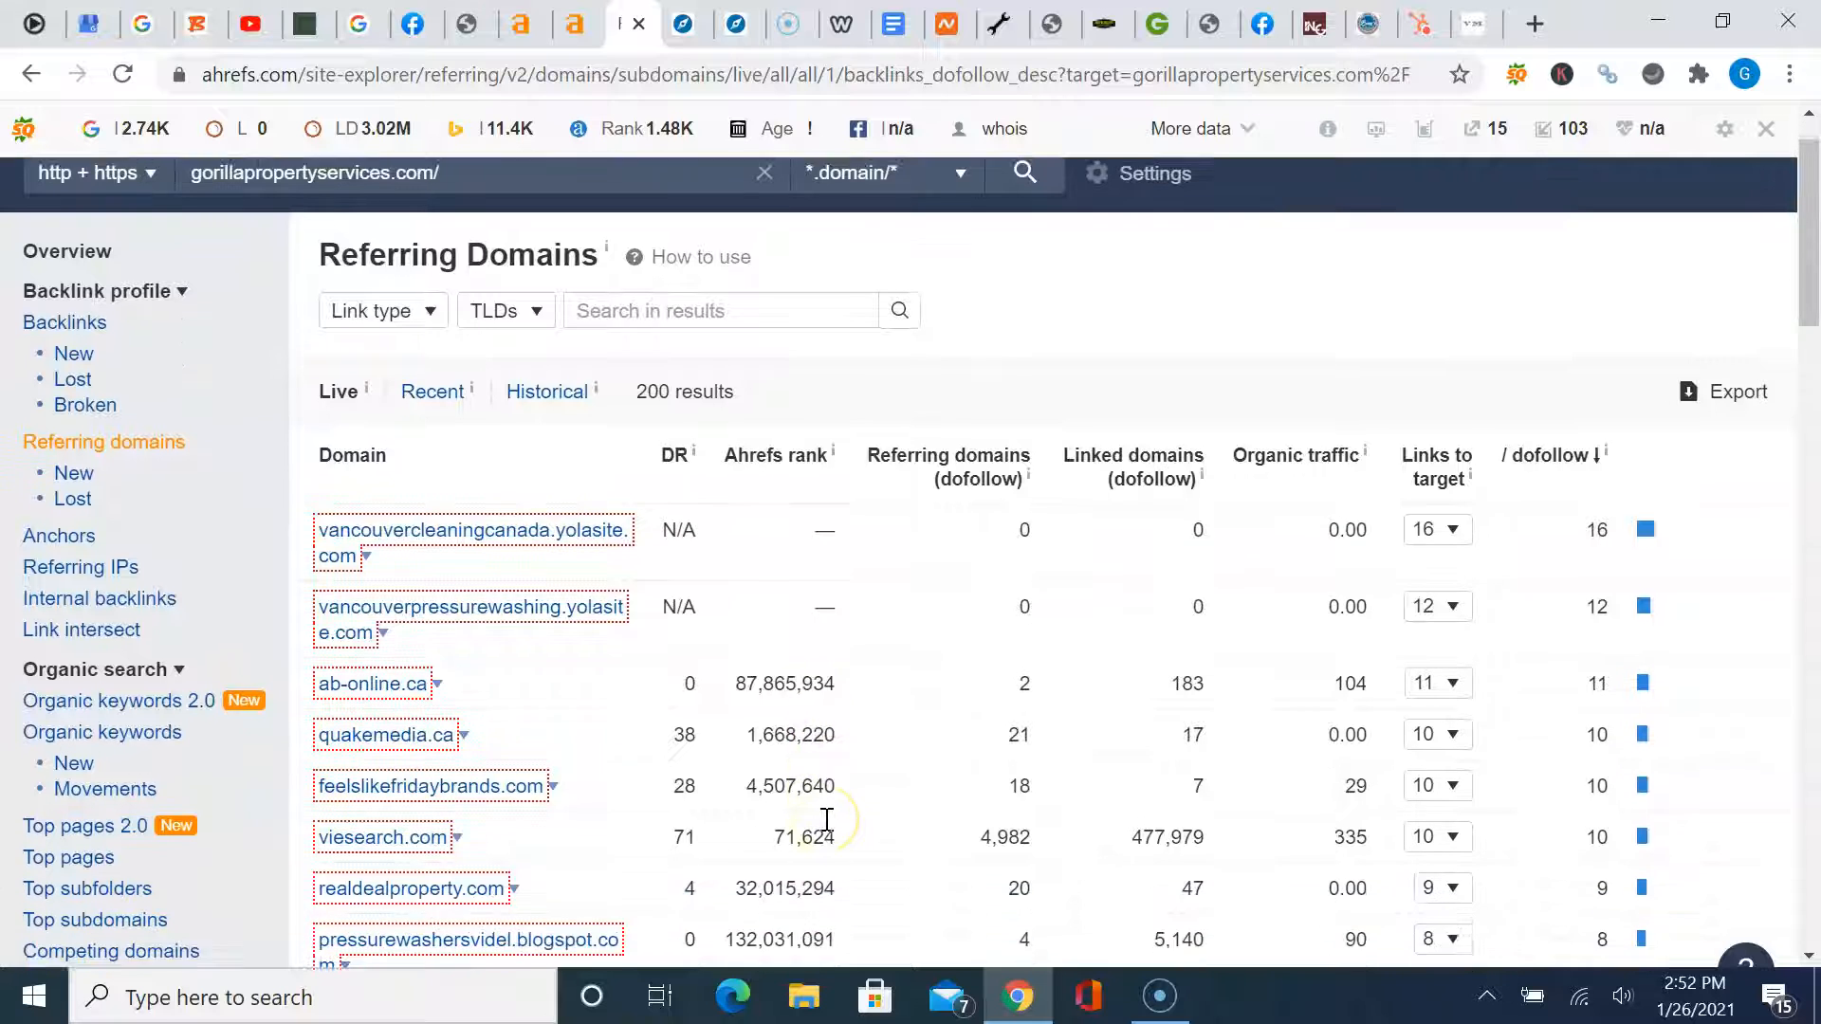
{"action": "scroll", "scroll_direction": "down", "scroll_amount": 3}
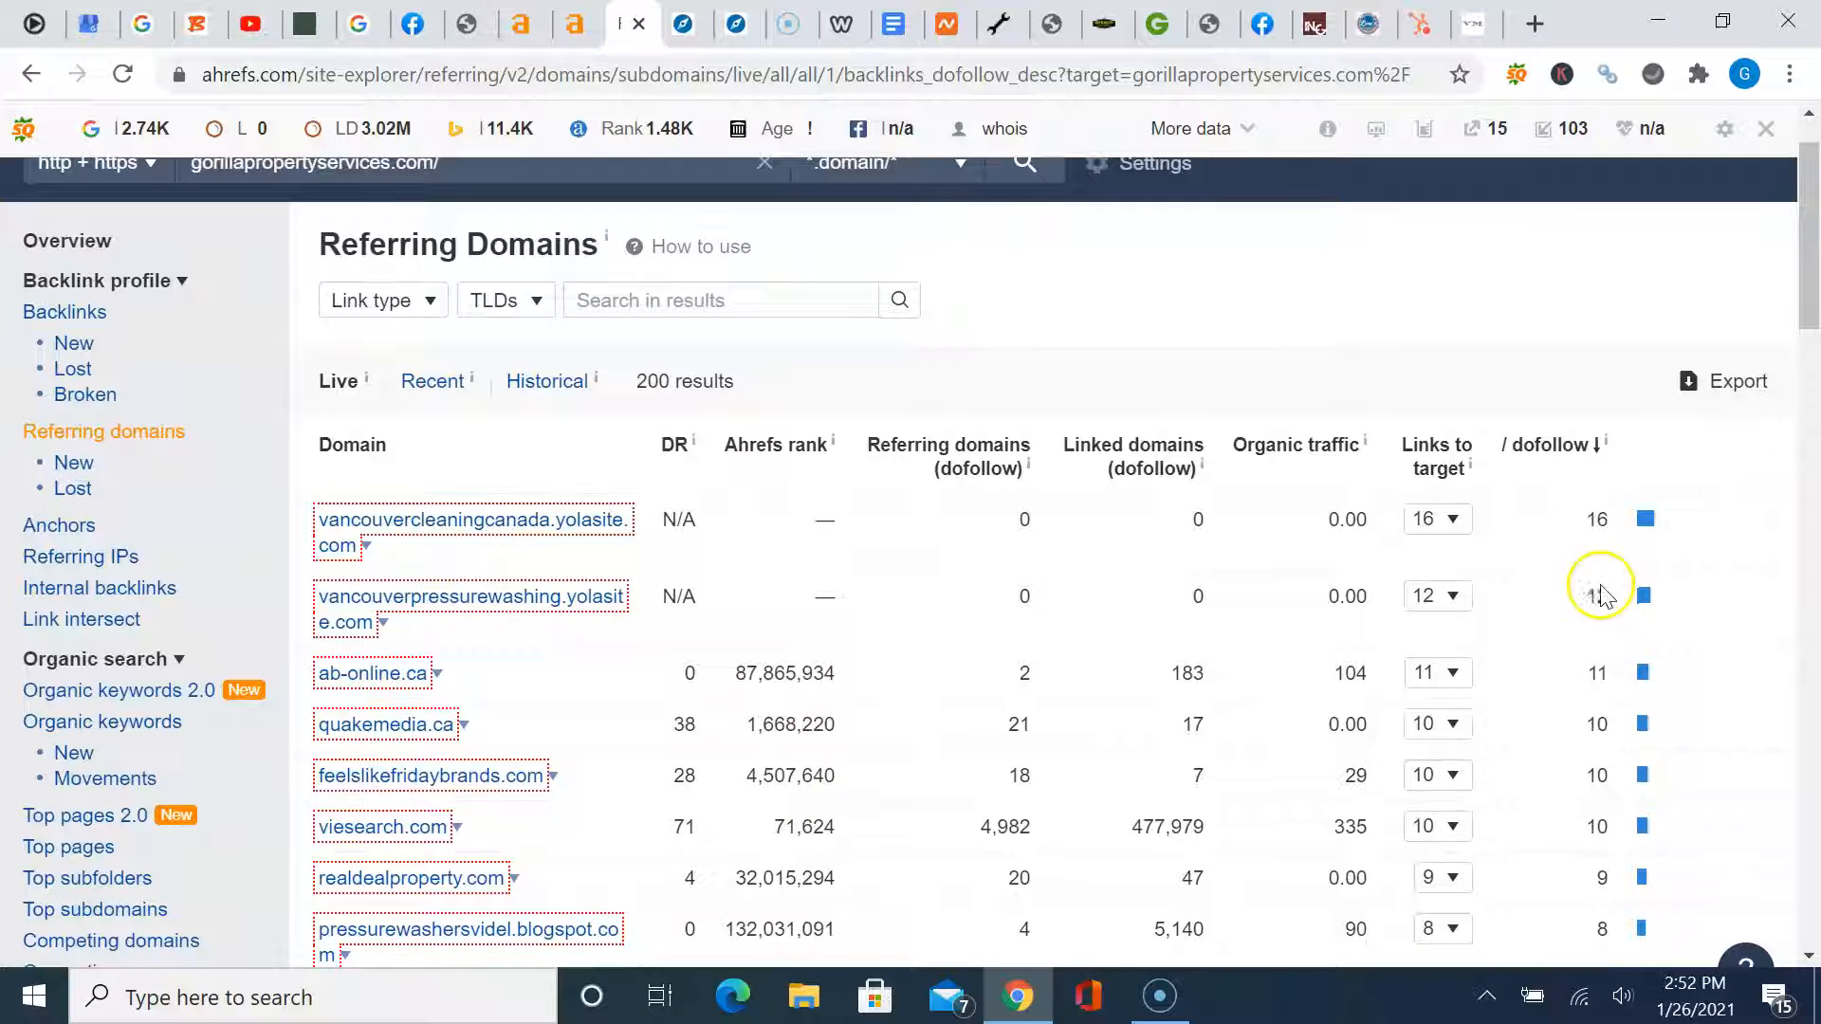
{"action": "scroll", "scroll_direction": "down", "scroll_amount": 3}
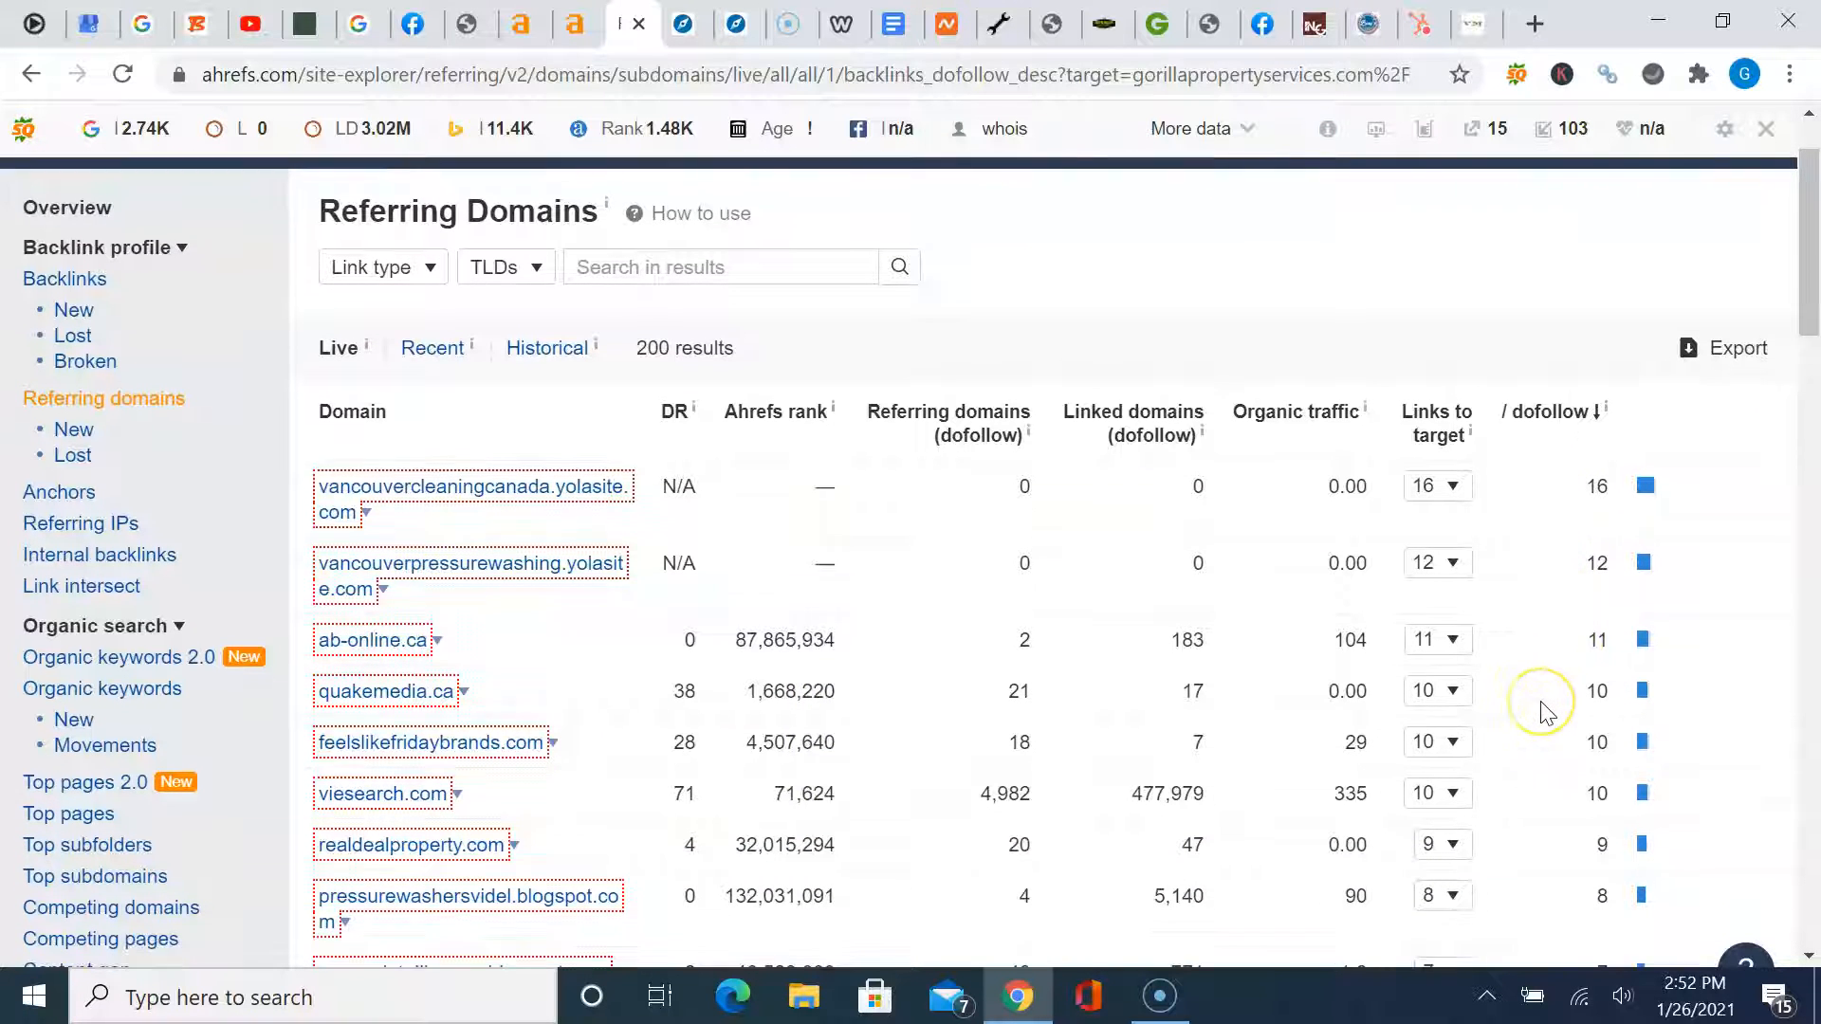
{"action": "scroll", "scroll_direction": "down", "scroll_amount": 3}
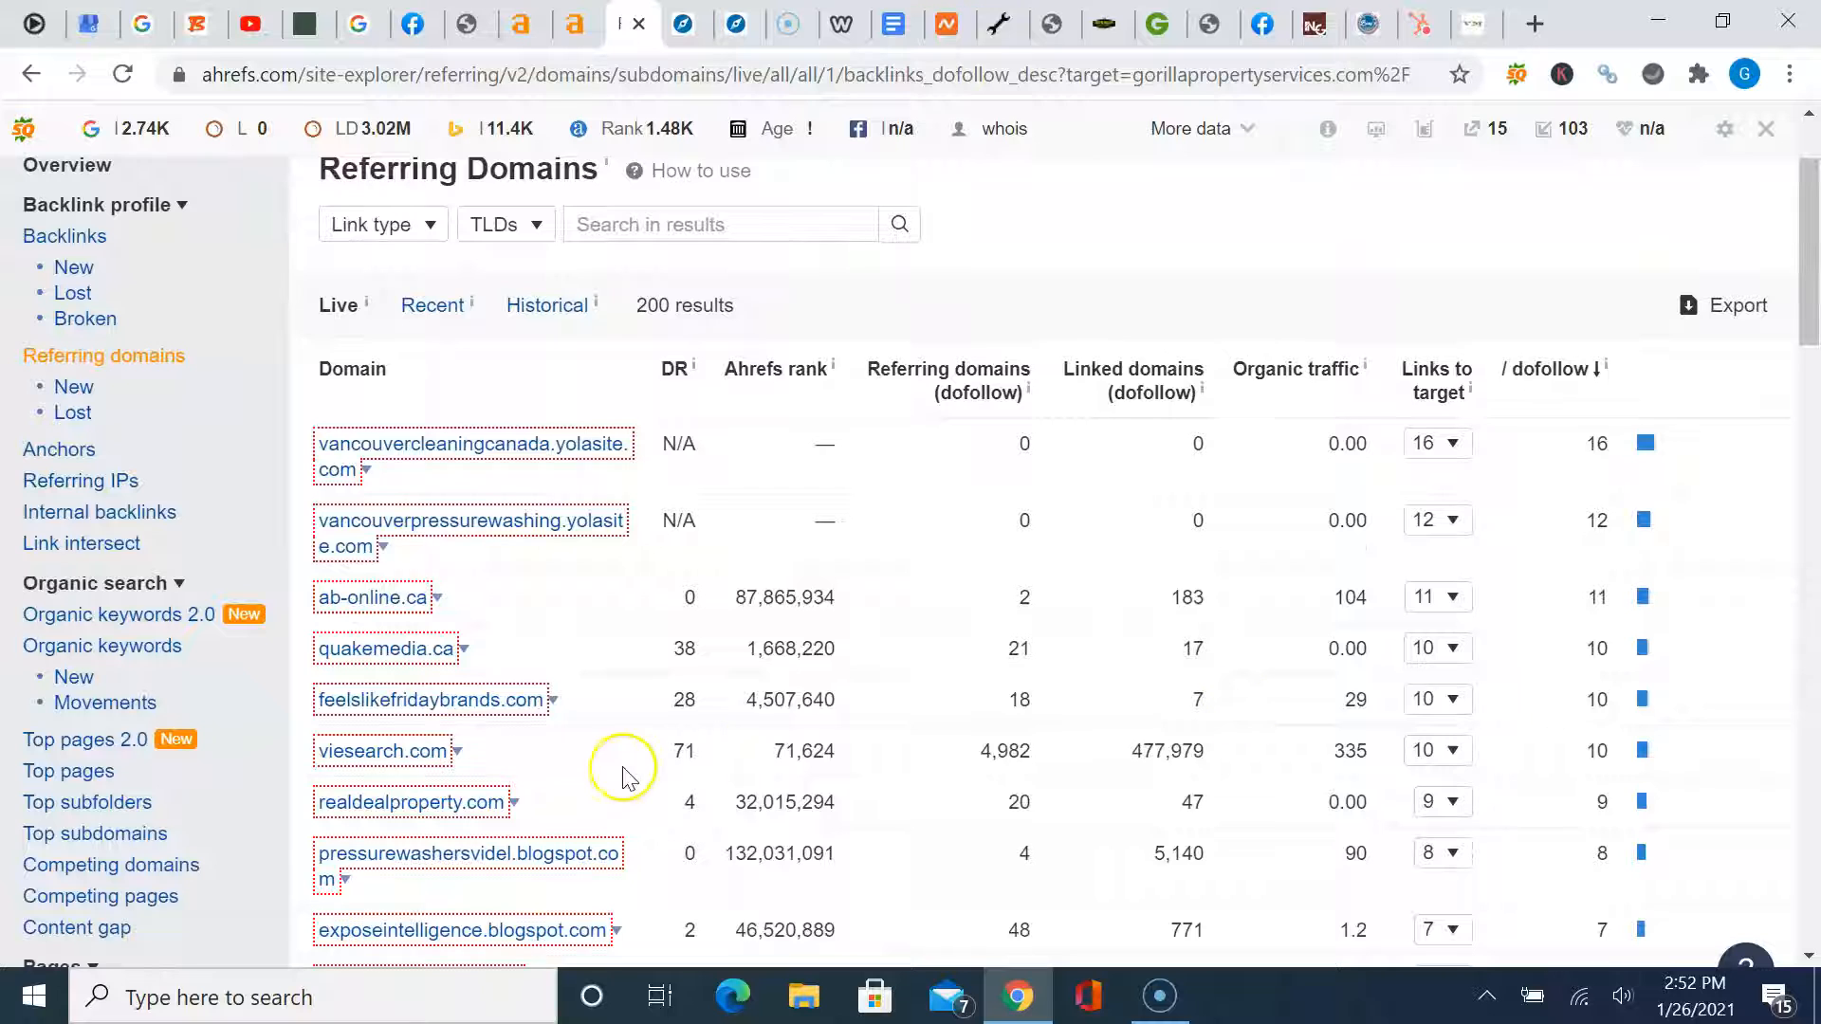
{"action": "left_click", "coordinate": [408, 803]}
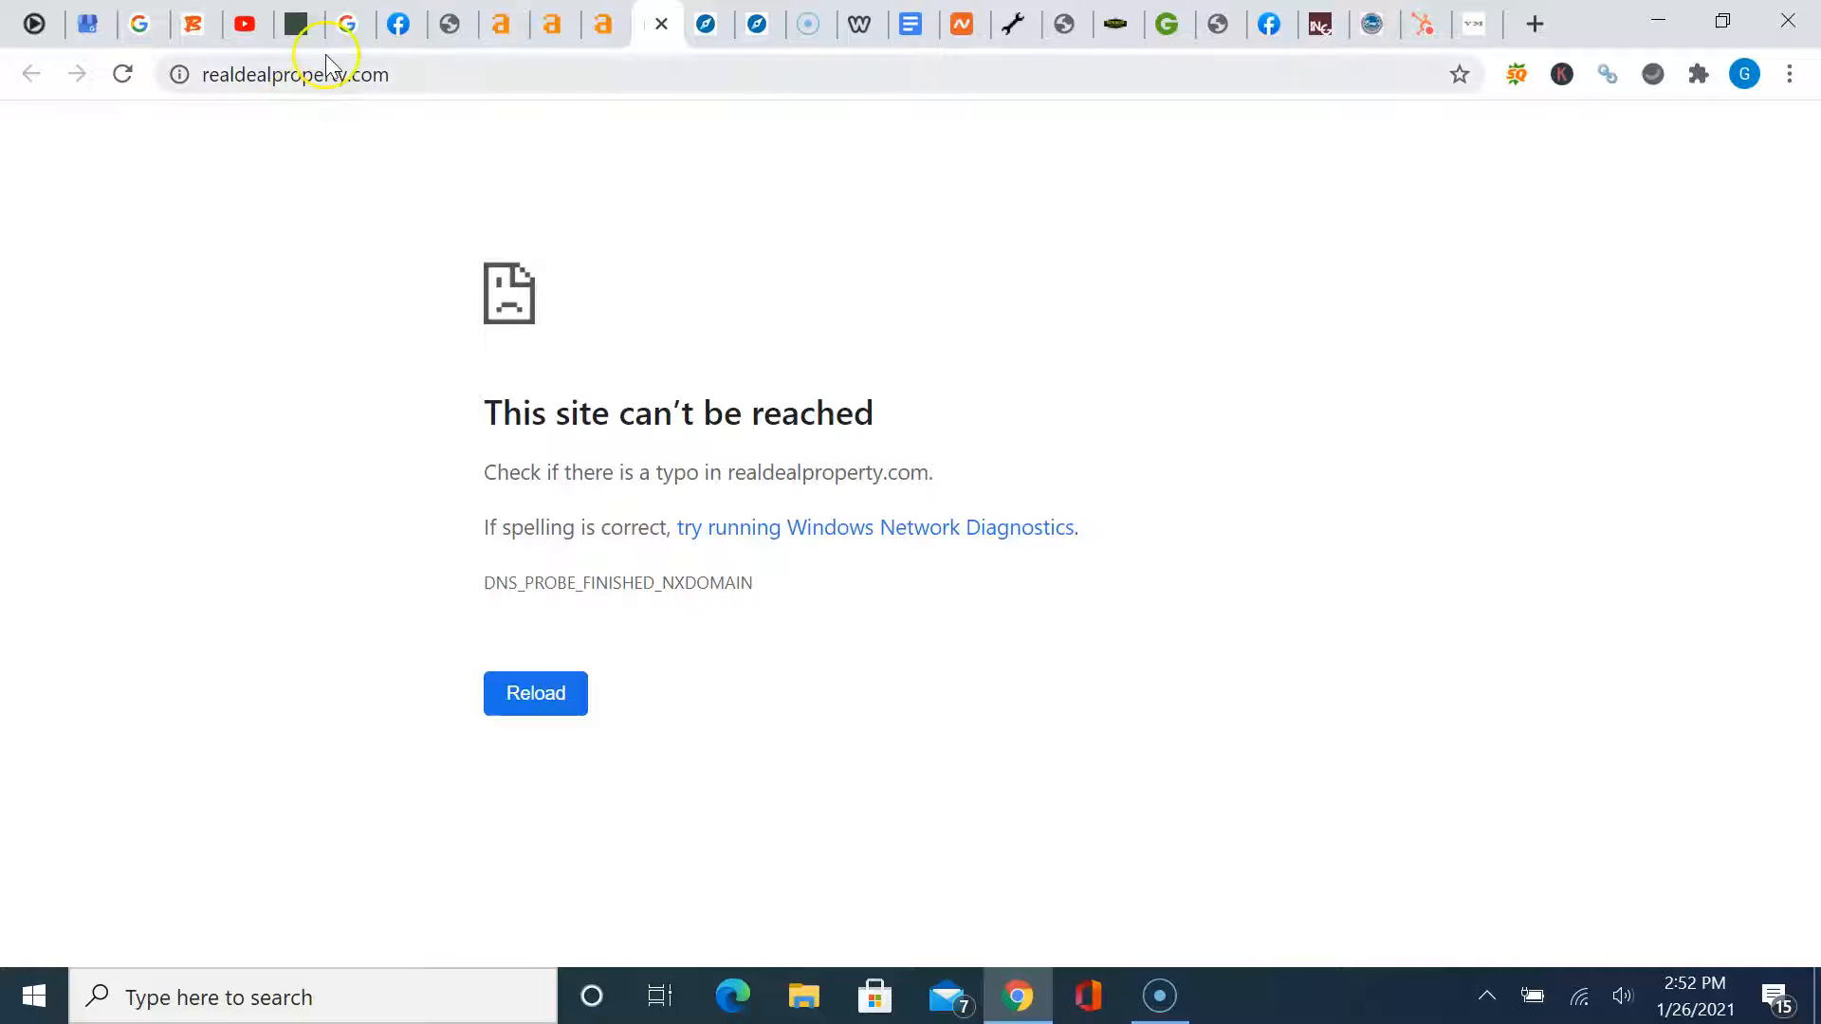
{"action": "left_click", "coordinate": [662, 23]}
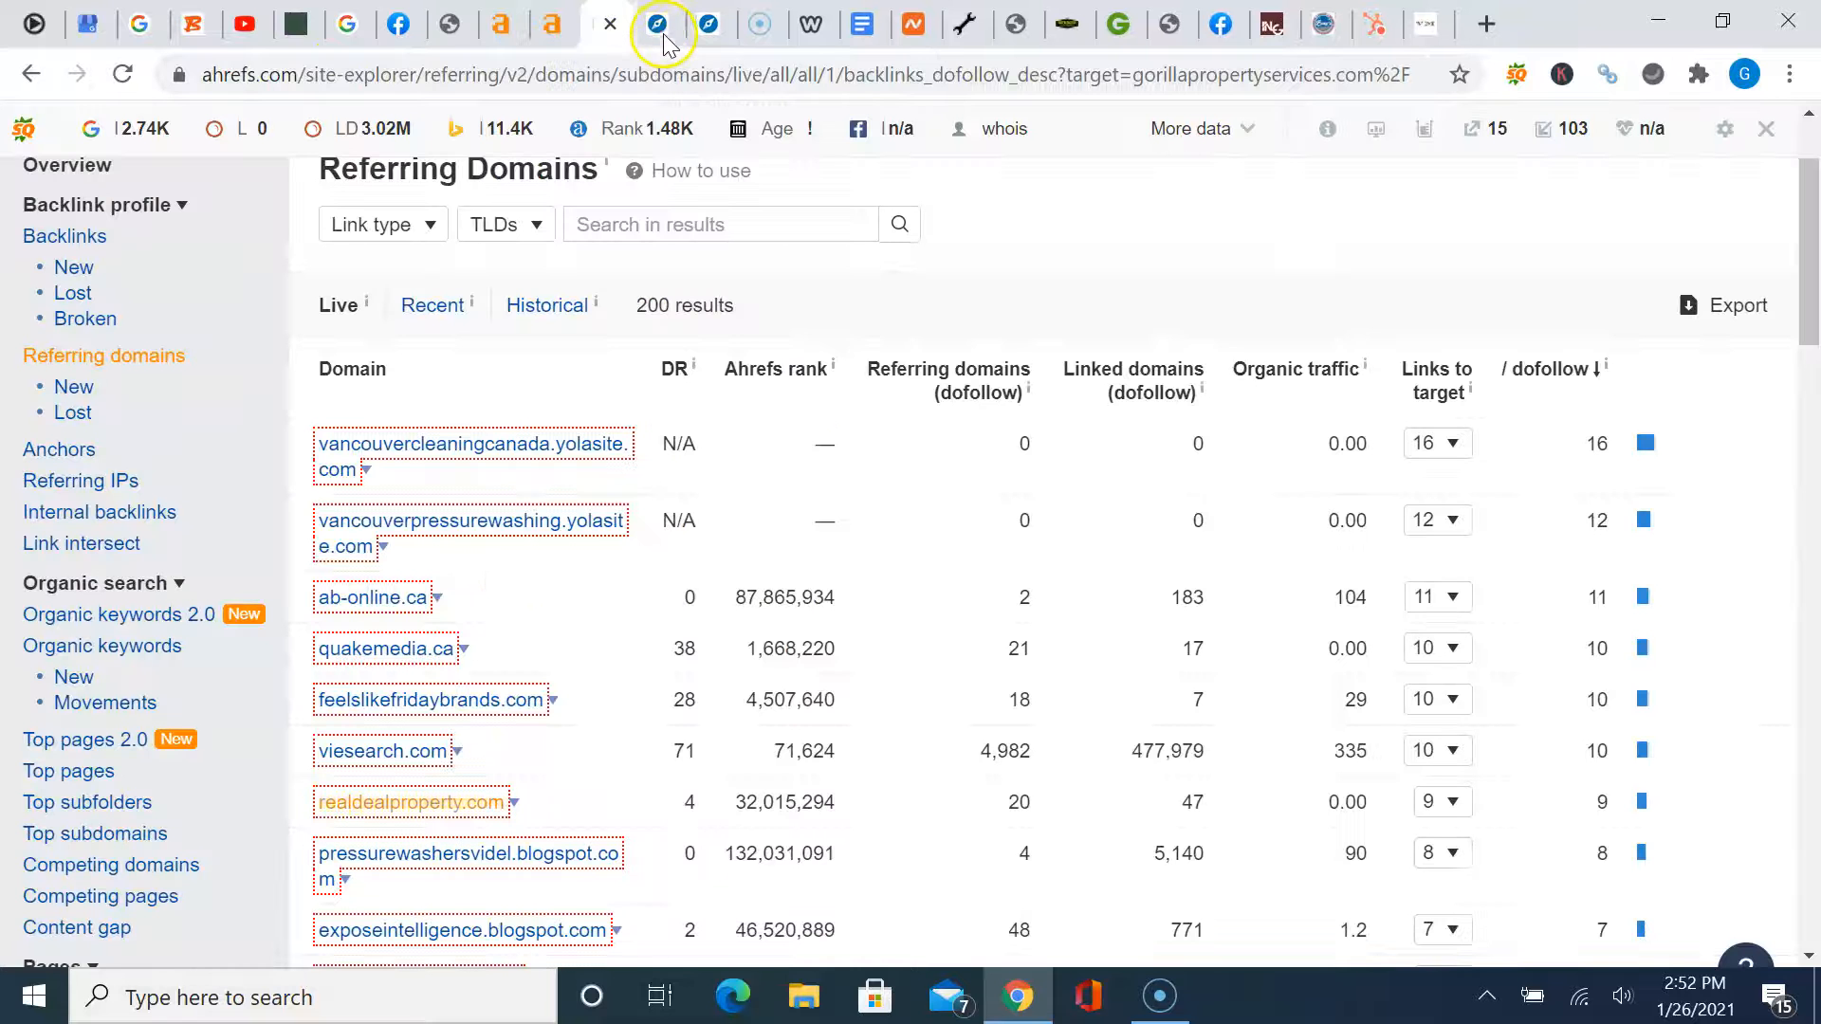
{"action": "scroll", "scroll_direction": "down", "scroll_amount": 3}
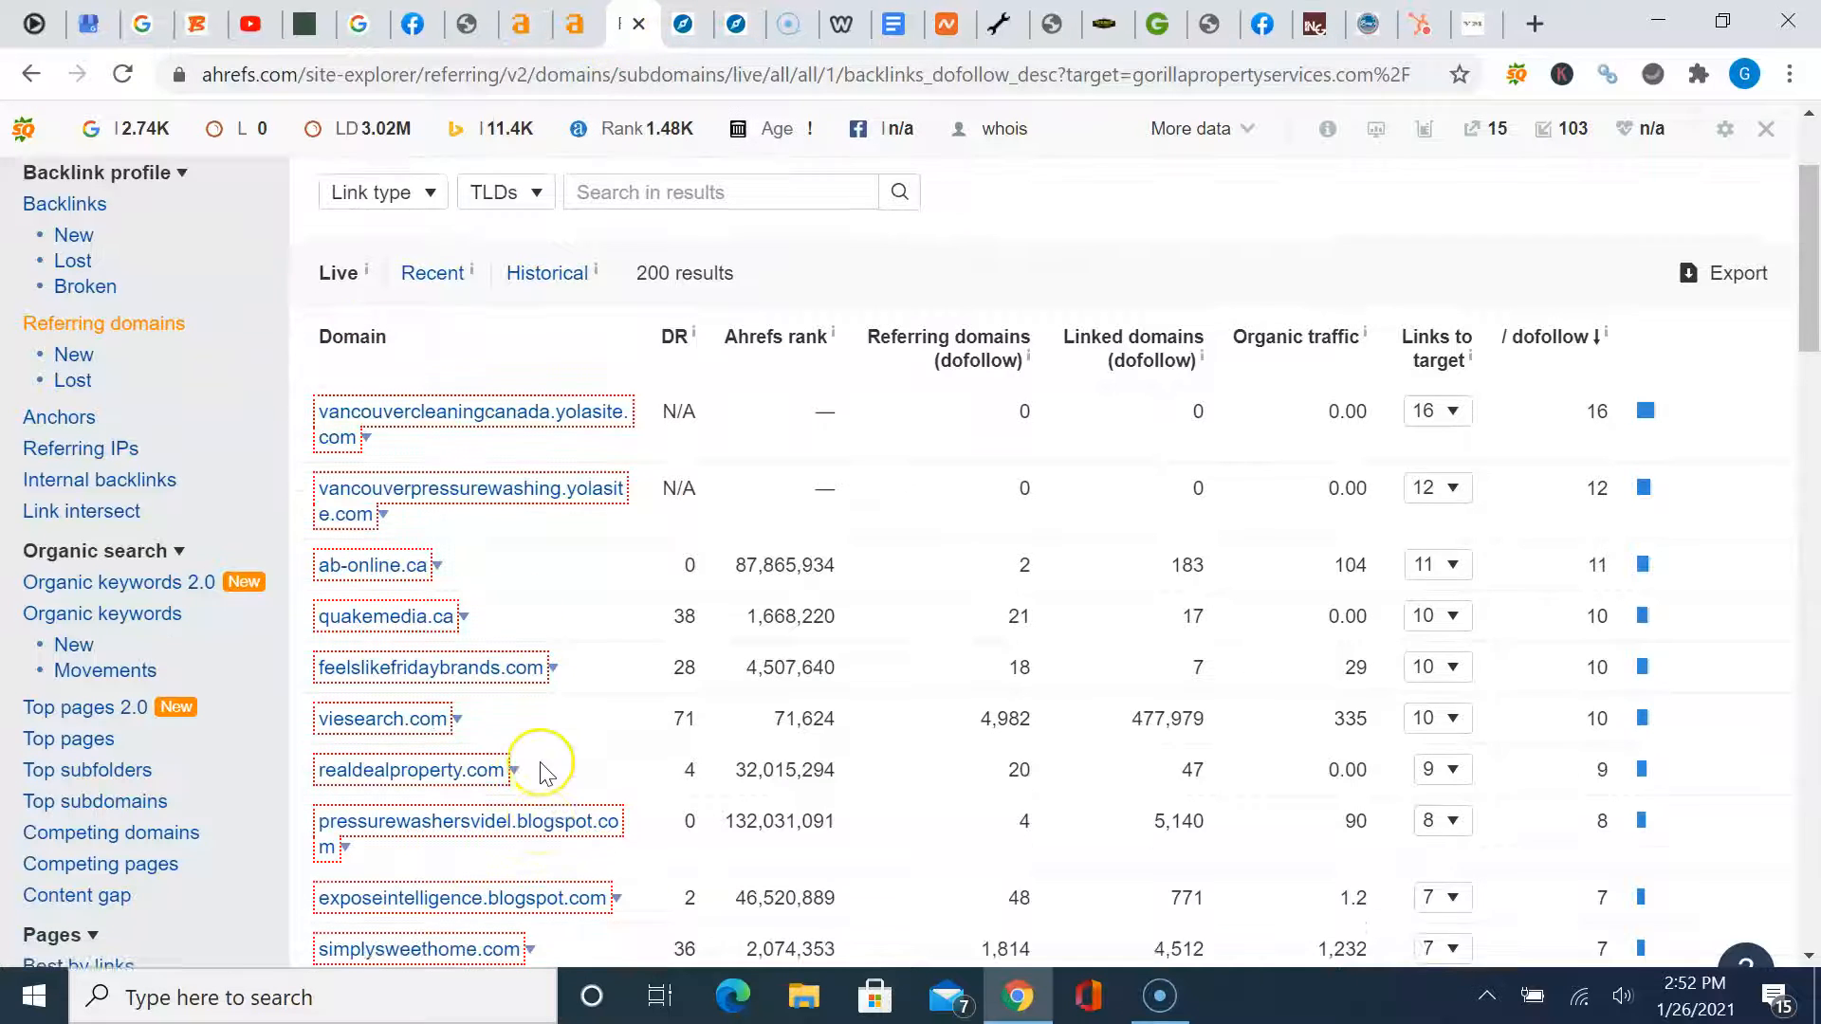
{"action": "scroll", "scroll_direction": "down", "scroll_amount": 3}
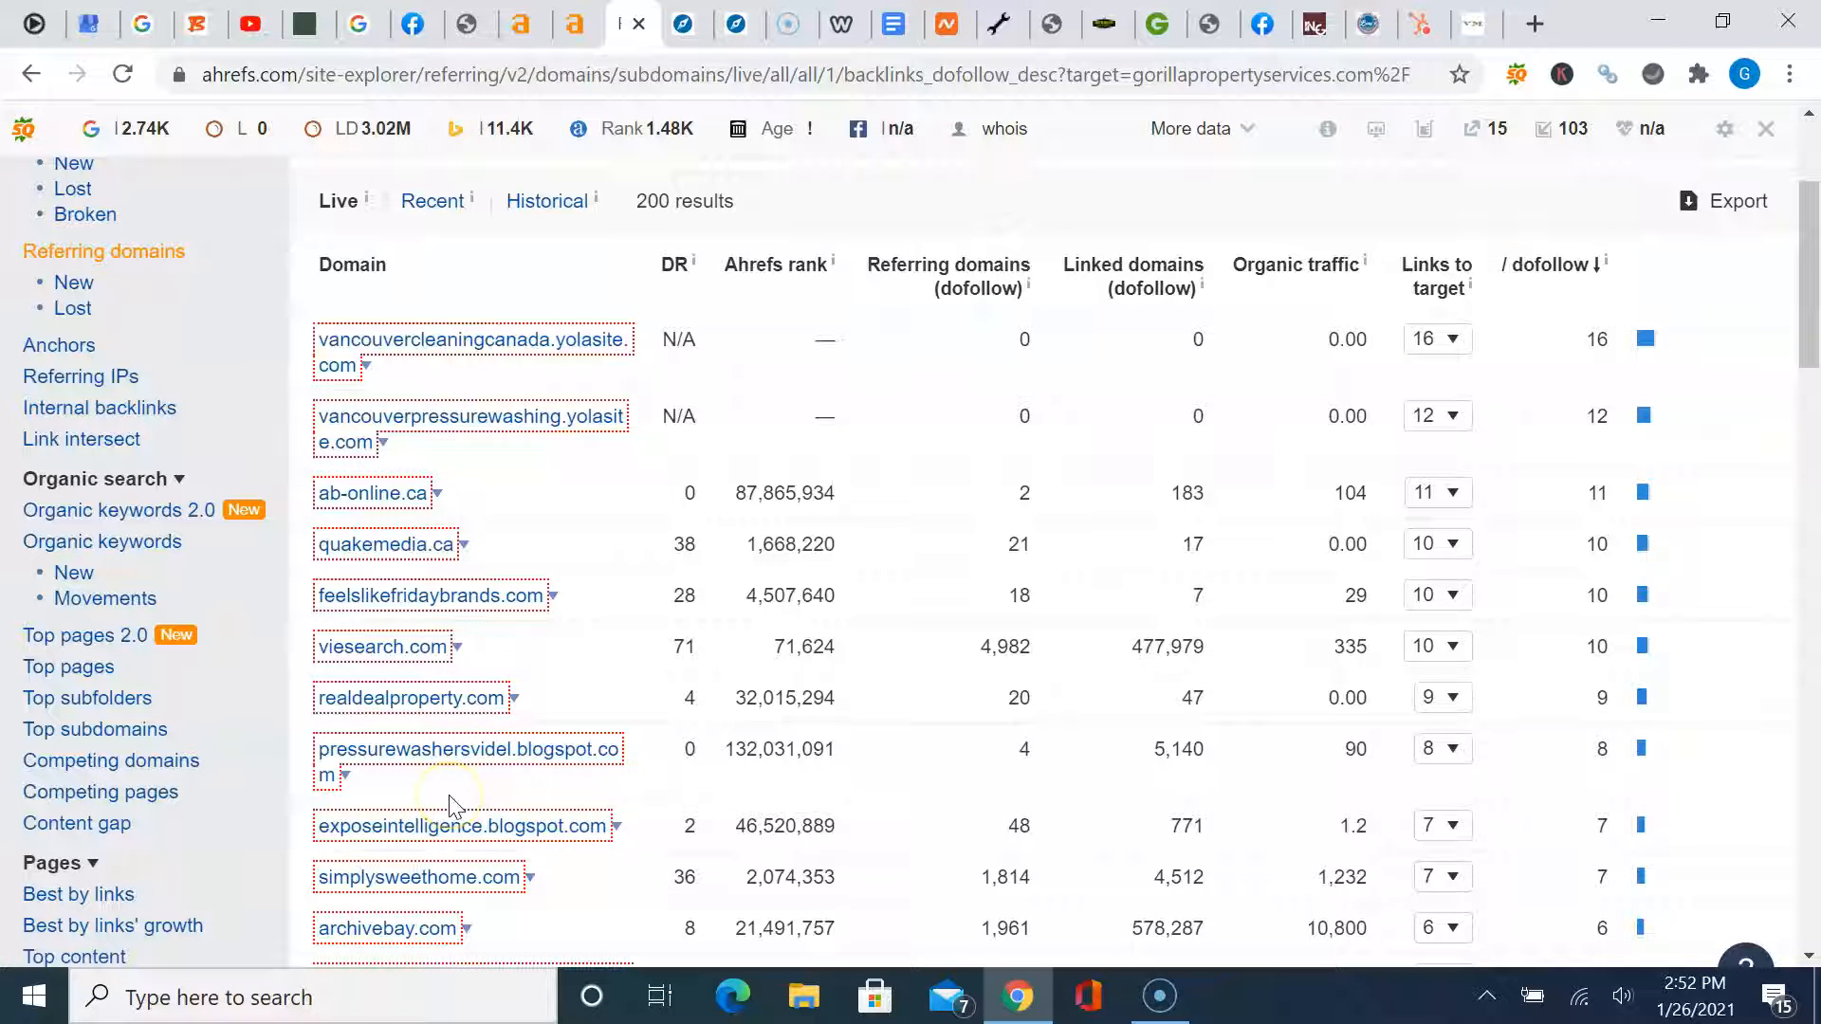
Visit simplysweethome.com from the referring domains and scroll through its blog posts
{"action": "left_click", "coordinate": [418, 875]}
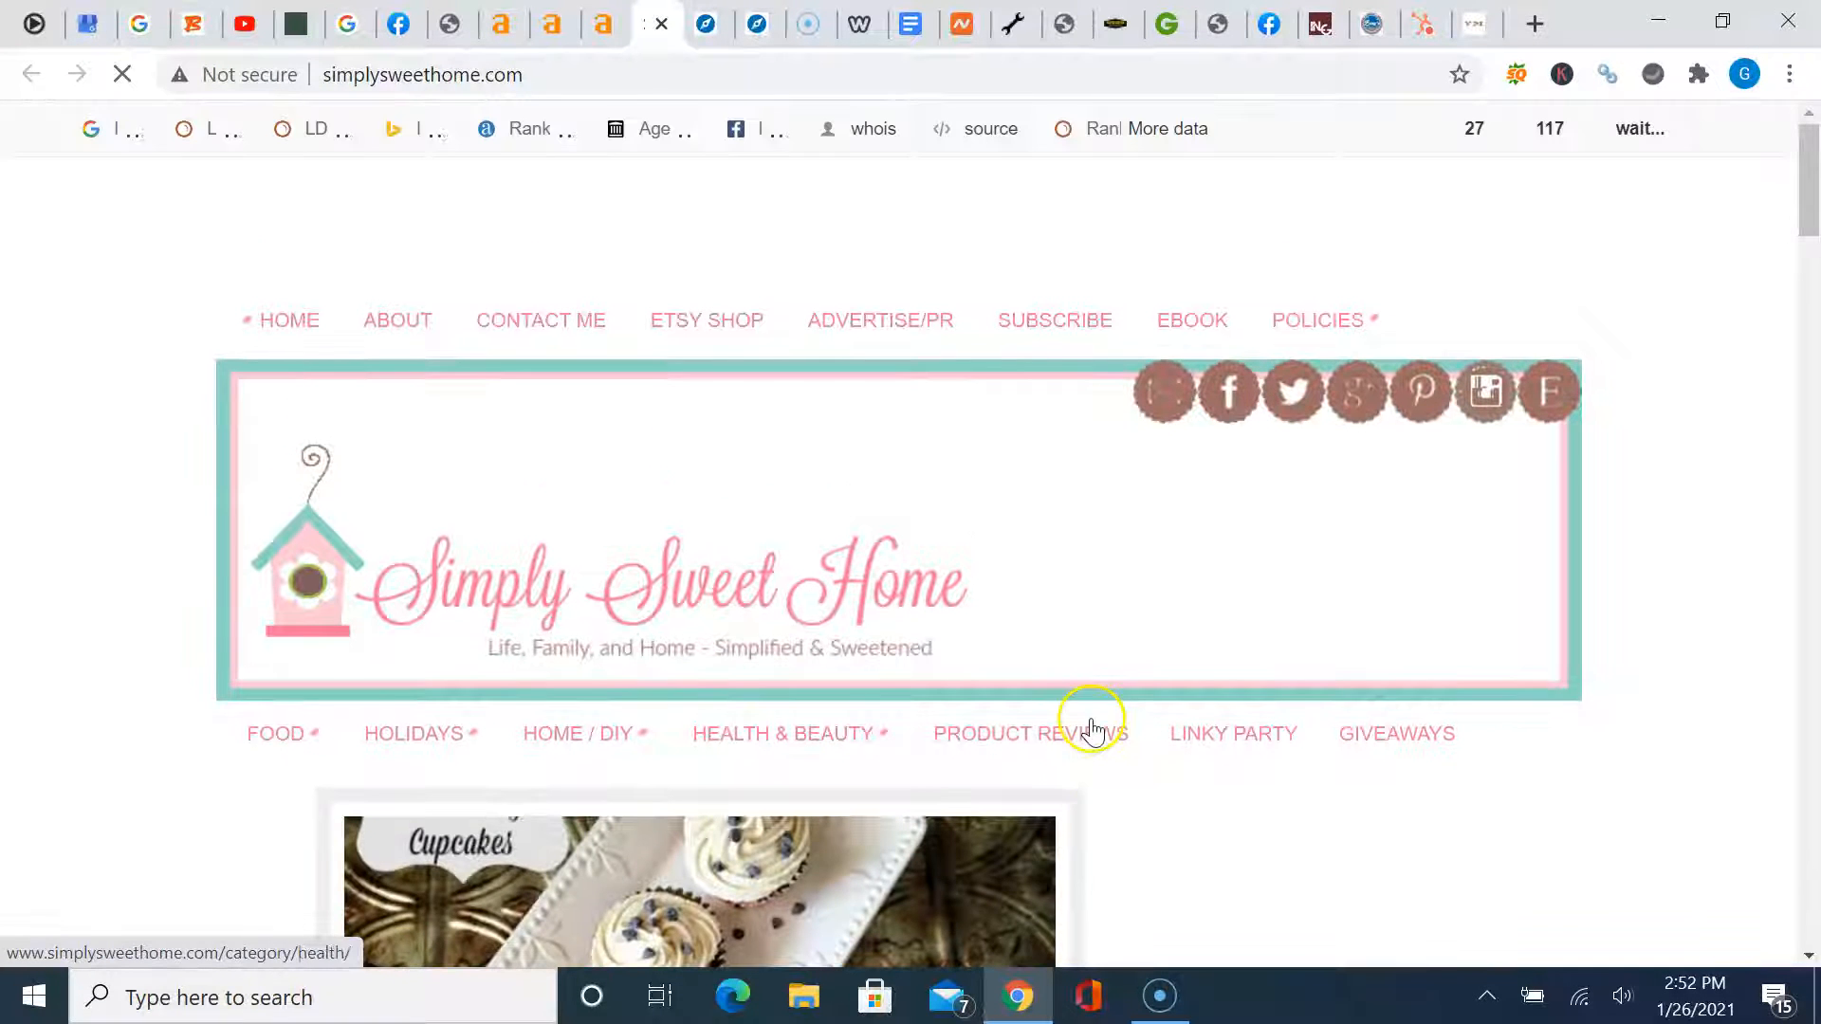
{"action": "scroll", "scroll_direction": "down", "scroll_amount": 3}
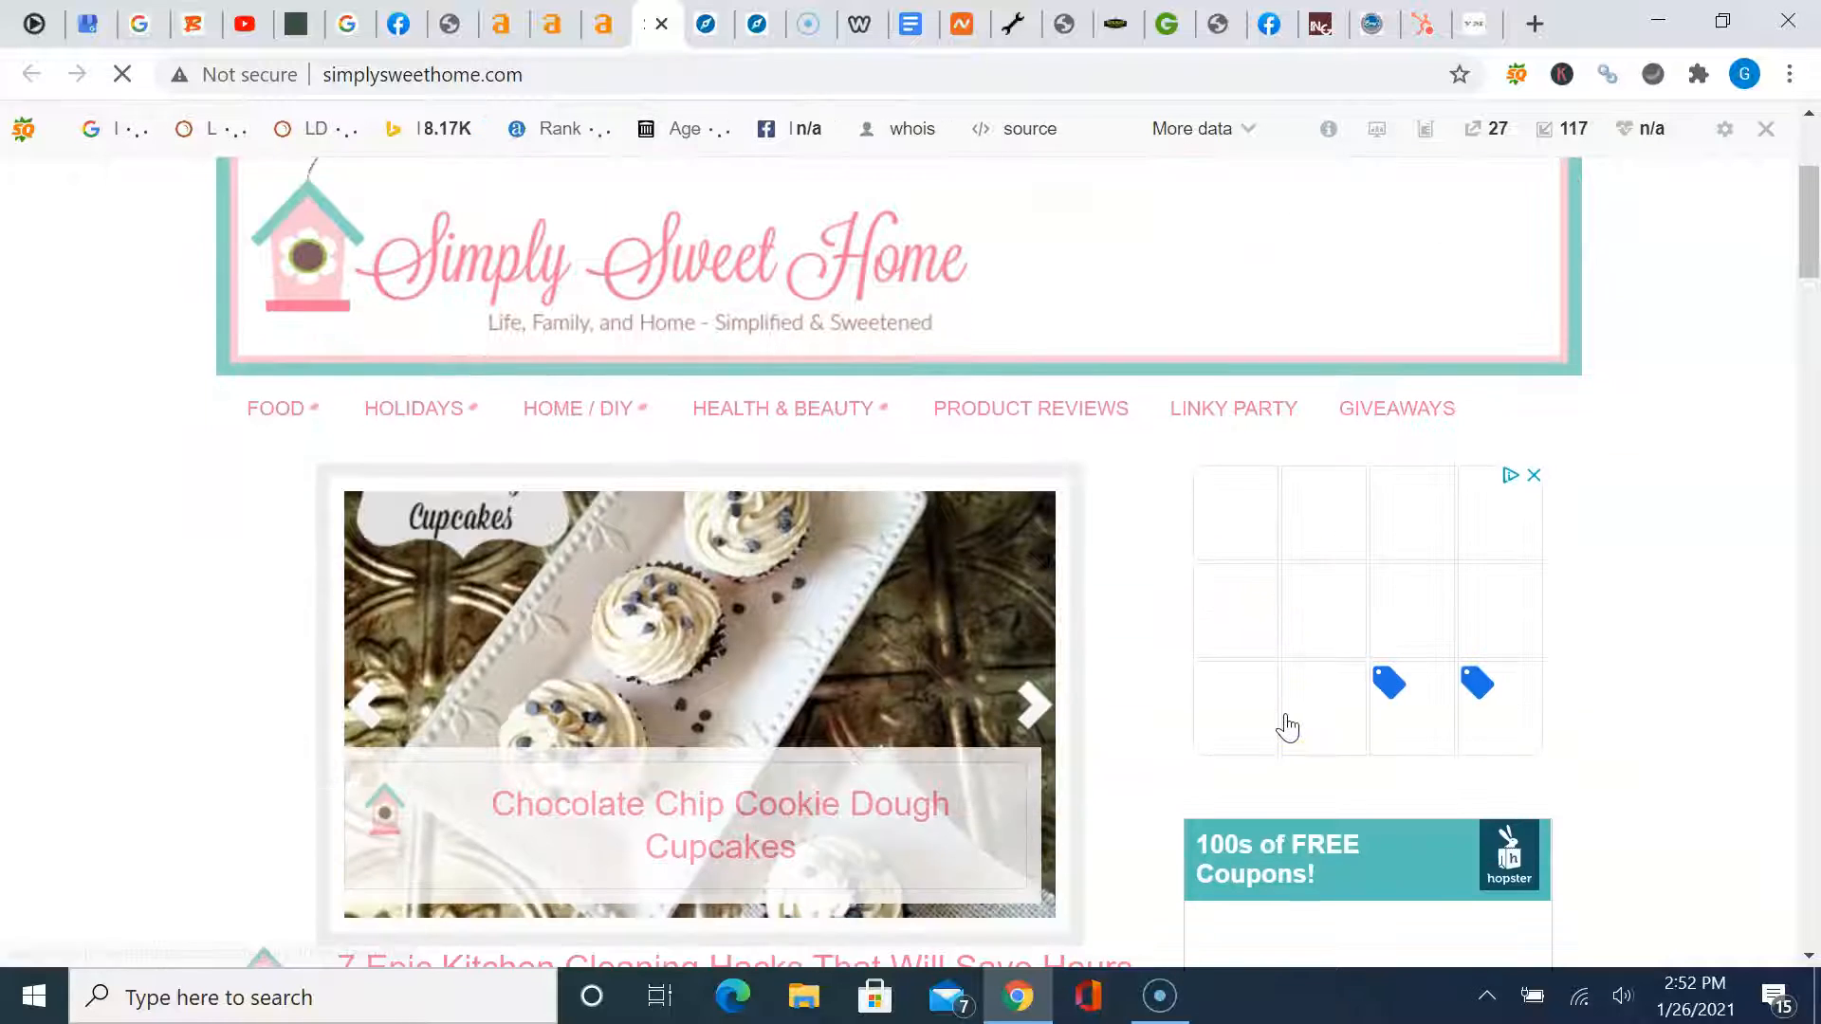
{"action": "scroll", "scroll_direction": "down", "scroll_amount": 3}
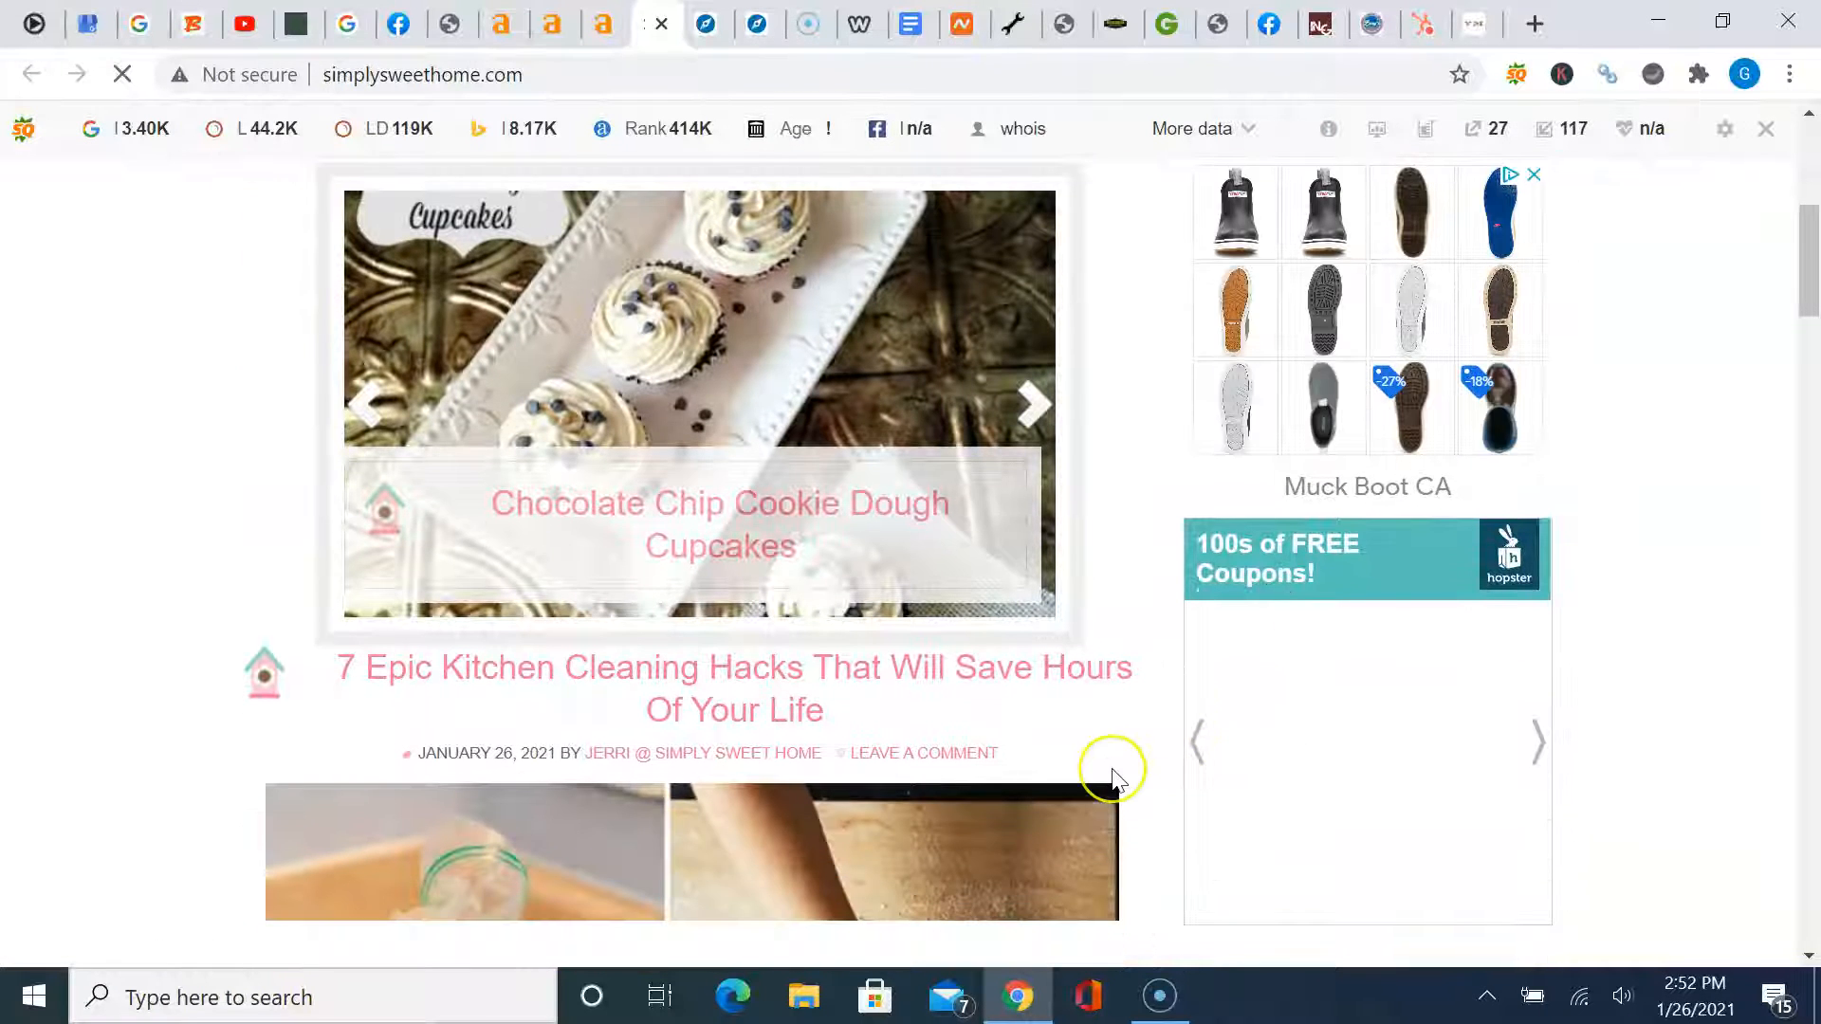
{"action": "scroll", "scroll_direction": "down", "scroll_amount": 3}
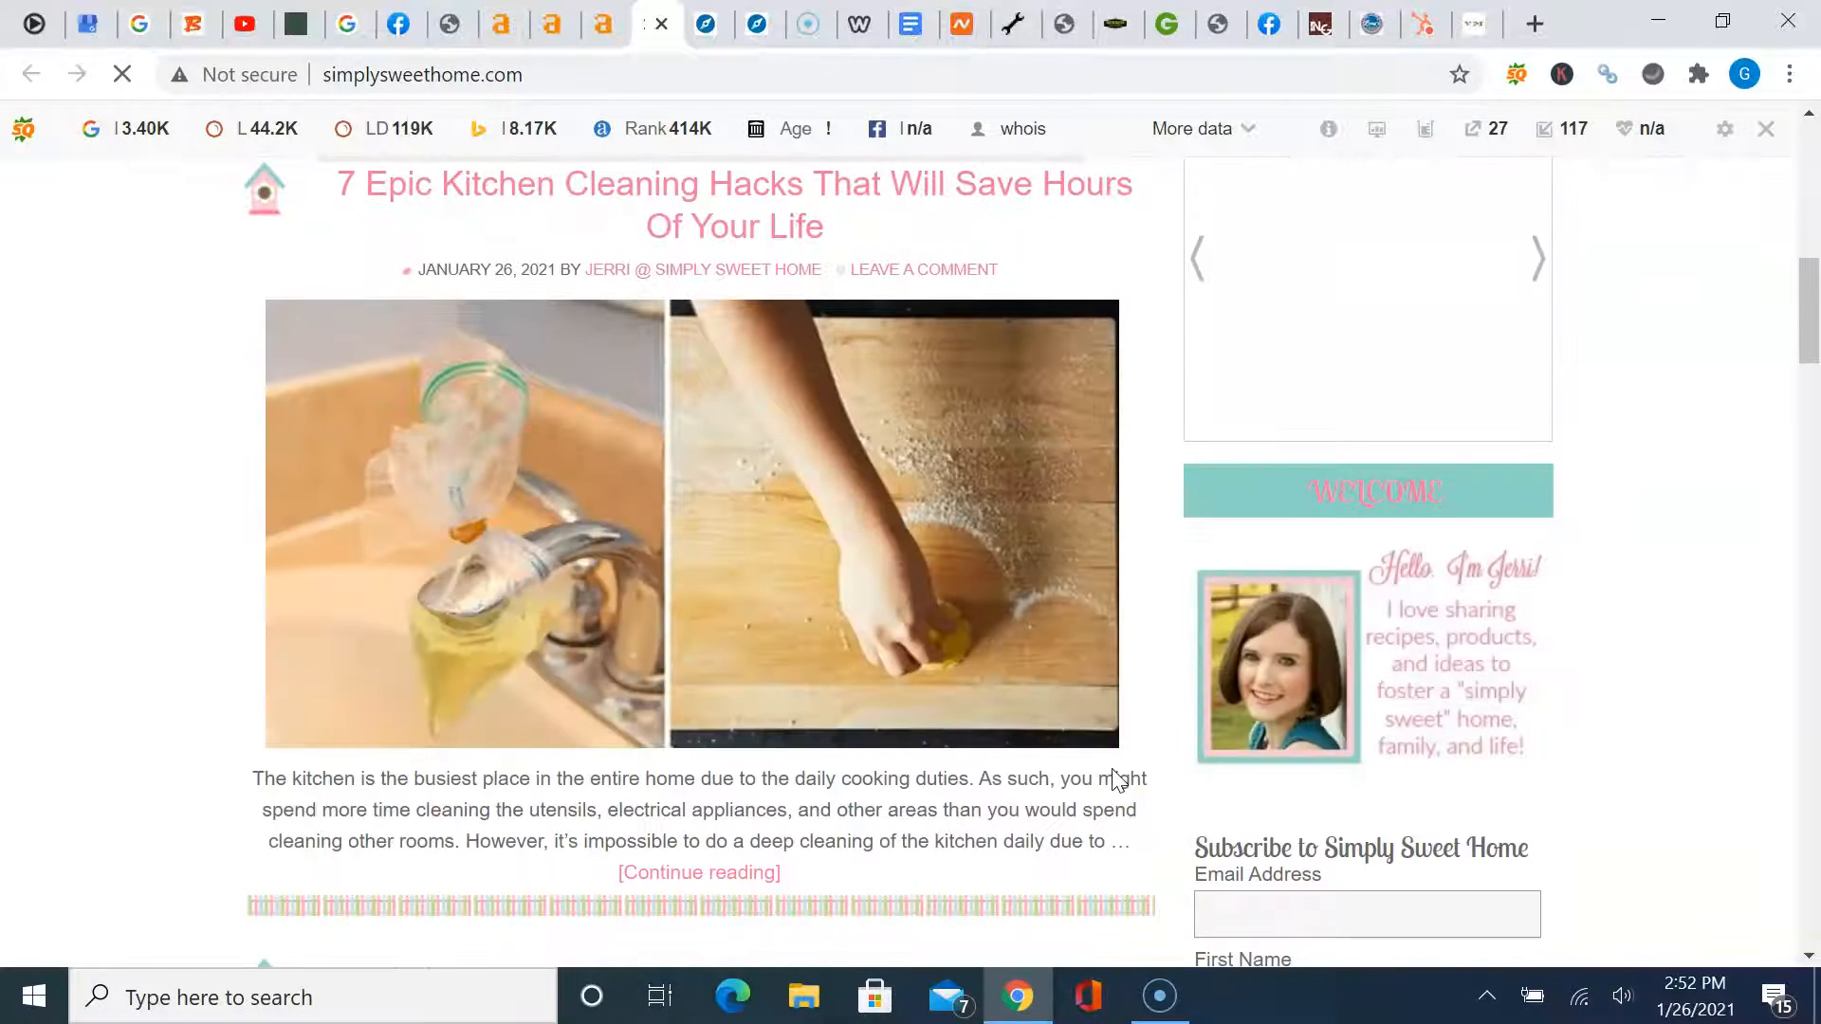
{"action": "scroll", "scroll_direction": "down", "scroll_amount": 3}
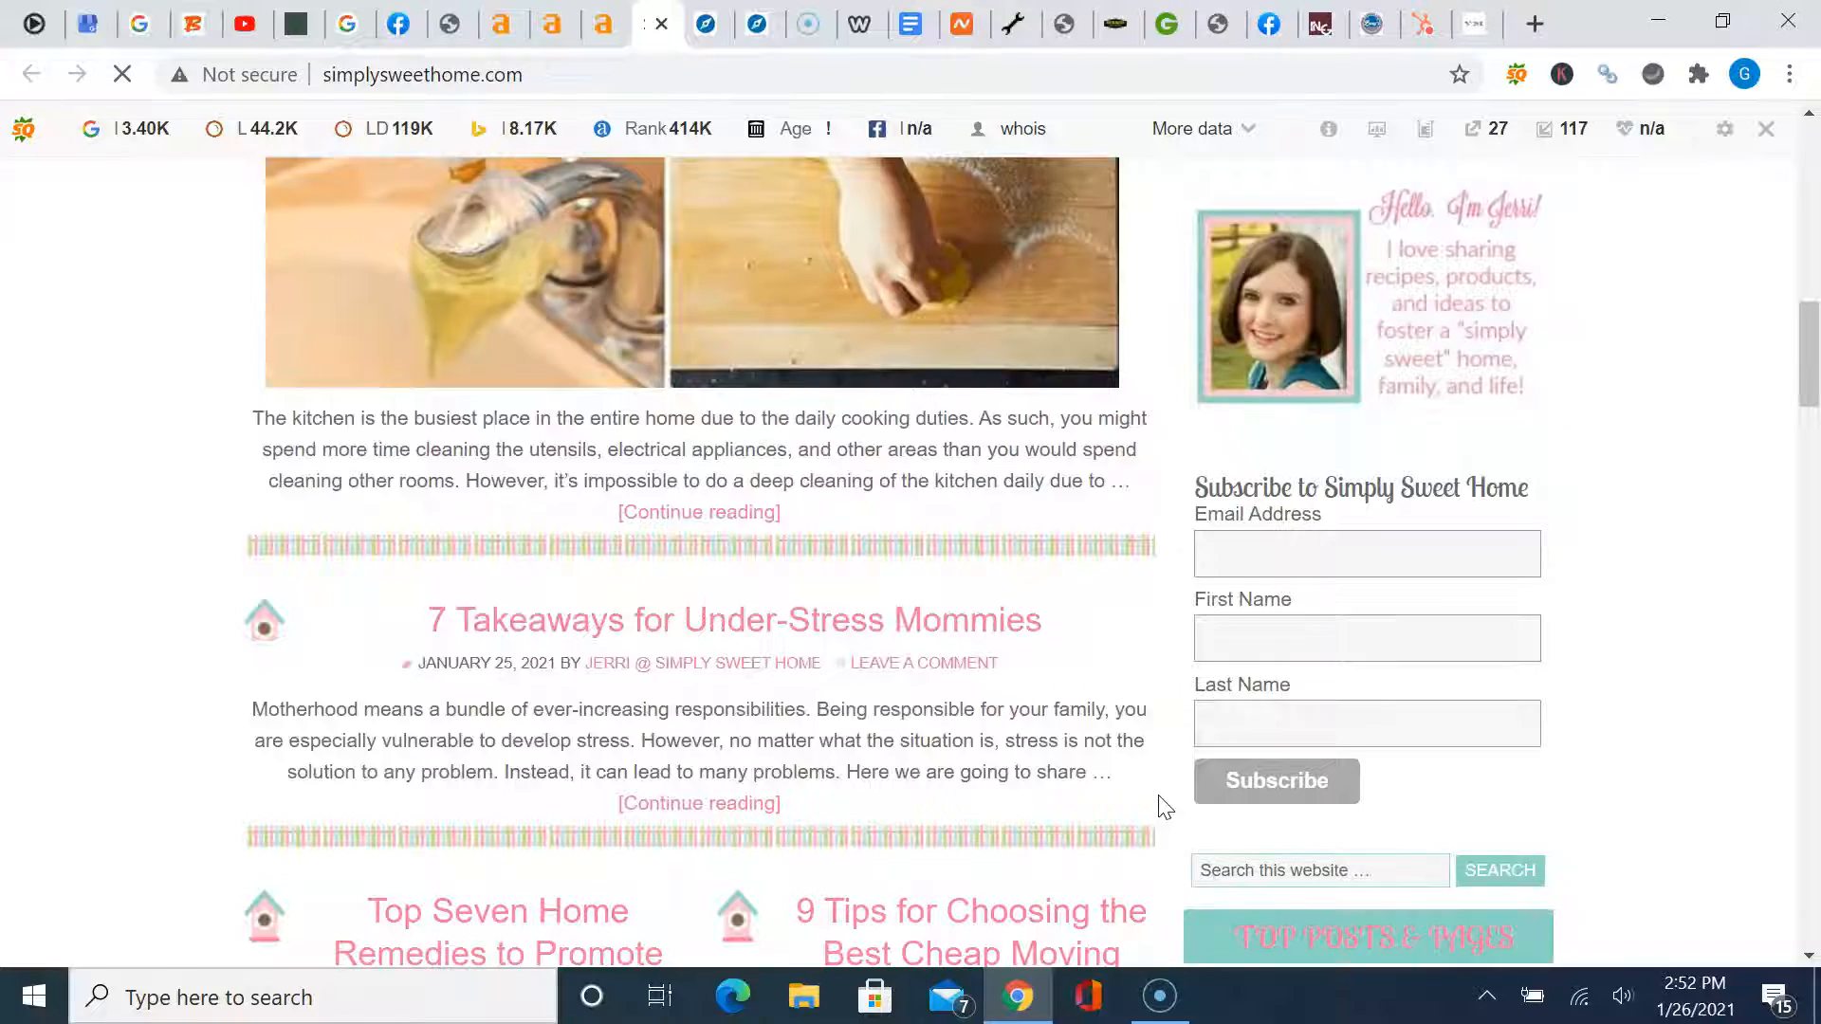
{"action": "scroll", "scroll_direction": "down", "scroll_amount": 3}
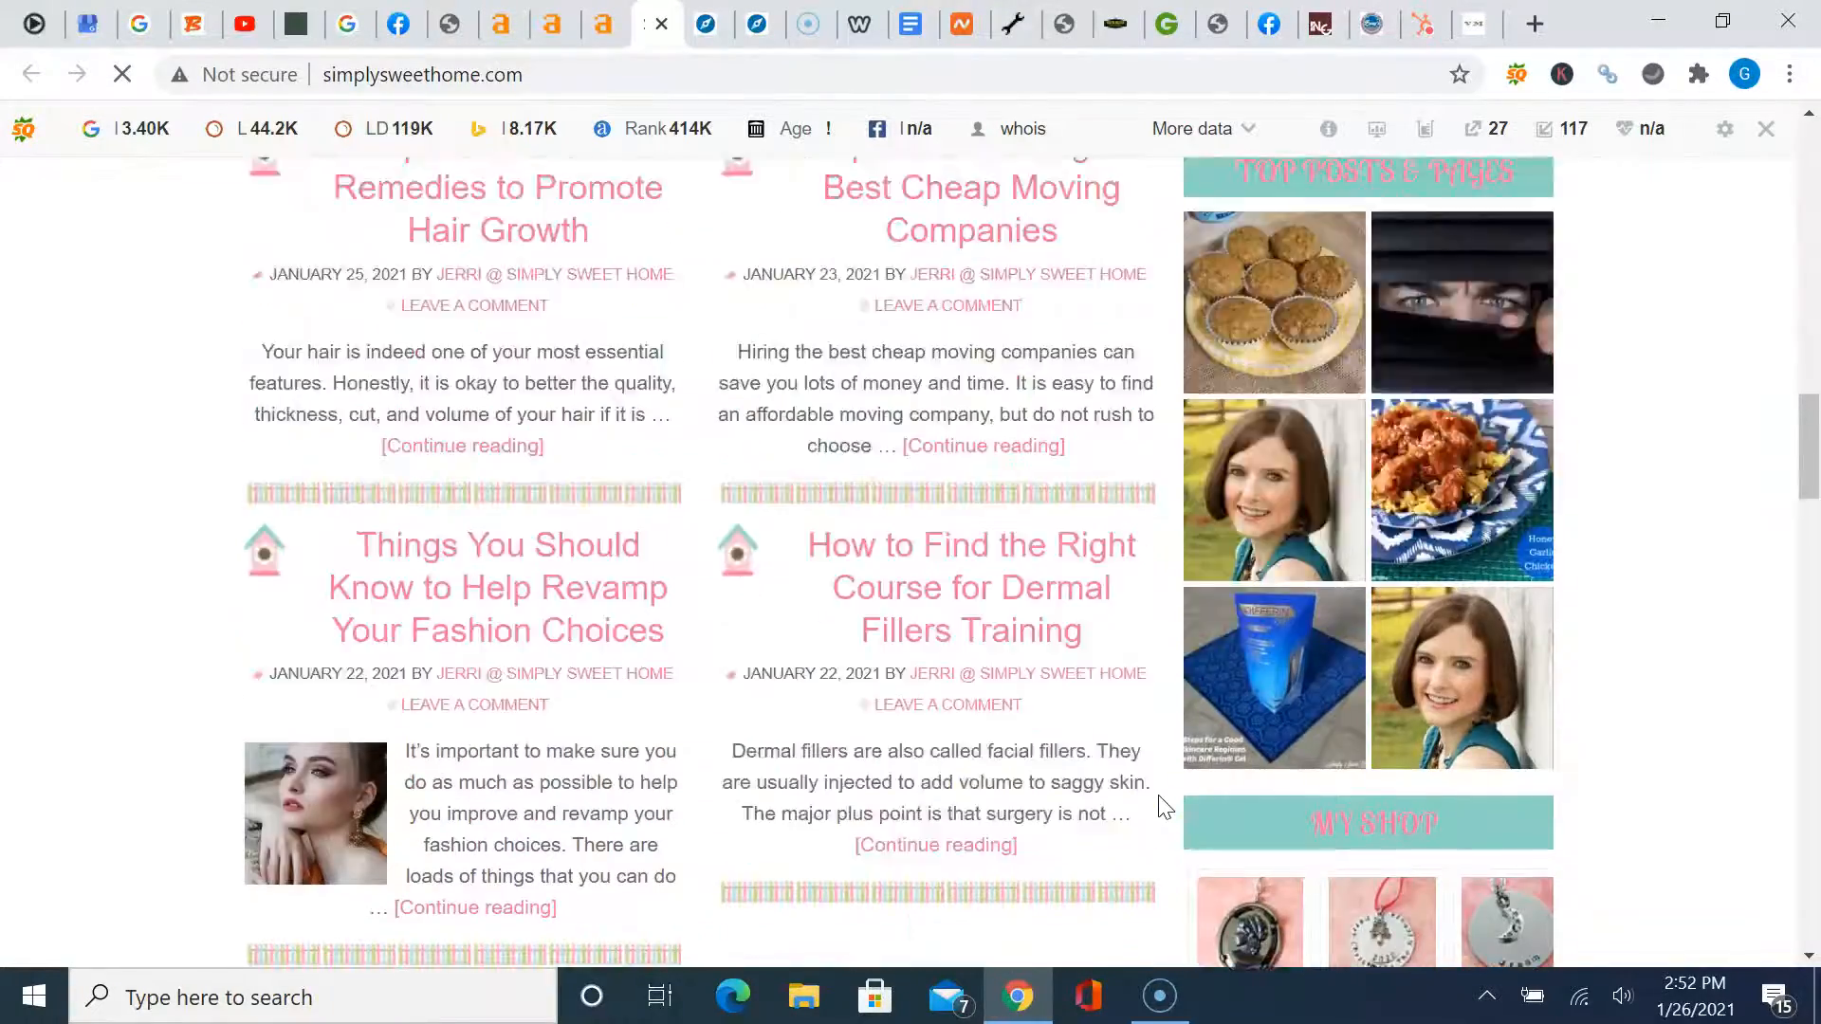
{"action": "scroll", "scroll_direction": "down", "scroll_amount": 3}
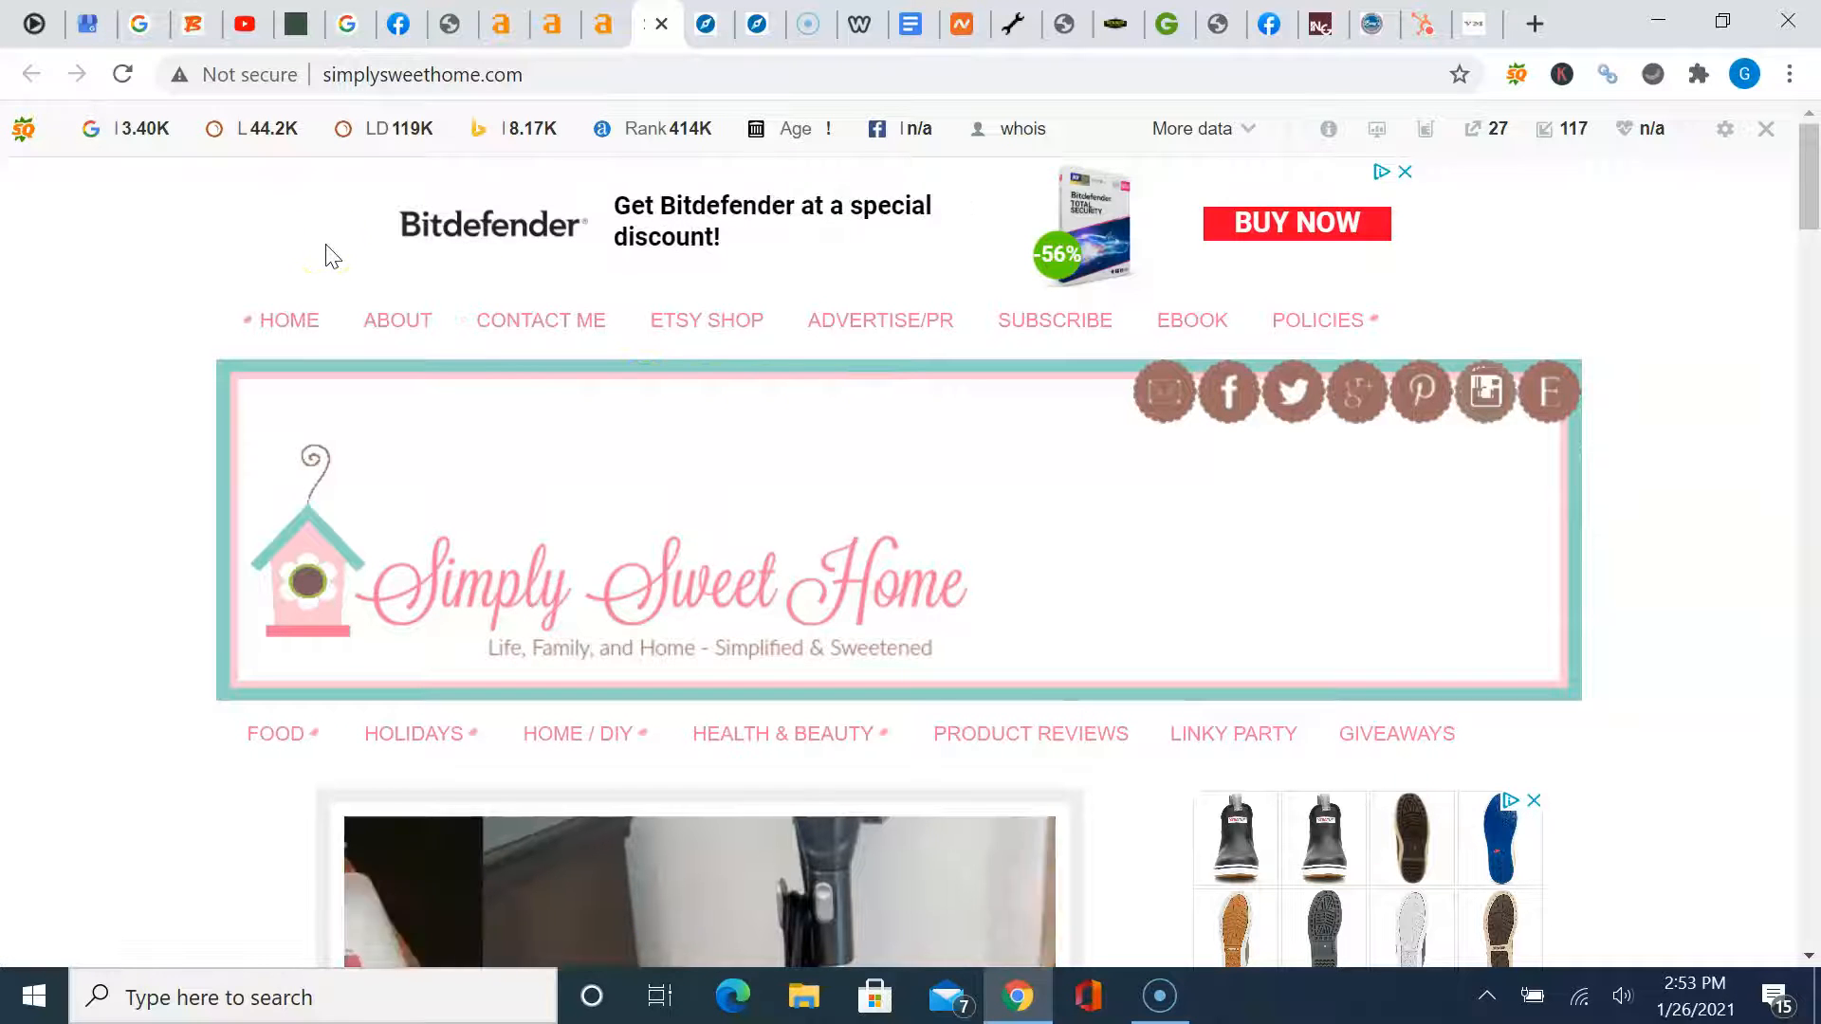
{"action": "mouse_move", "coordinate": [480, 129]}
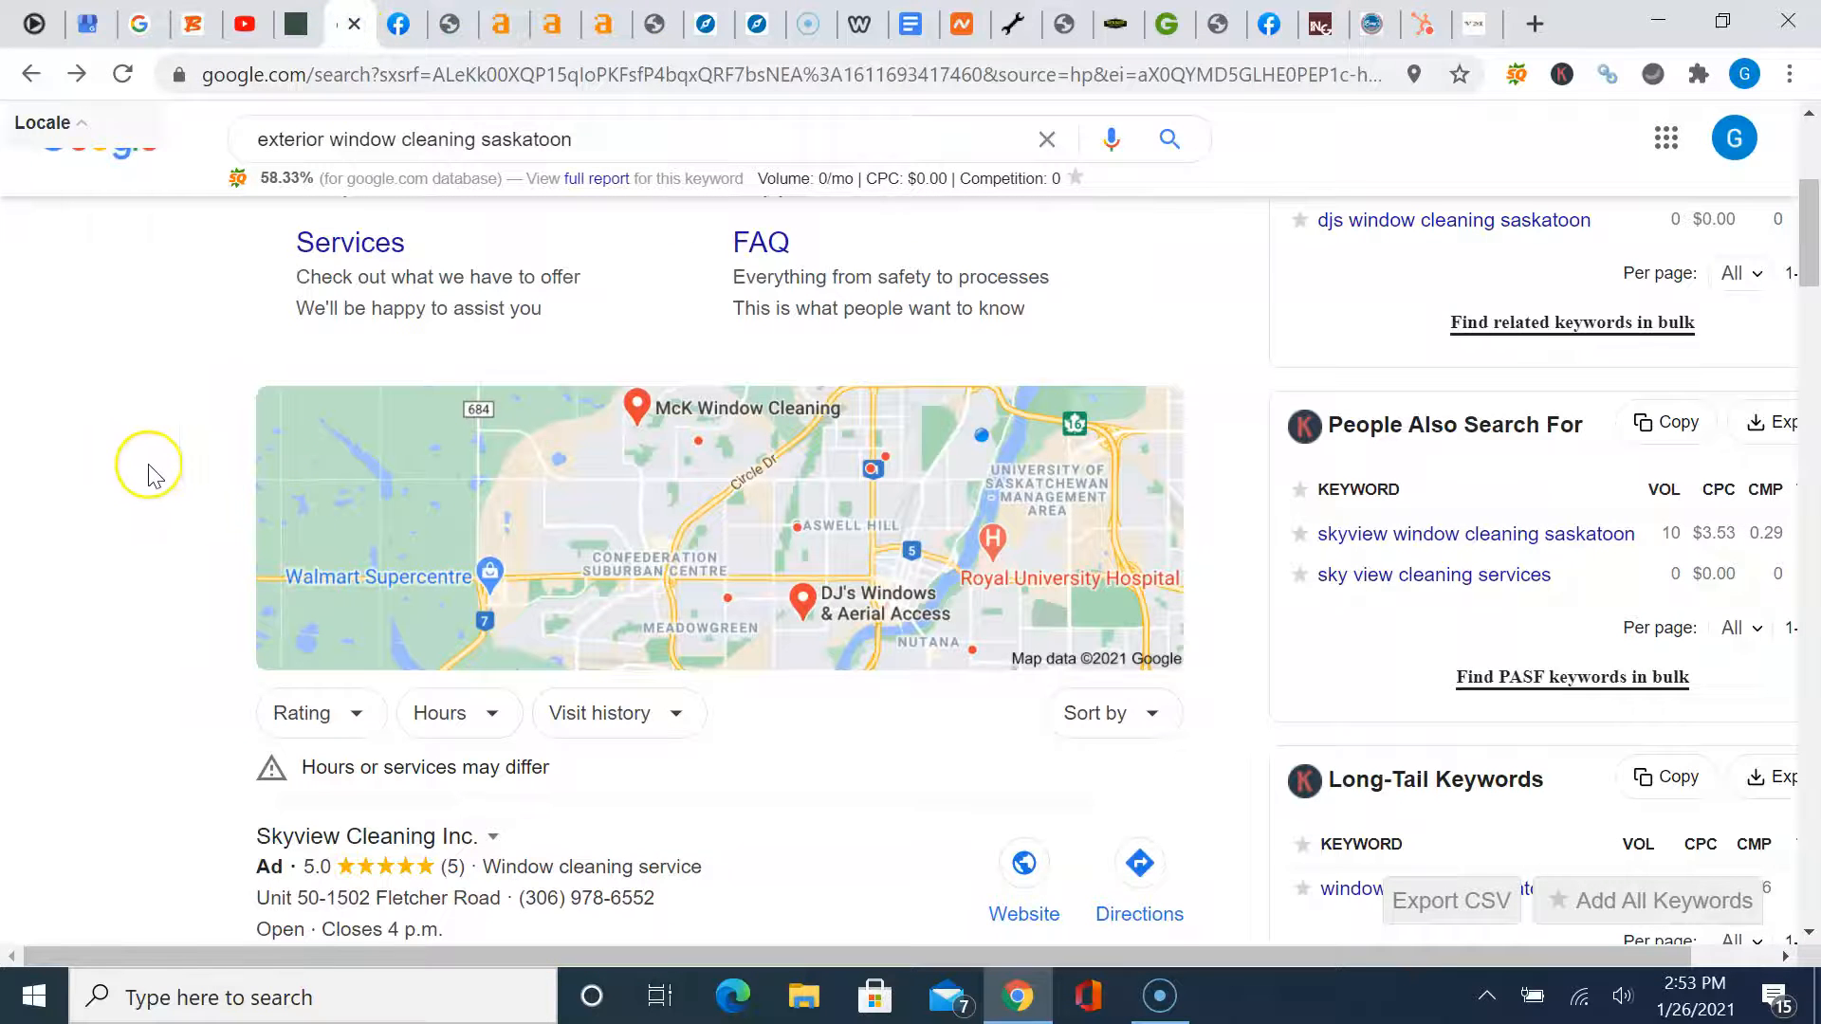
Scroll the 'exterior window cleaning saskatoon' results to inspect the local map-pack listings
{"action": "scroll", "scroll_direction": "up", "scroll_amount": 3}
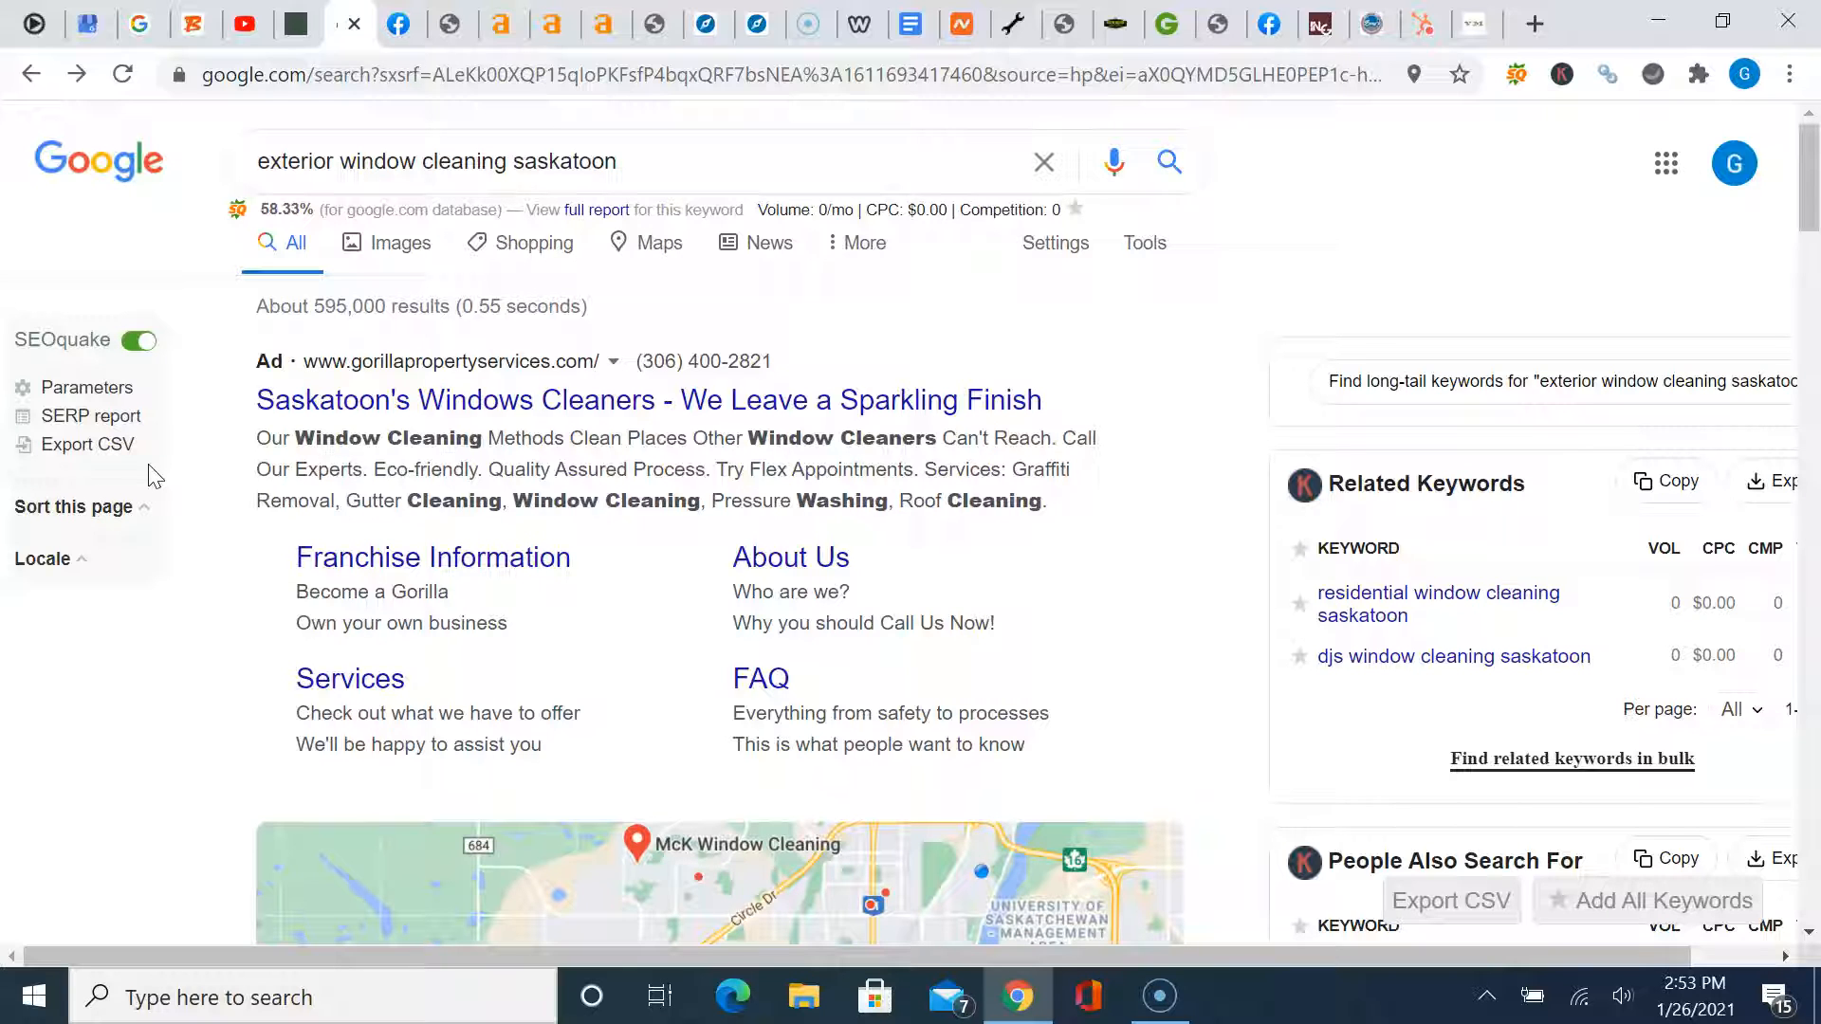
{"action": "mouse_move", "coordinate": [1200, 387]}
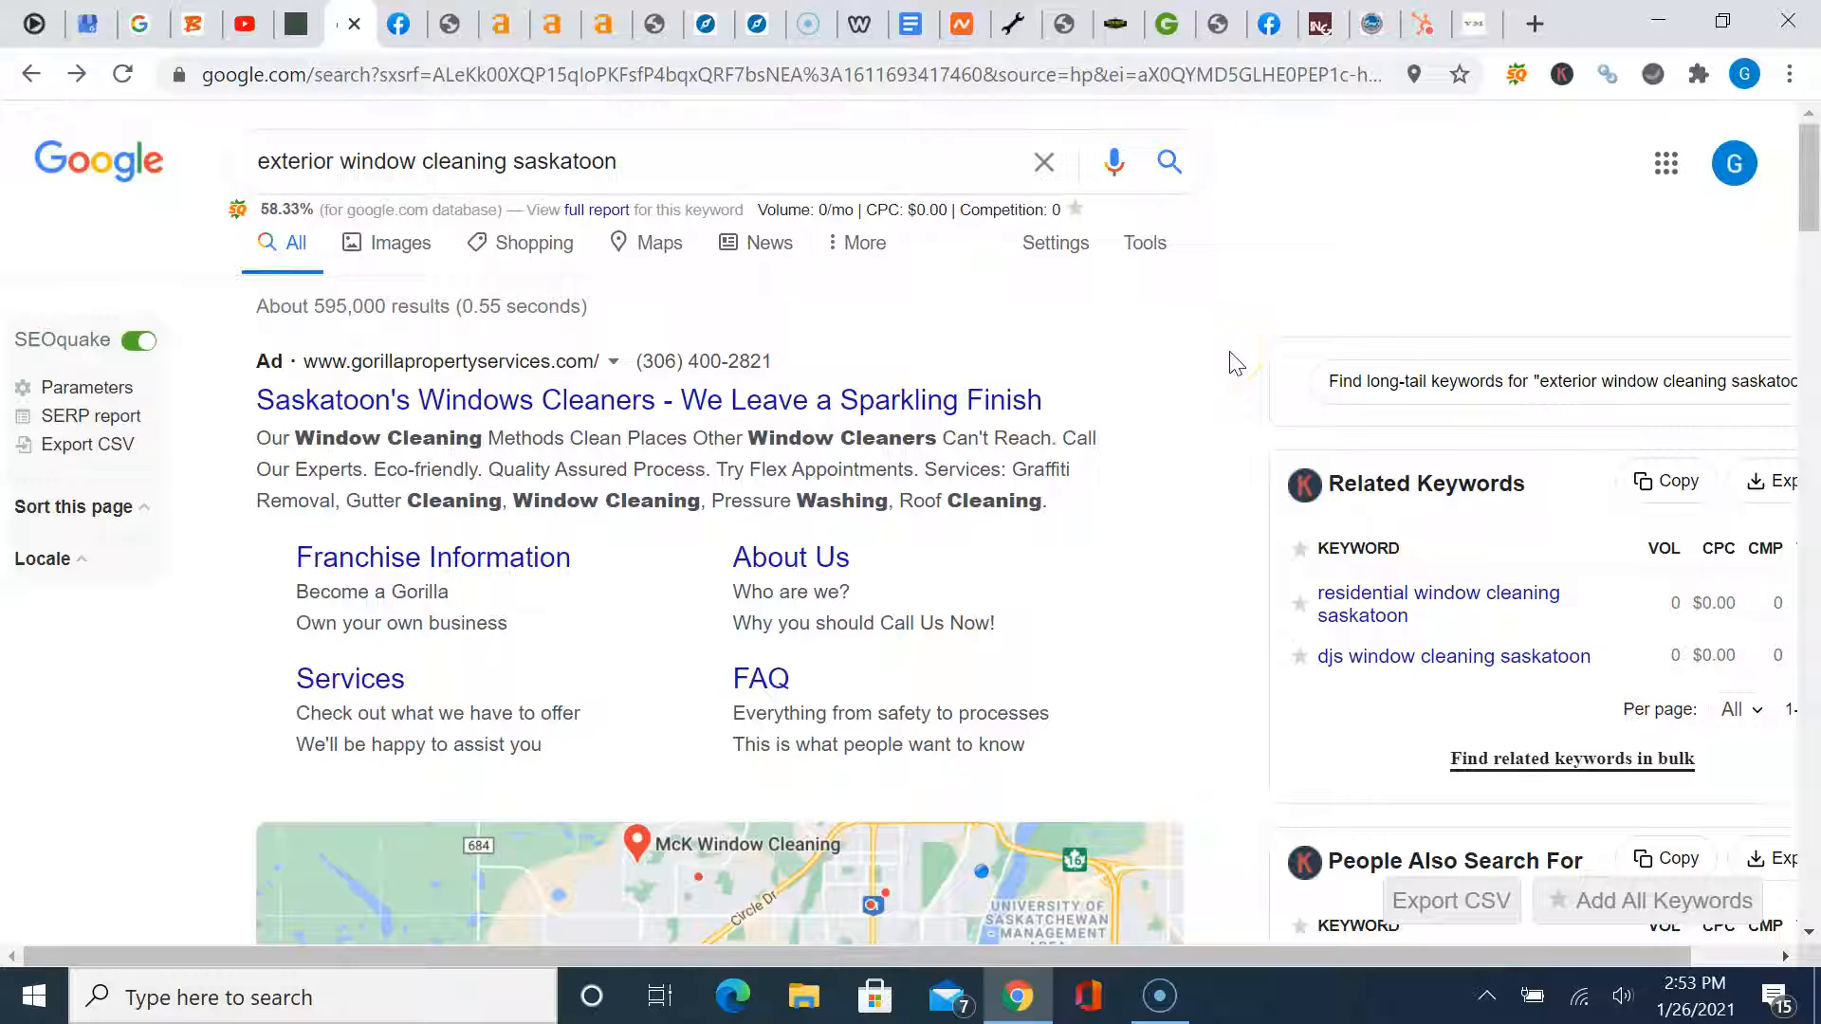
{"action": "scroll", "scroll_direction": "down", "scroll_amount": 3}
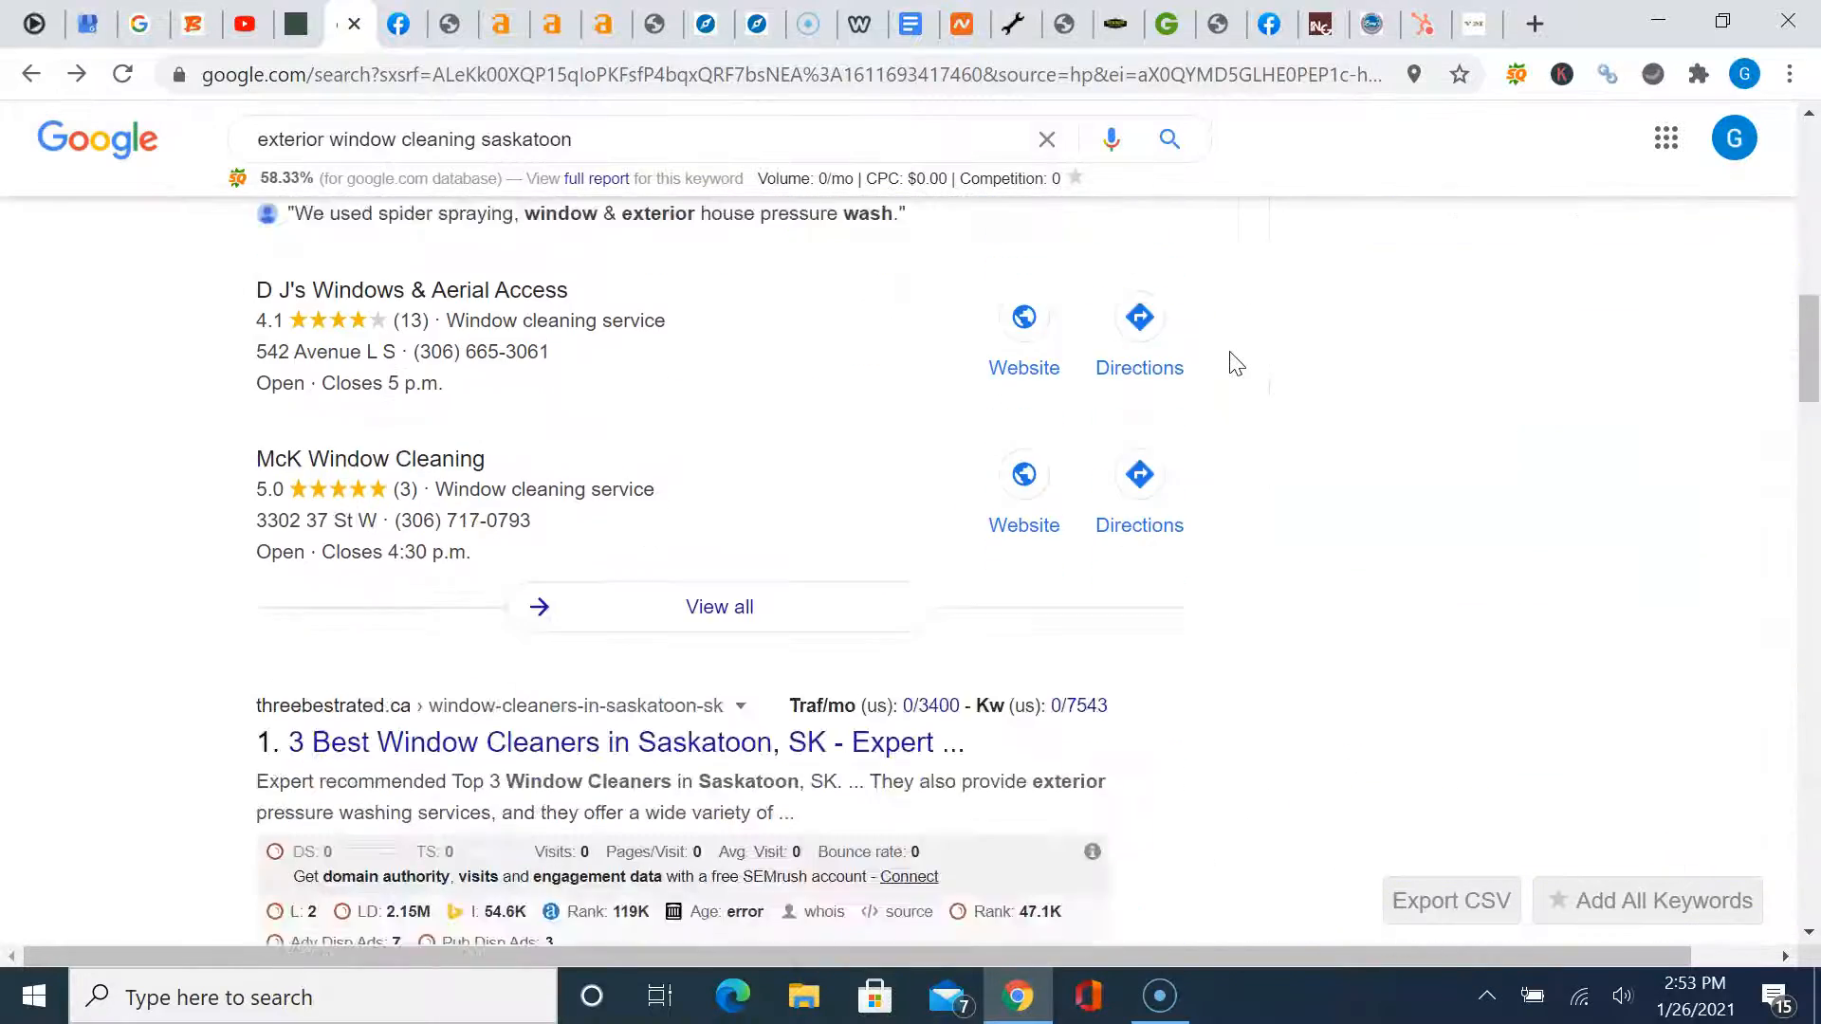
{"action": "scroll", "scroll_direction": "down", "scroll_amount": 3}
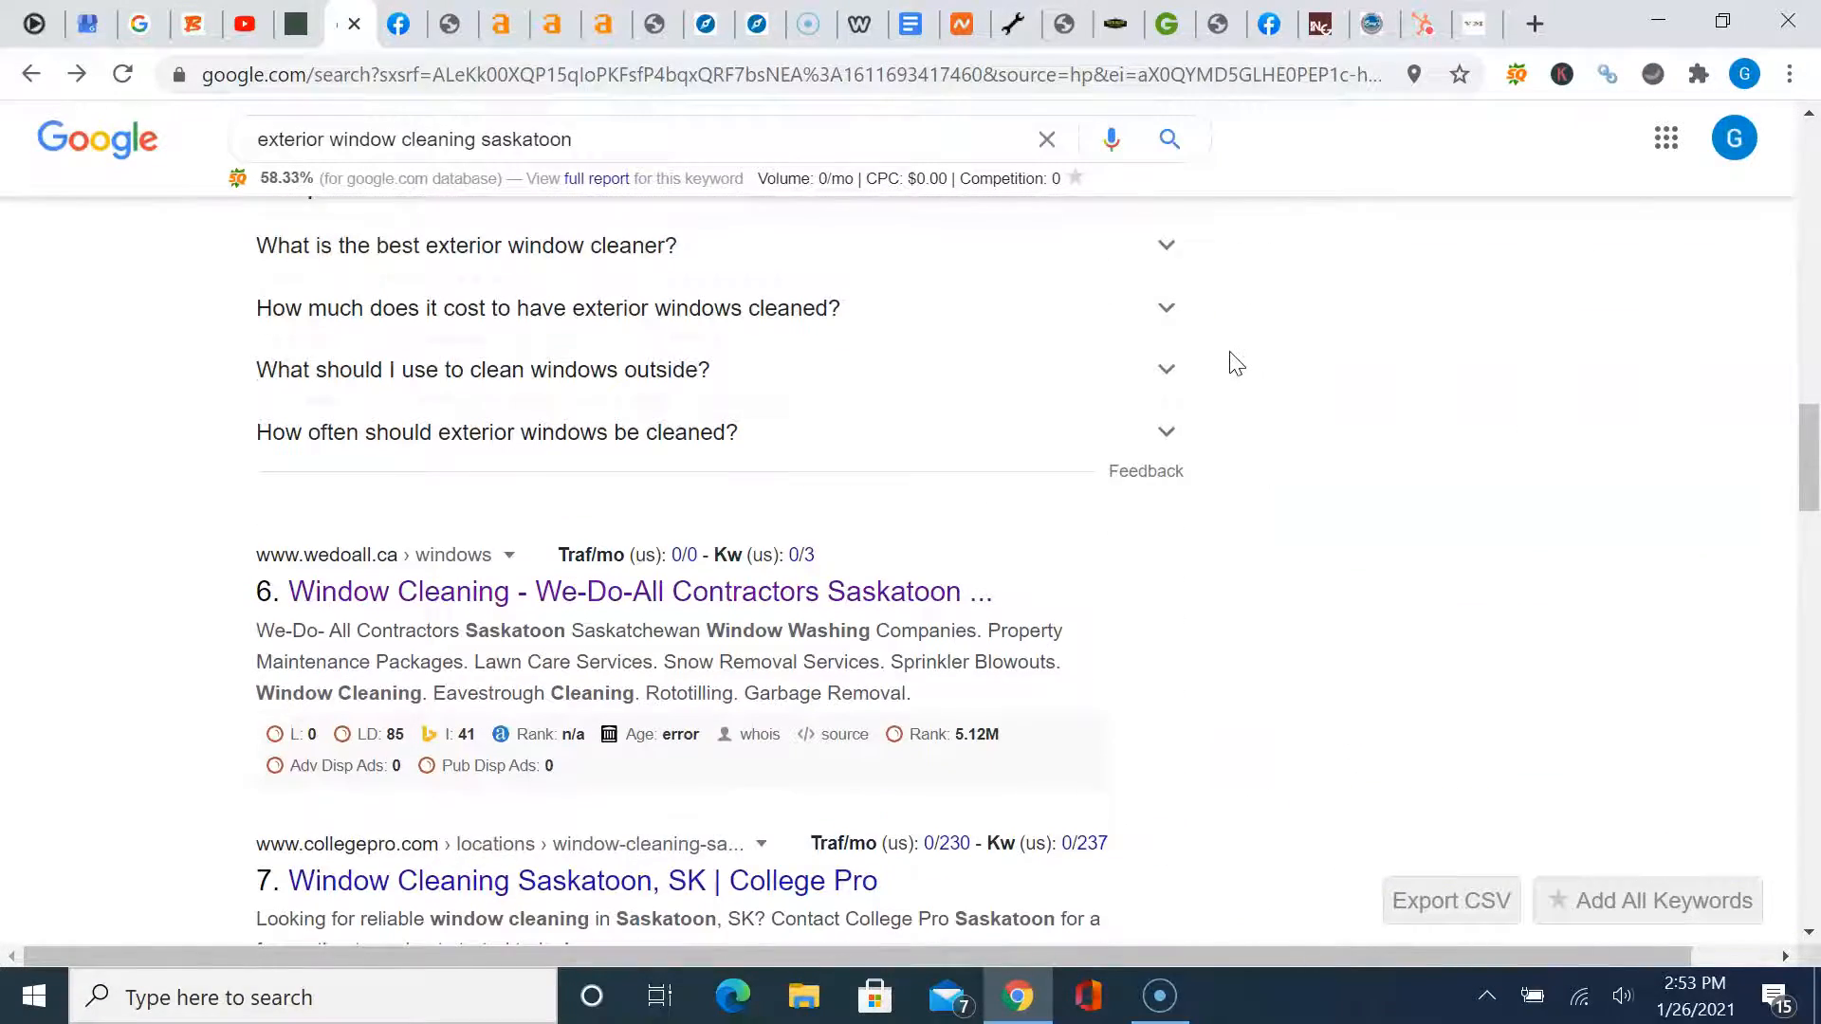
{"action": "scroll", "scroll_direction": "down", "scroll_amount": 3}
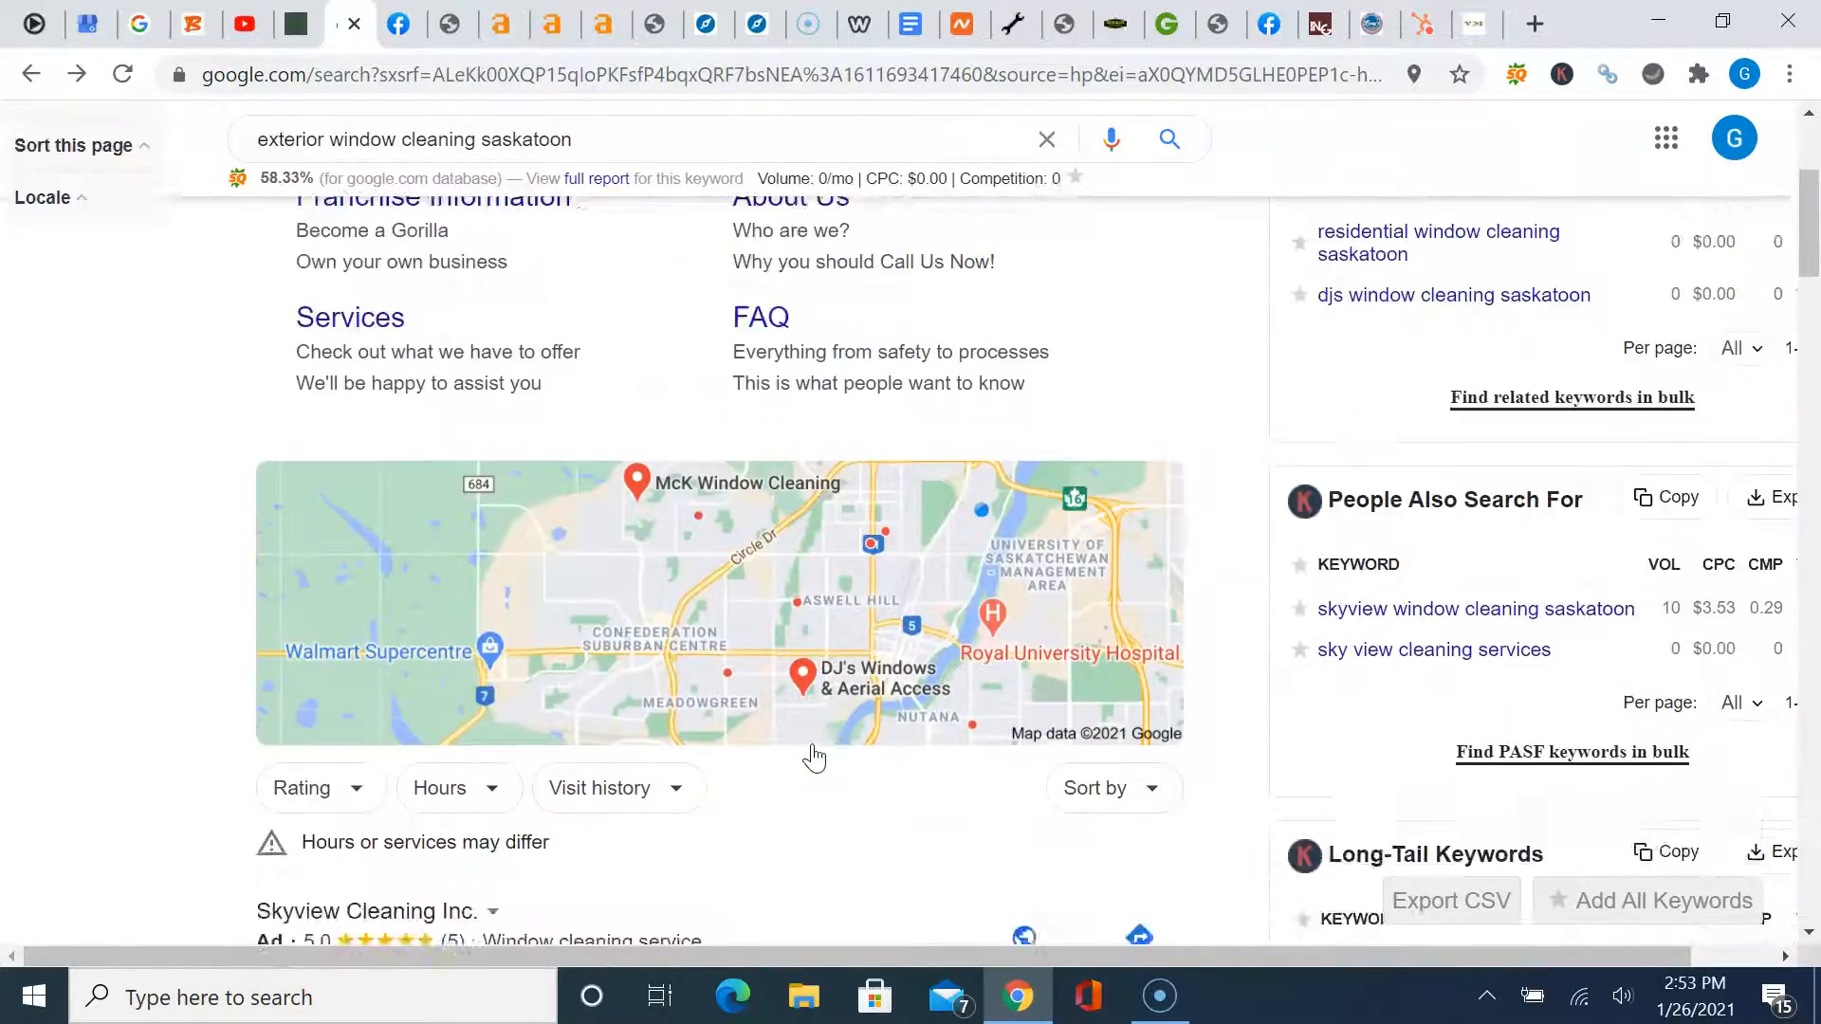
{"action": "scroll", "scroll_direction": "down", "scroll_amount": 3}
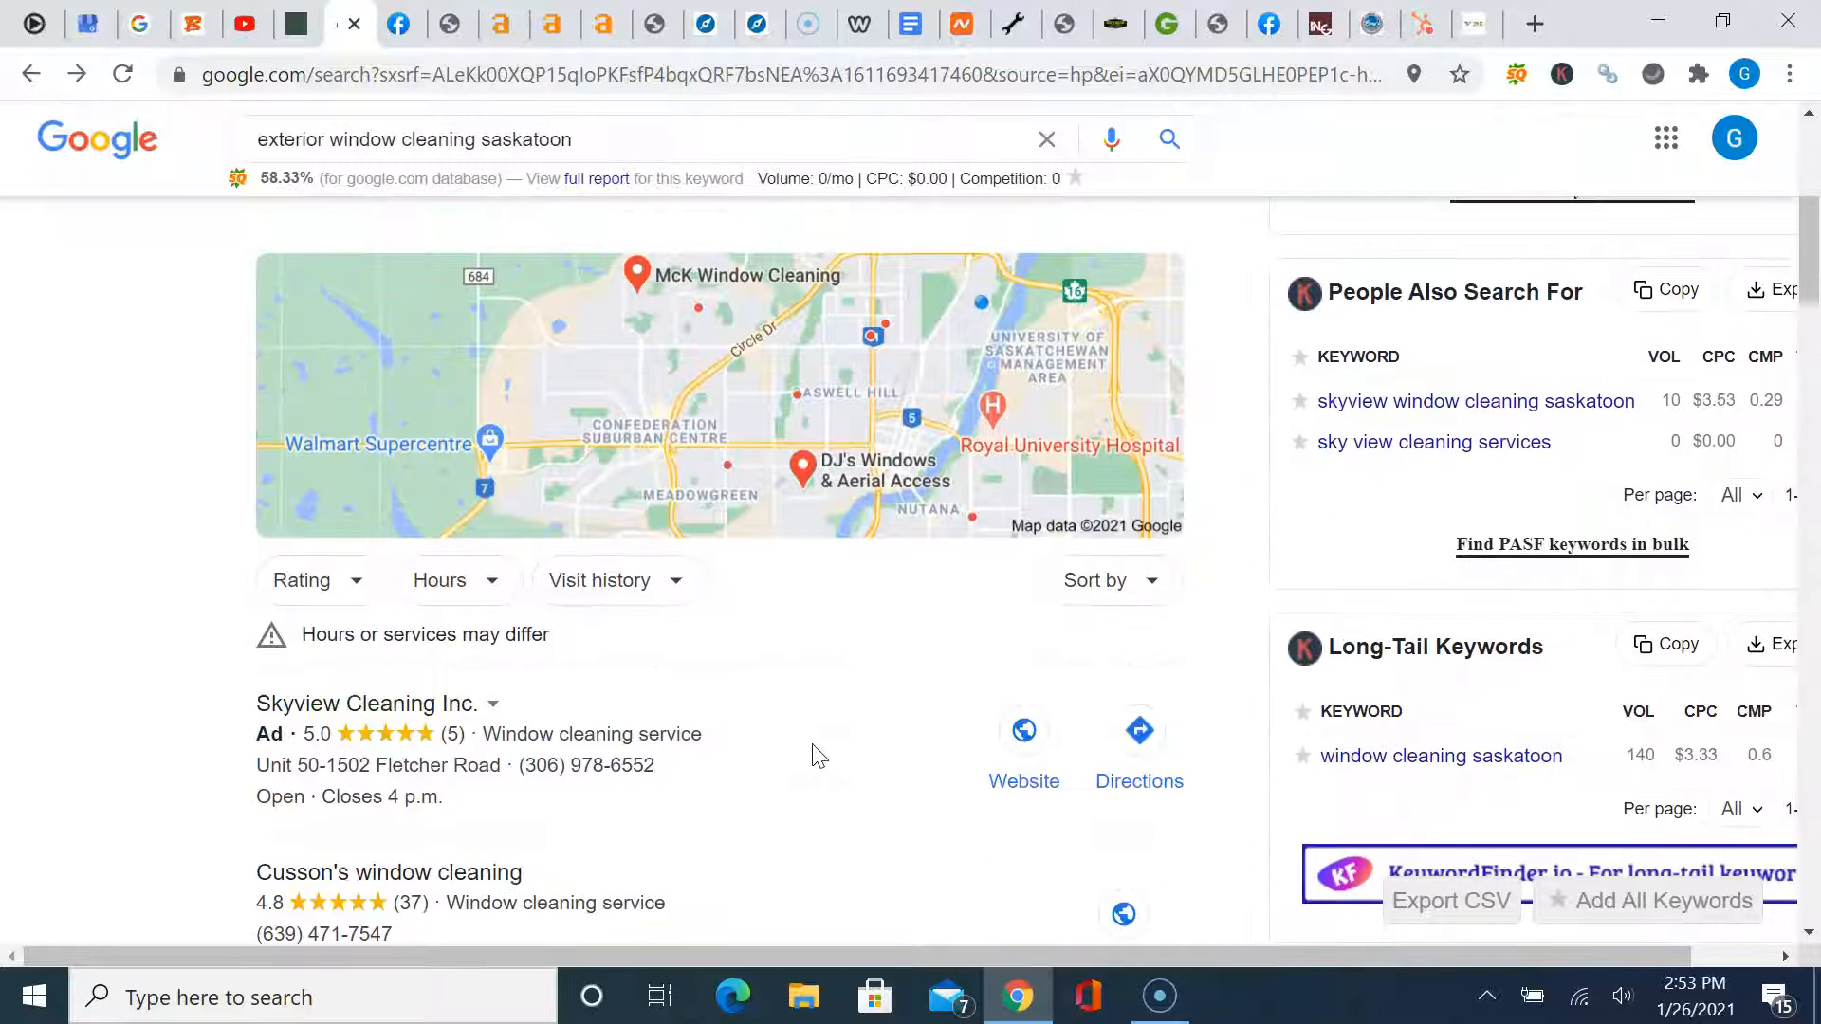
{"action": "scroll", "scroll_direction": "down", "scroll_amount": 3}
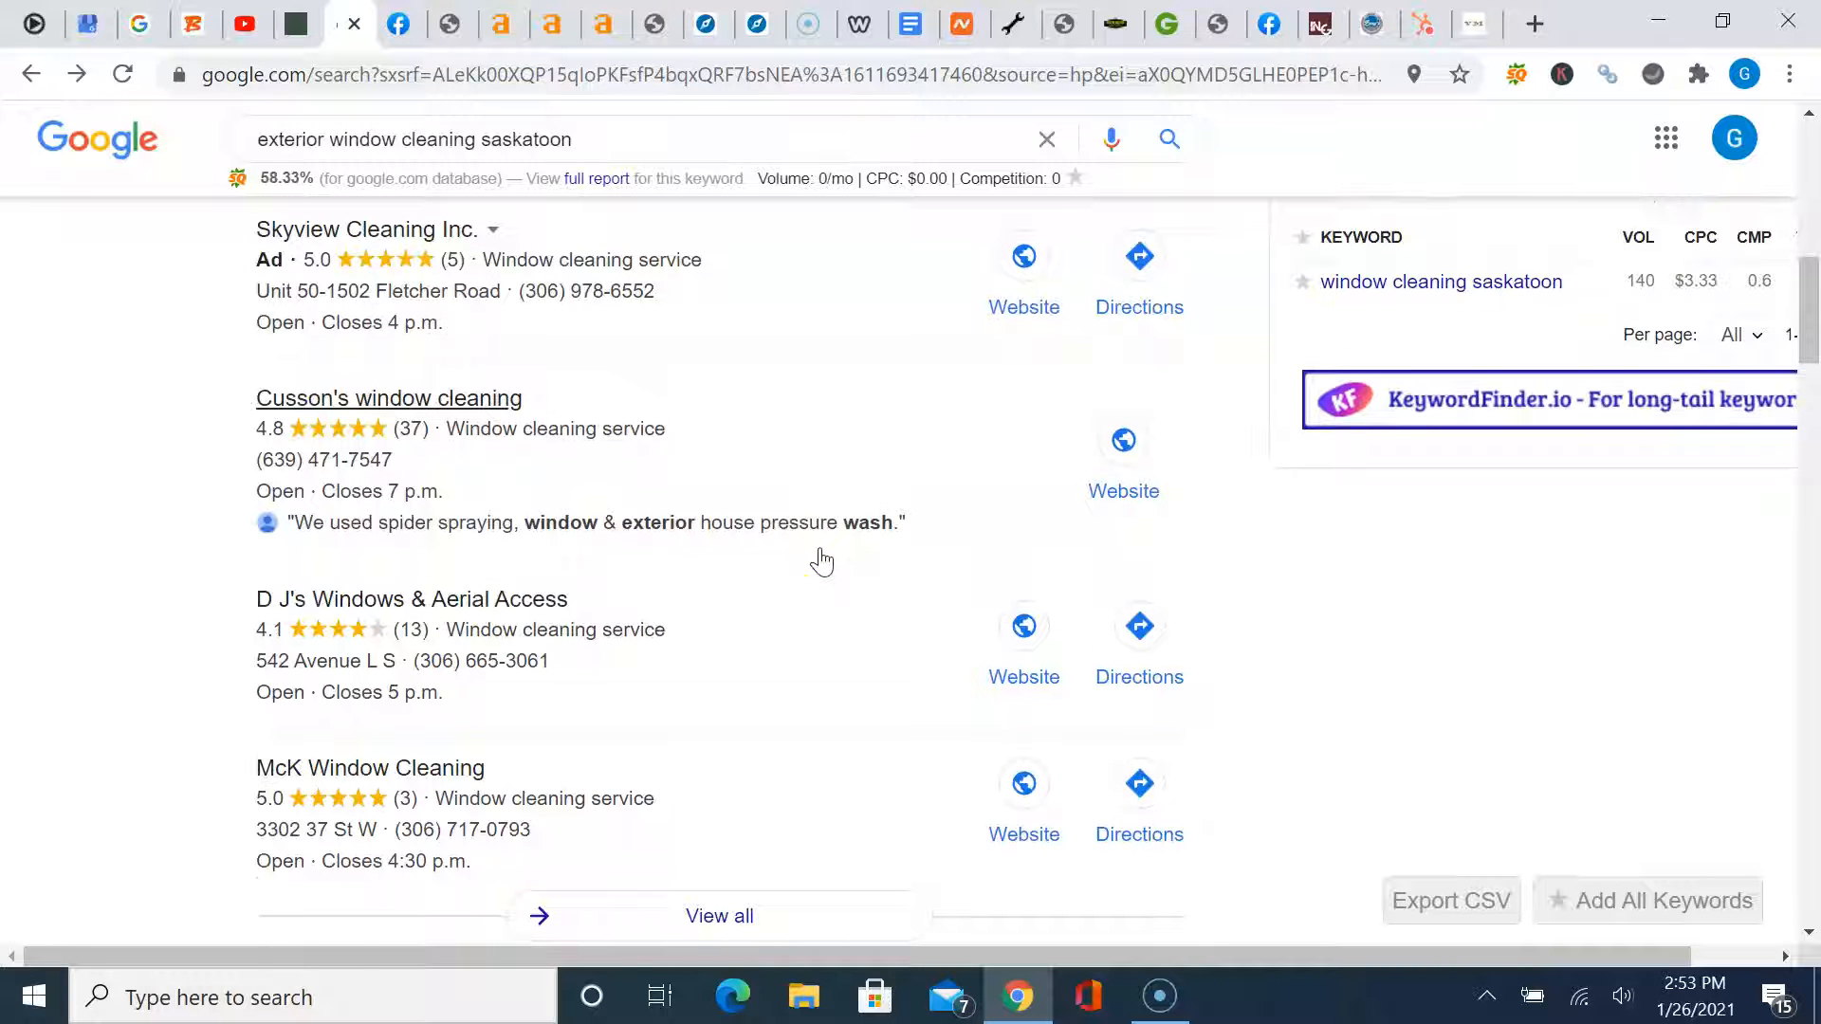
{"action": "scroll", "scroll_direction": "down", "scroll_amount": 3}
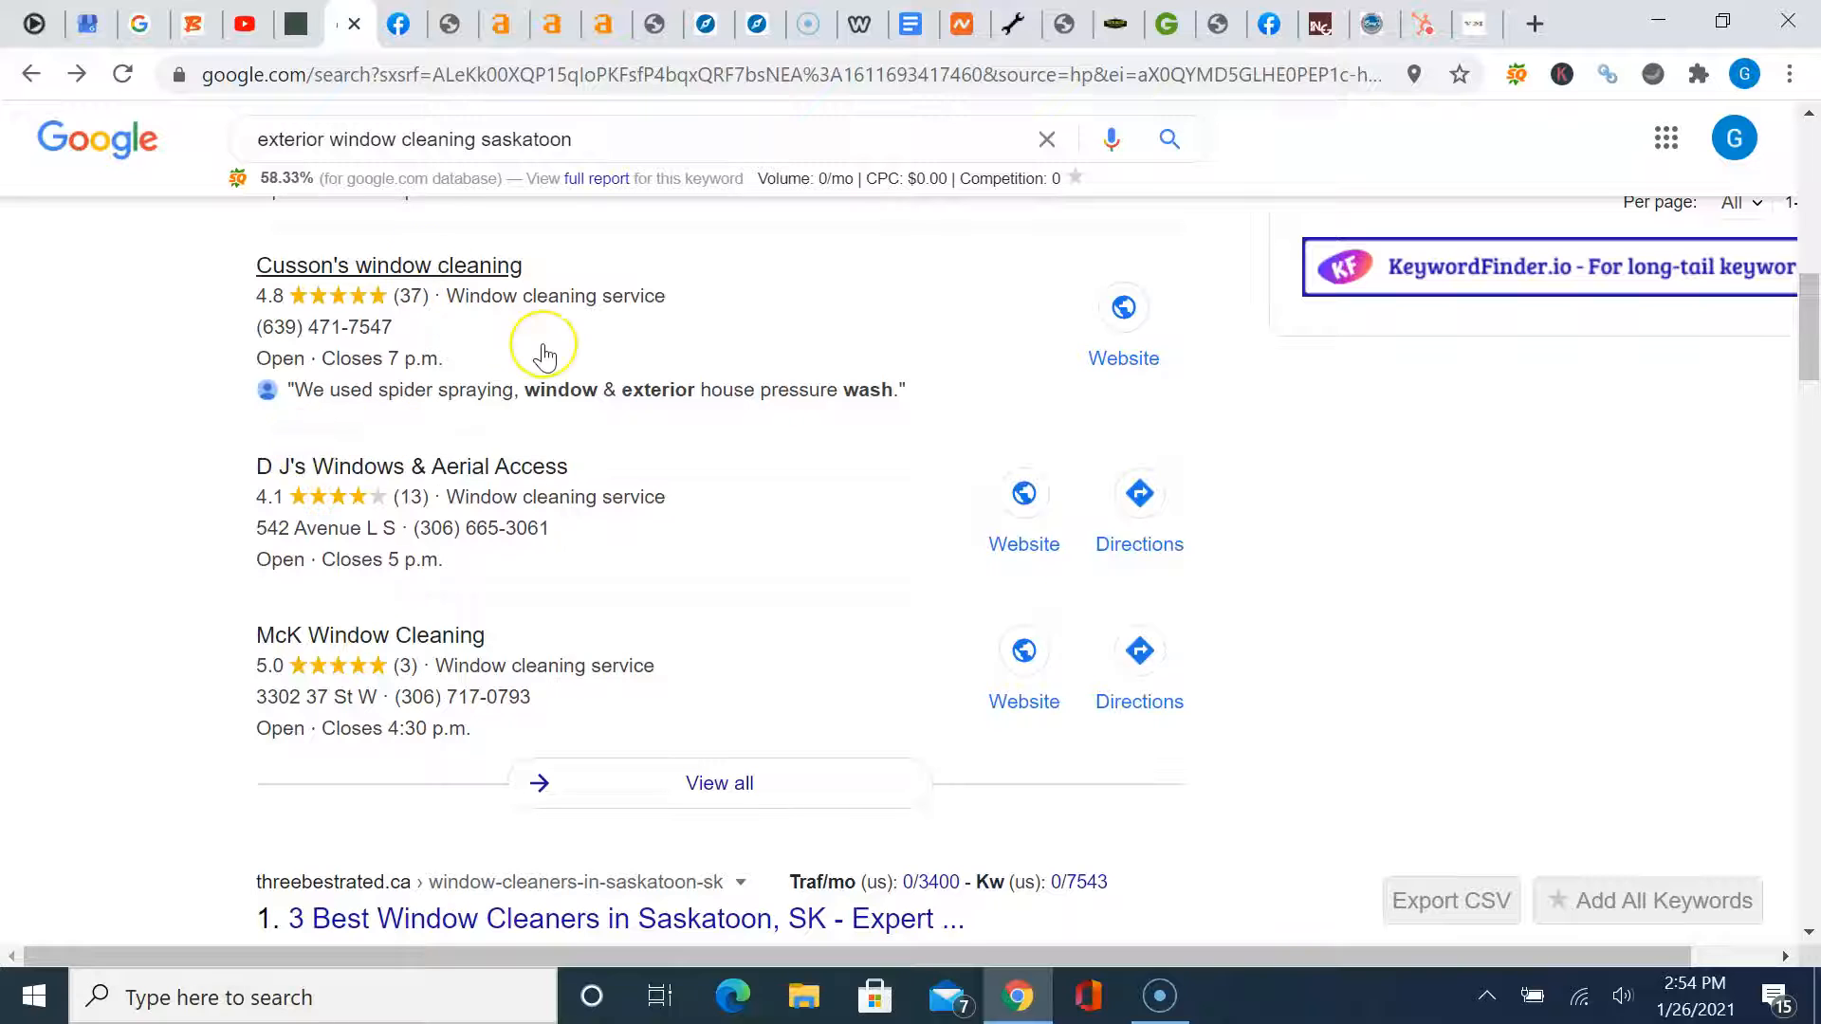
{"action": "scroll", "scroll_direction": "down", "scroll_amount": 3}
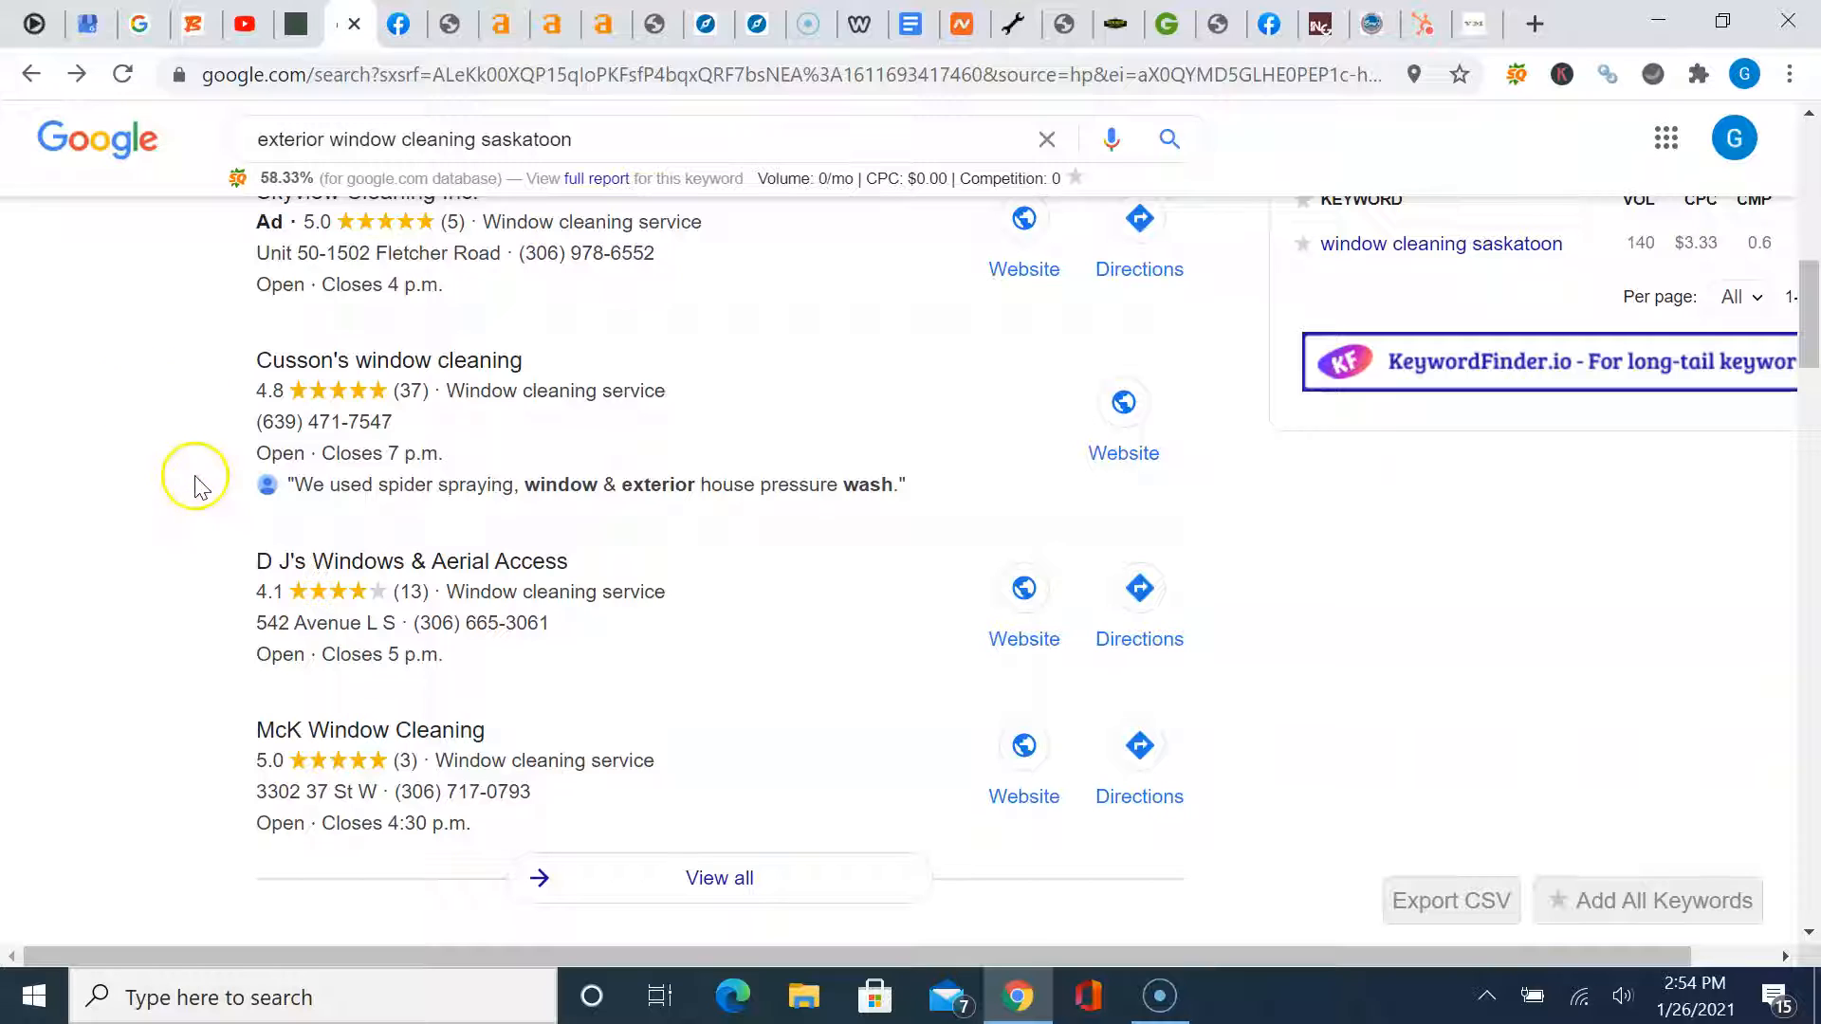
{"action": "scroll", "scroll_direction": "down", "scroll_amount": 3}
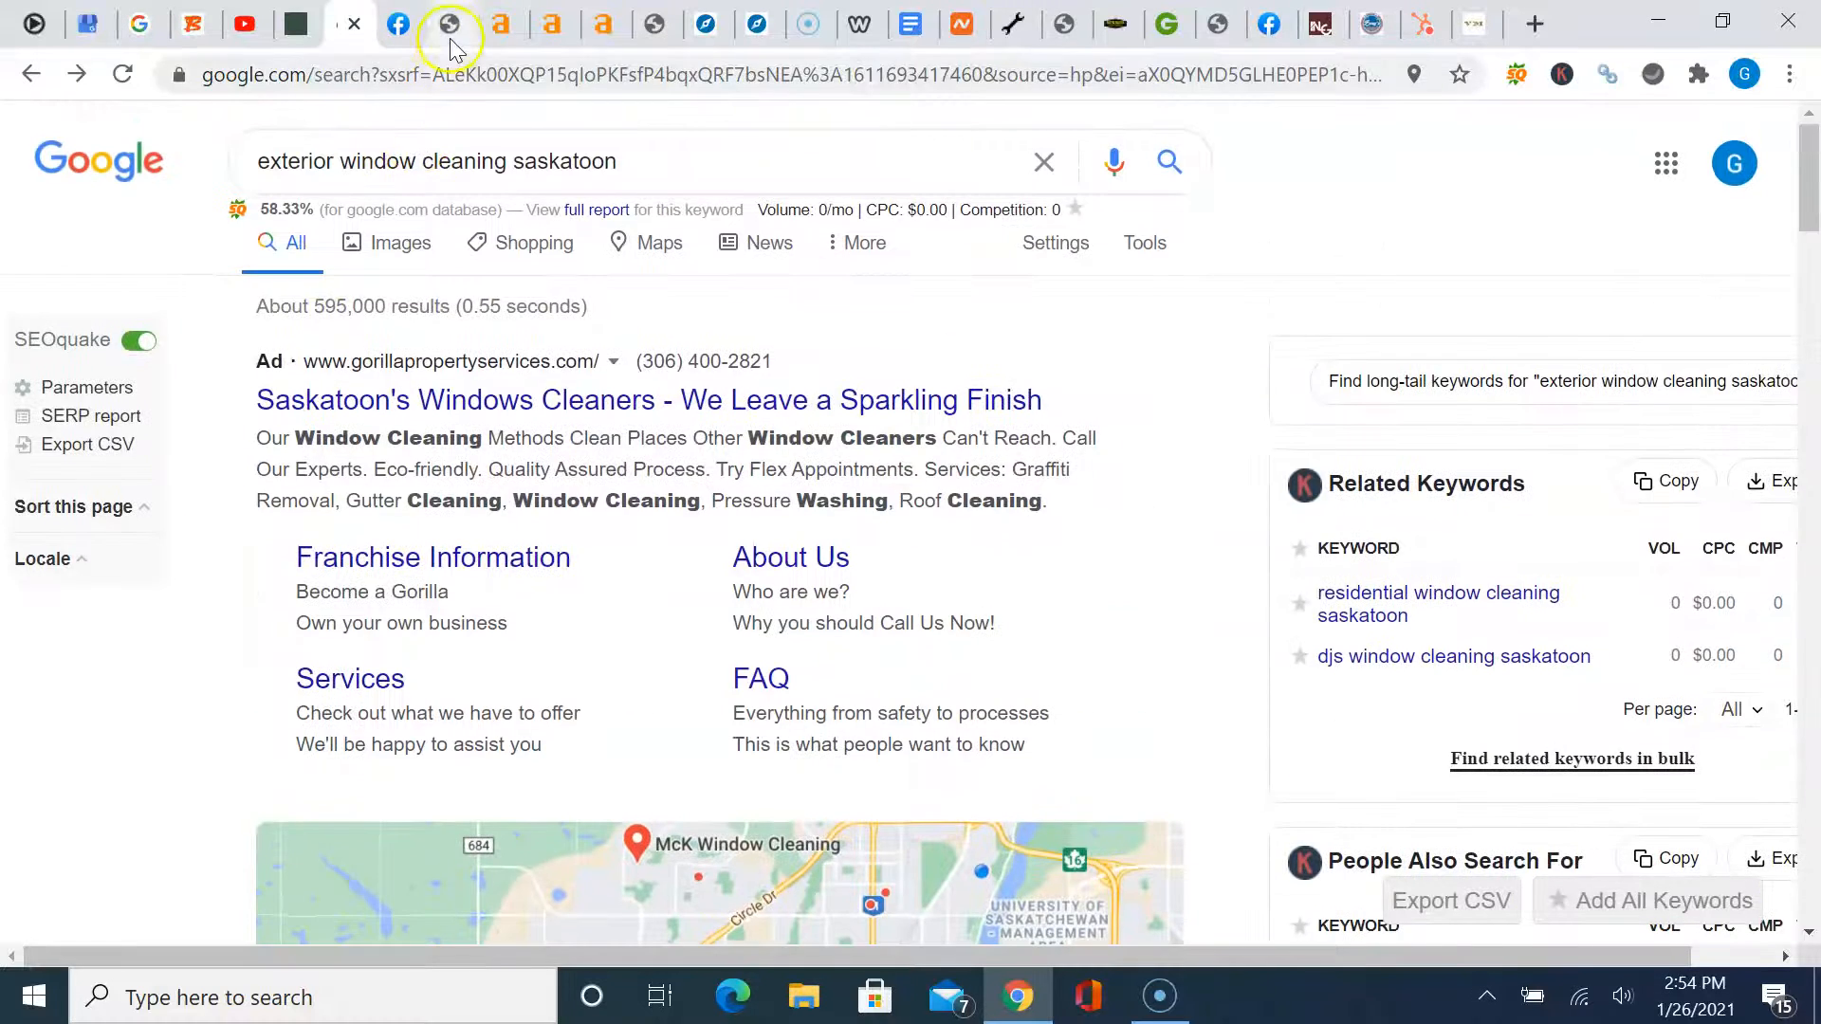
Read Wild Canadian Industries' Facebook About details, then go to the brokenarrowseo.com site
{"action": "left_click", "coordinate": [451, 23]}
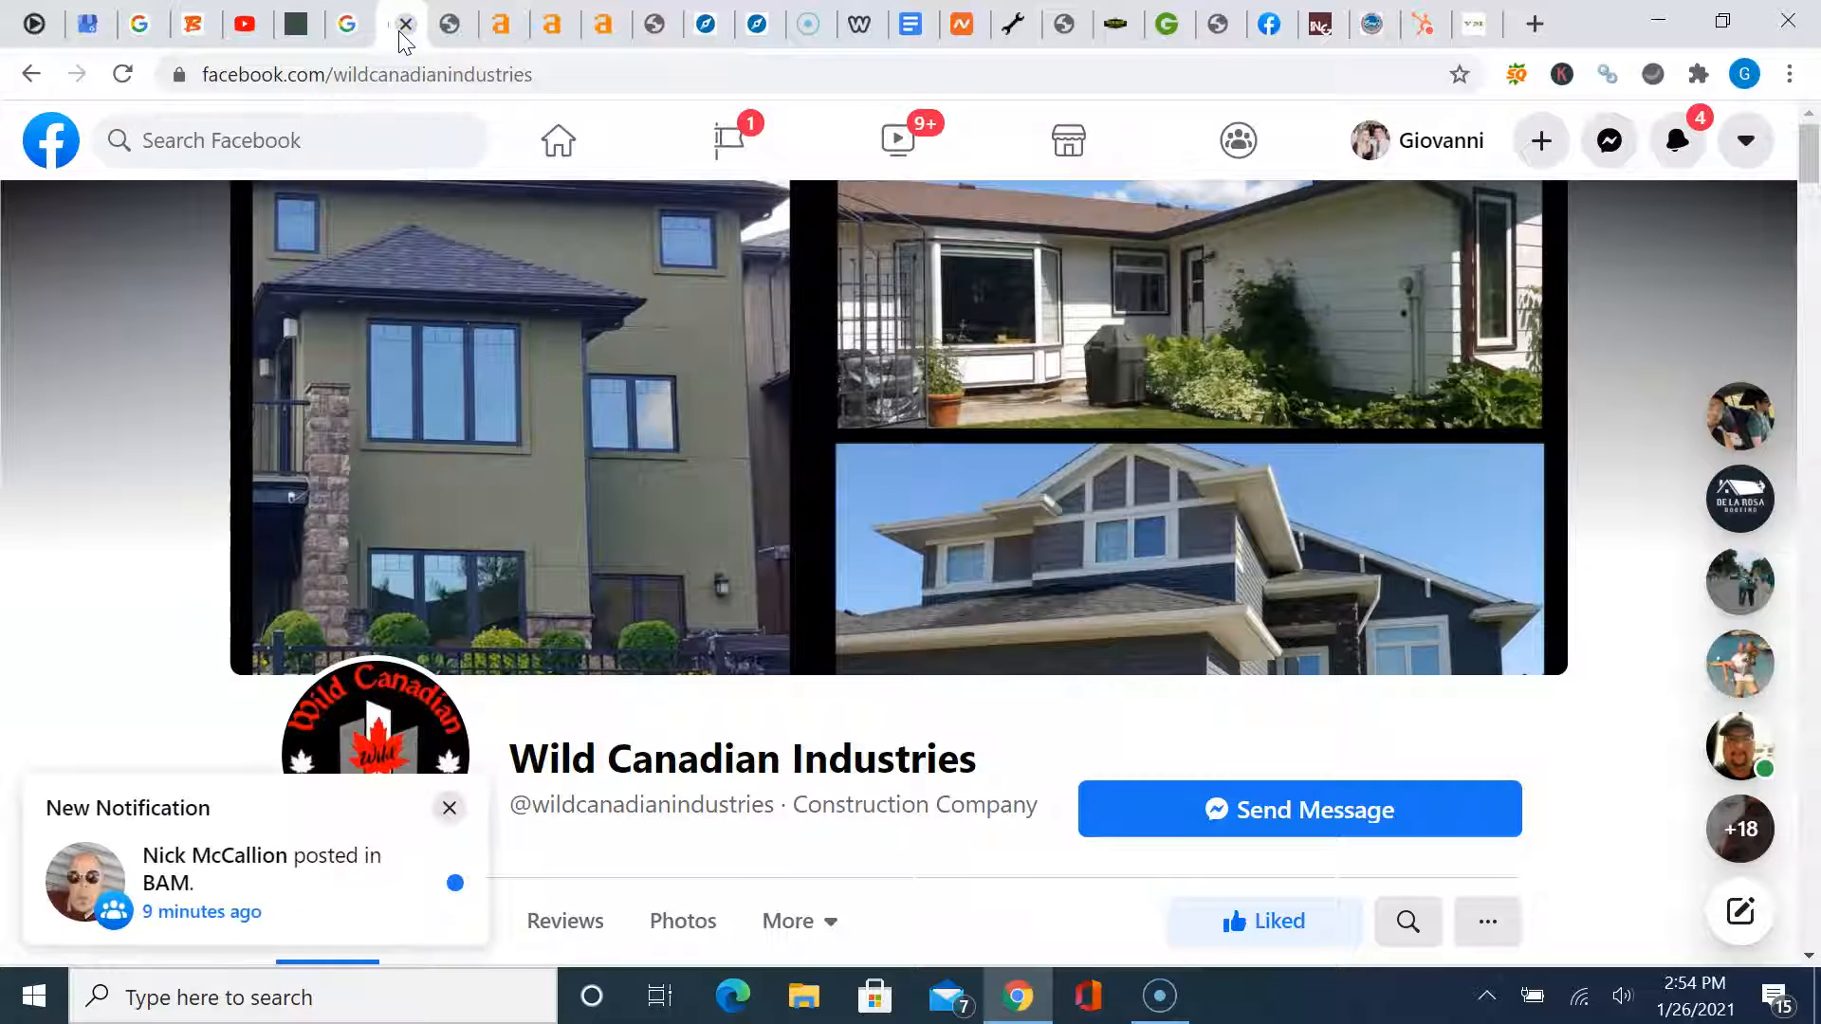
{"action": "scroll", "scroll_direction": "down", "scroll_amount": 3}
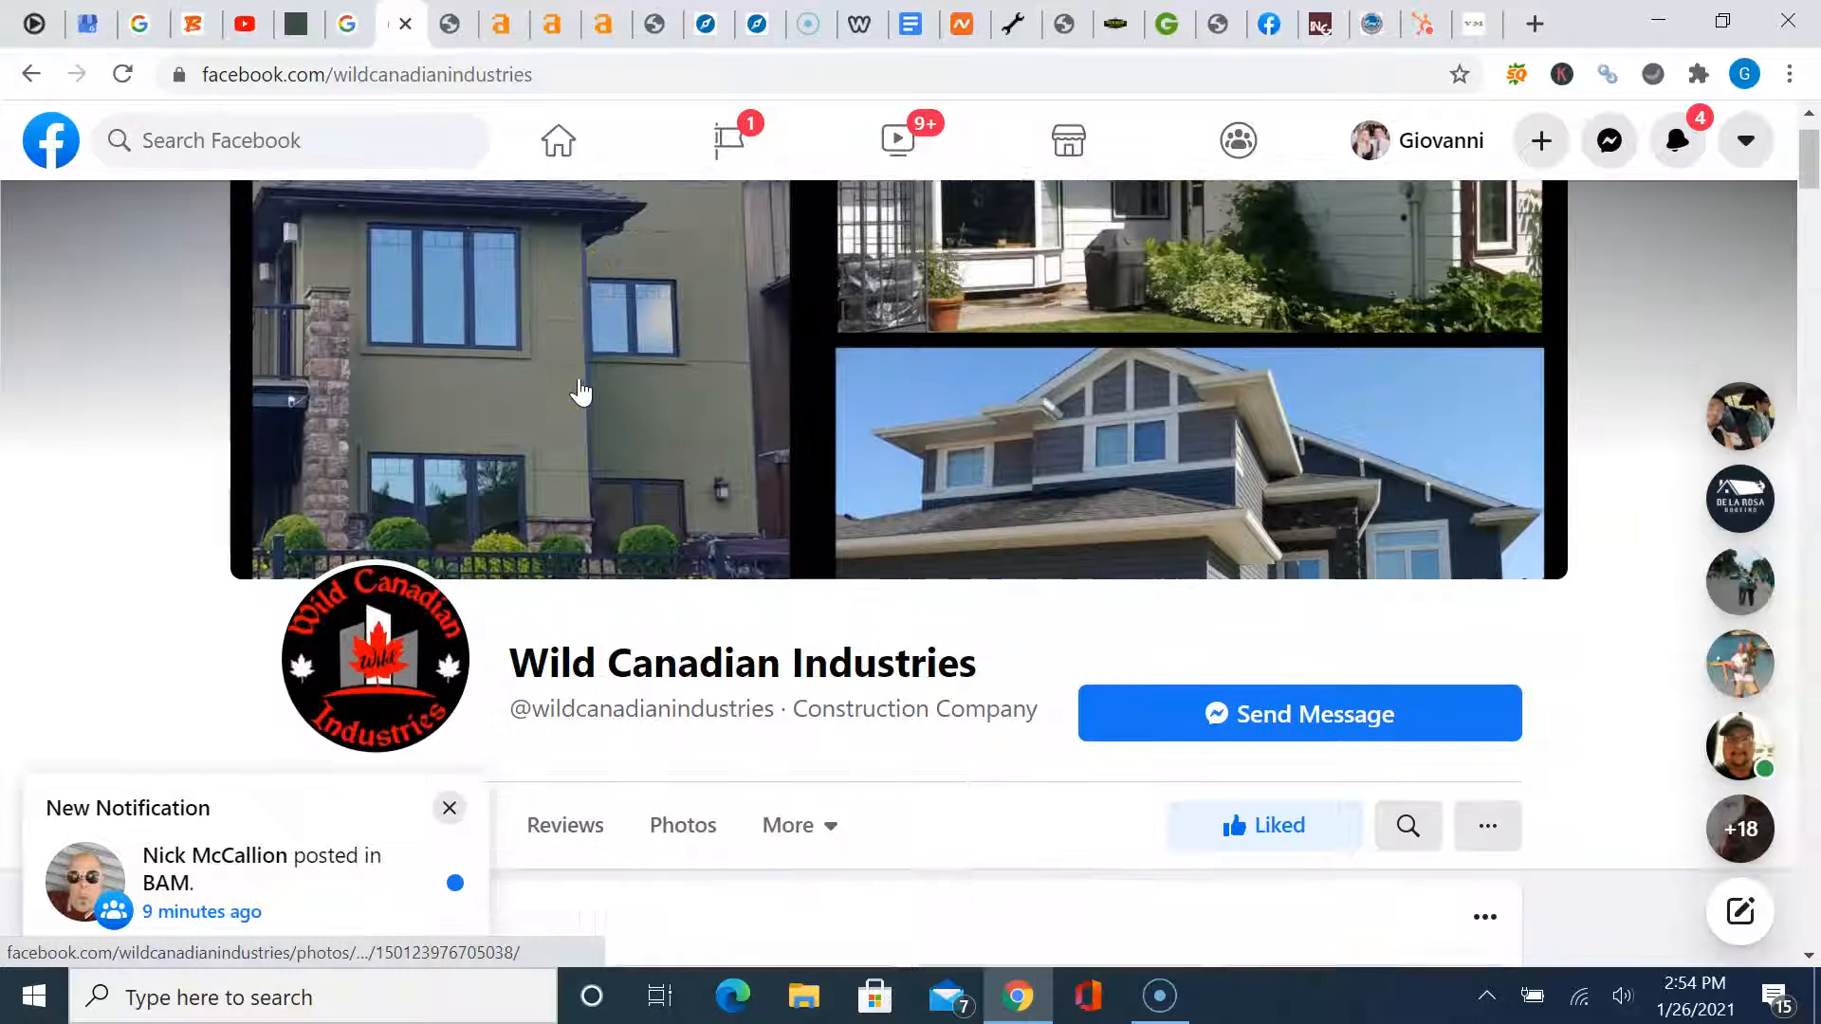
{"action": "scroll", "scroll_direction": "down", "scroll_amount": 3}
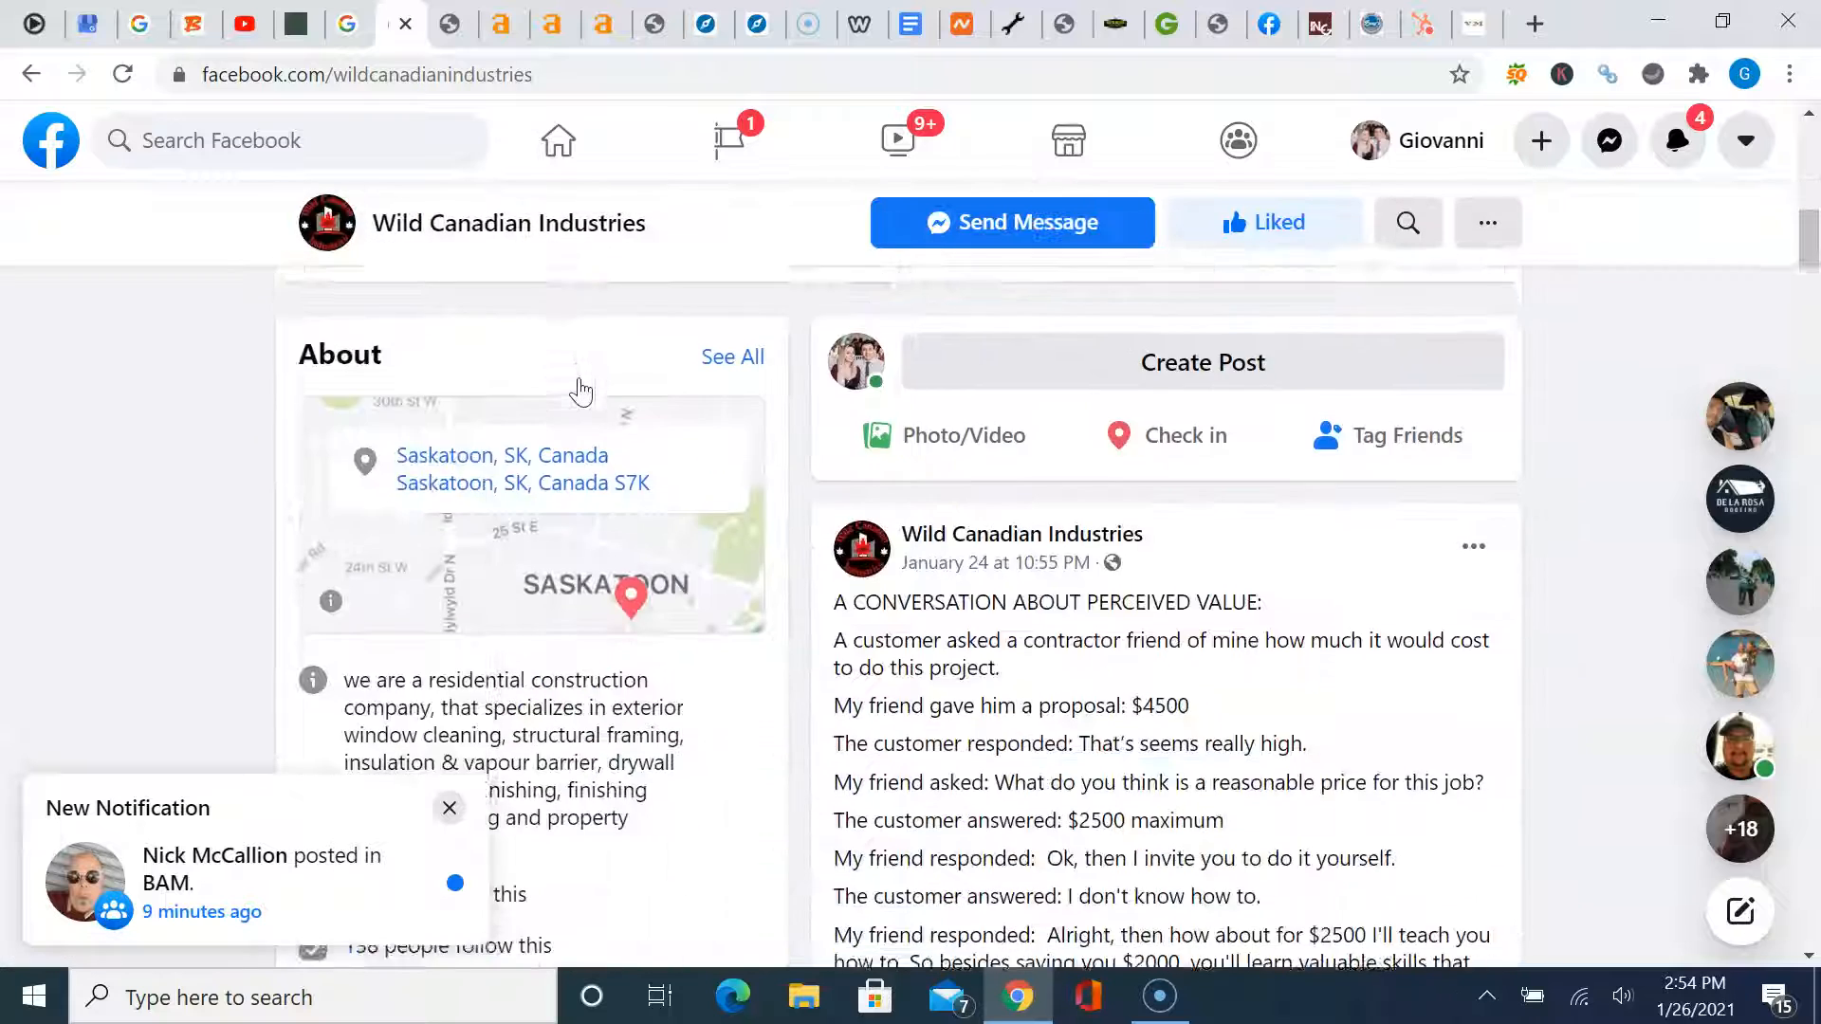
{"action": "scroll", "scroll_direction": "down", "scroll_amount": 3}
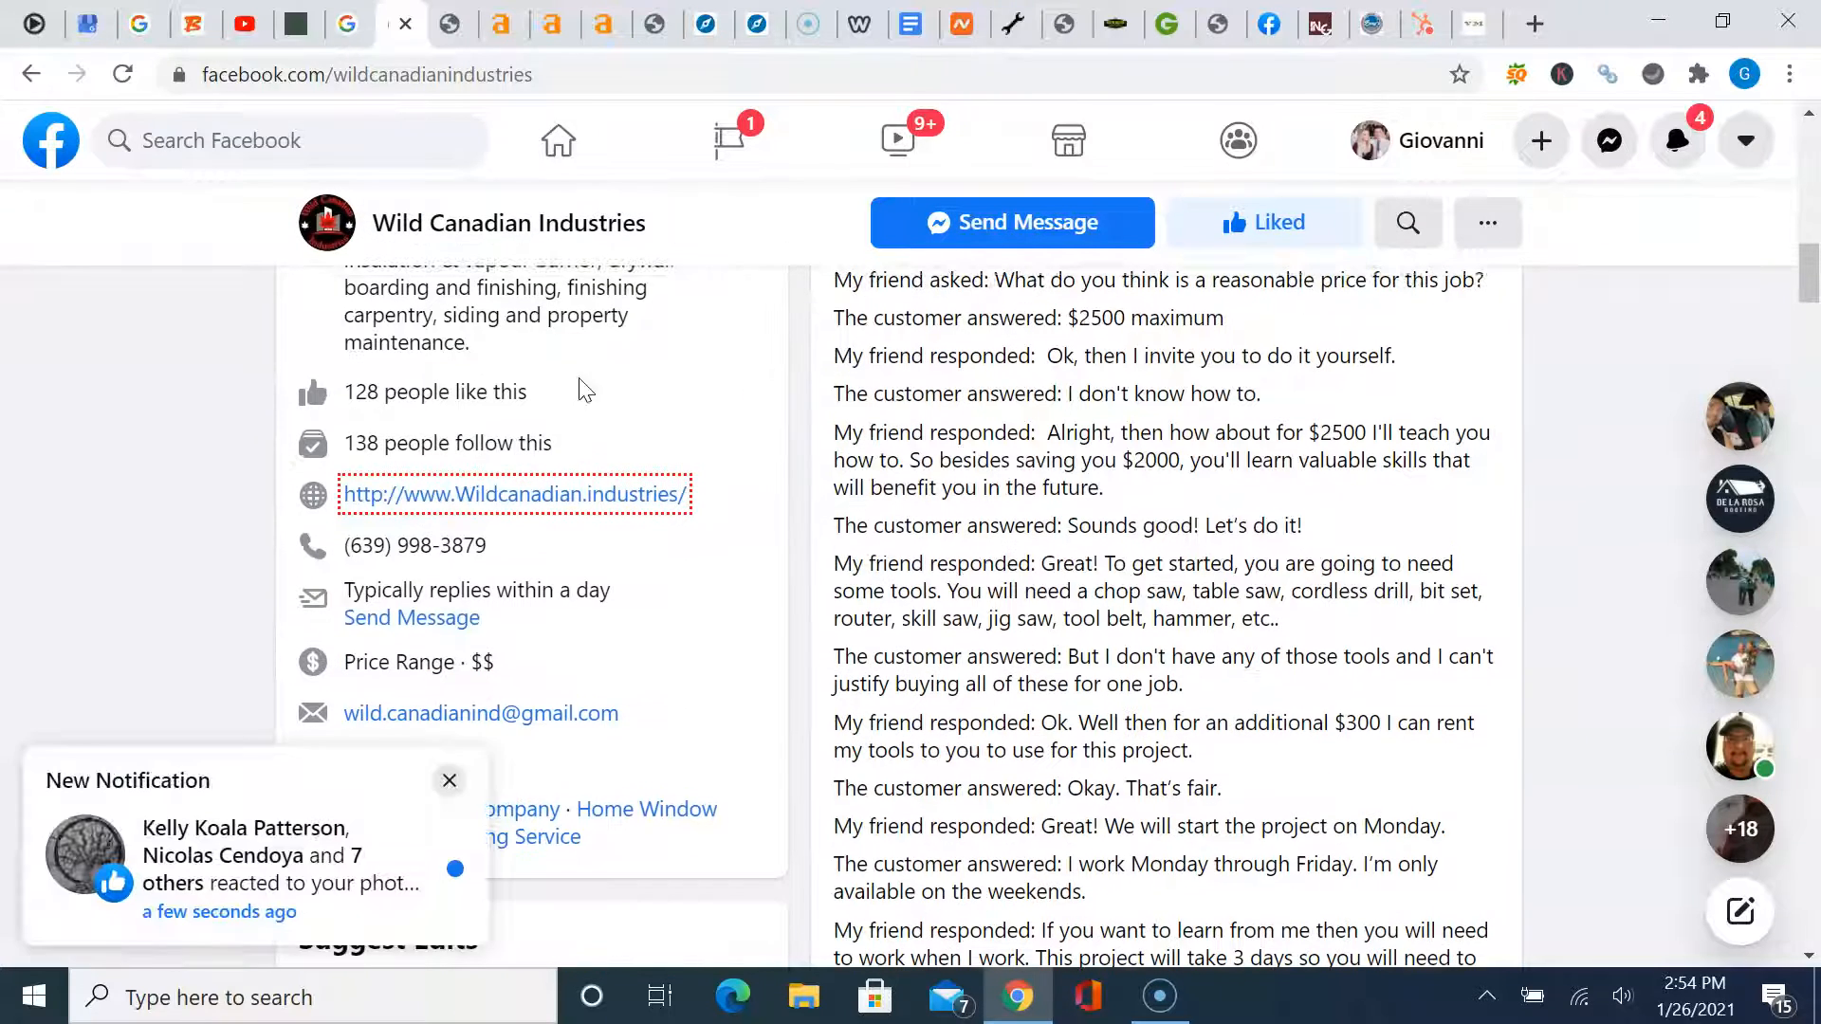
{"action": "mouse_move", "coordinate": [462, 418]}
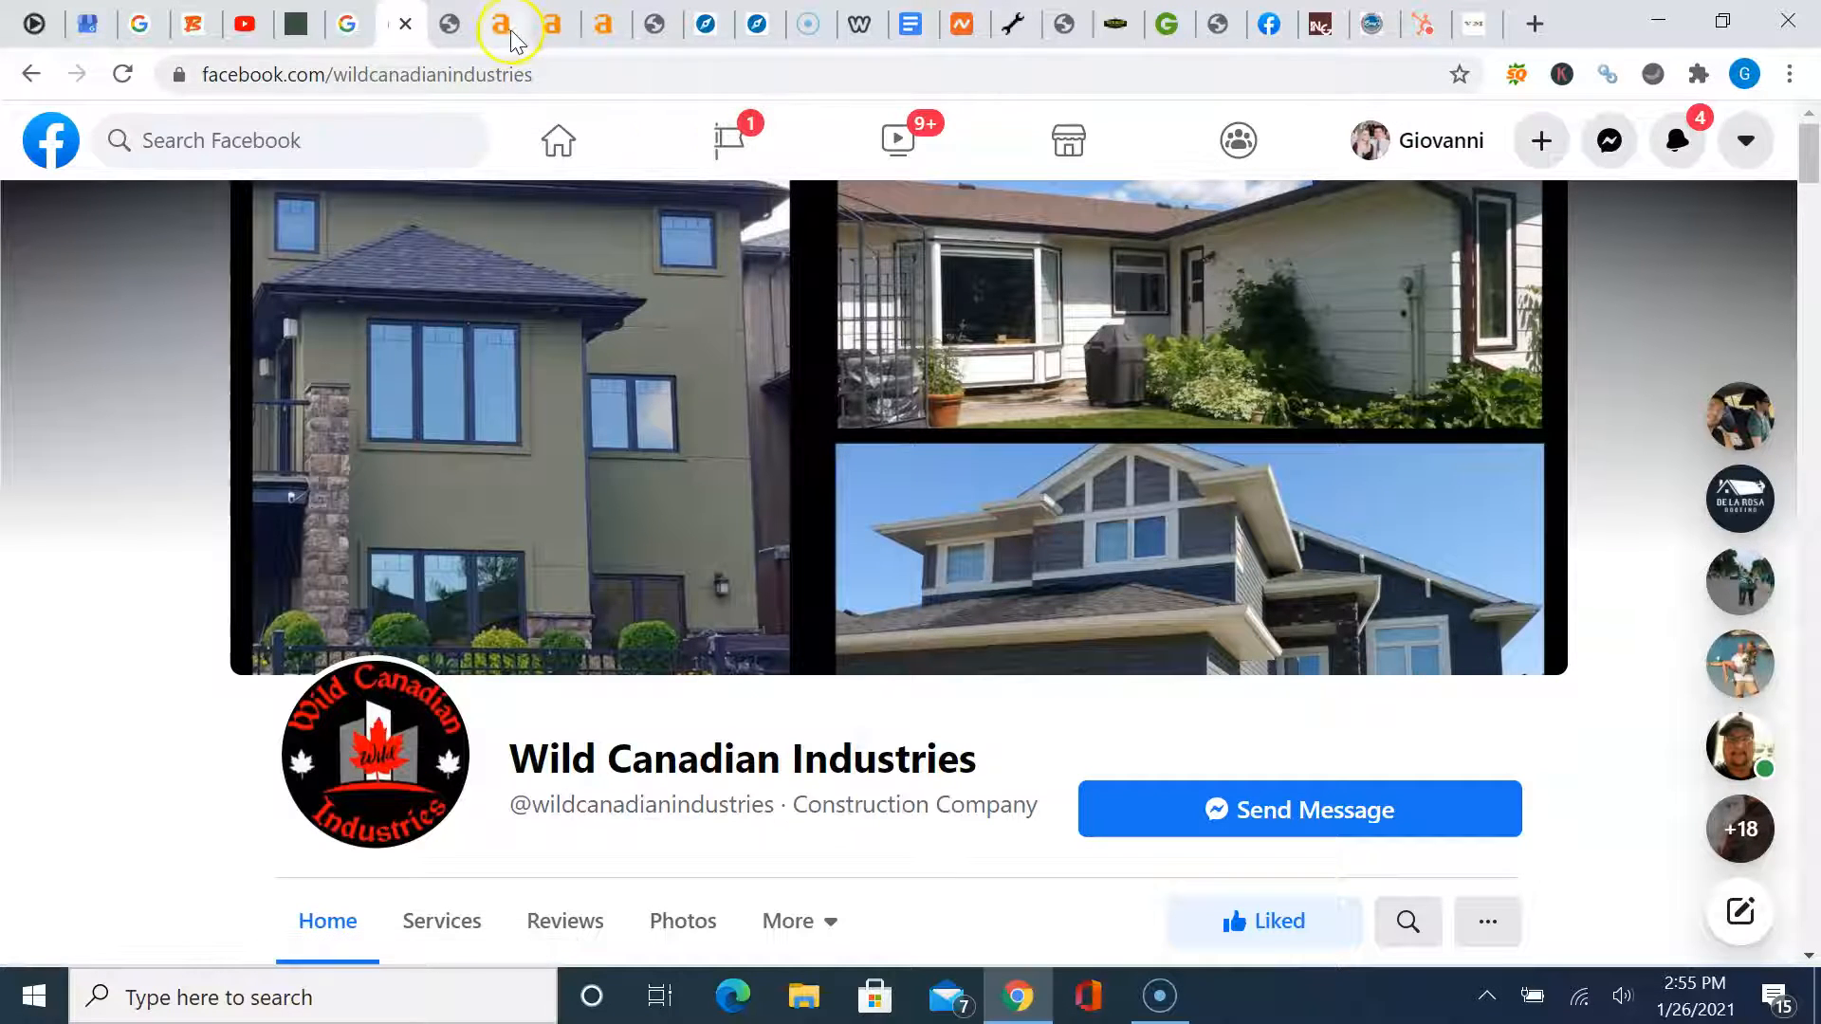
{"action": "left_click", "coordinate": [502, 22]}
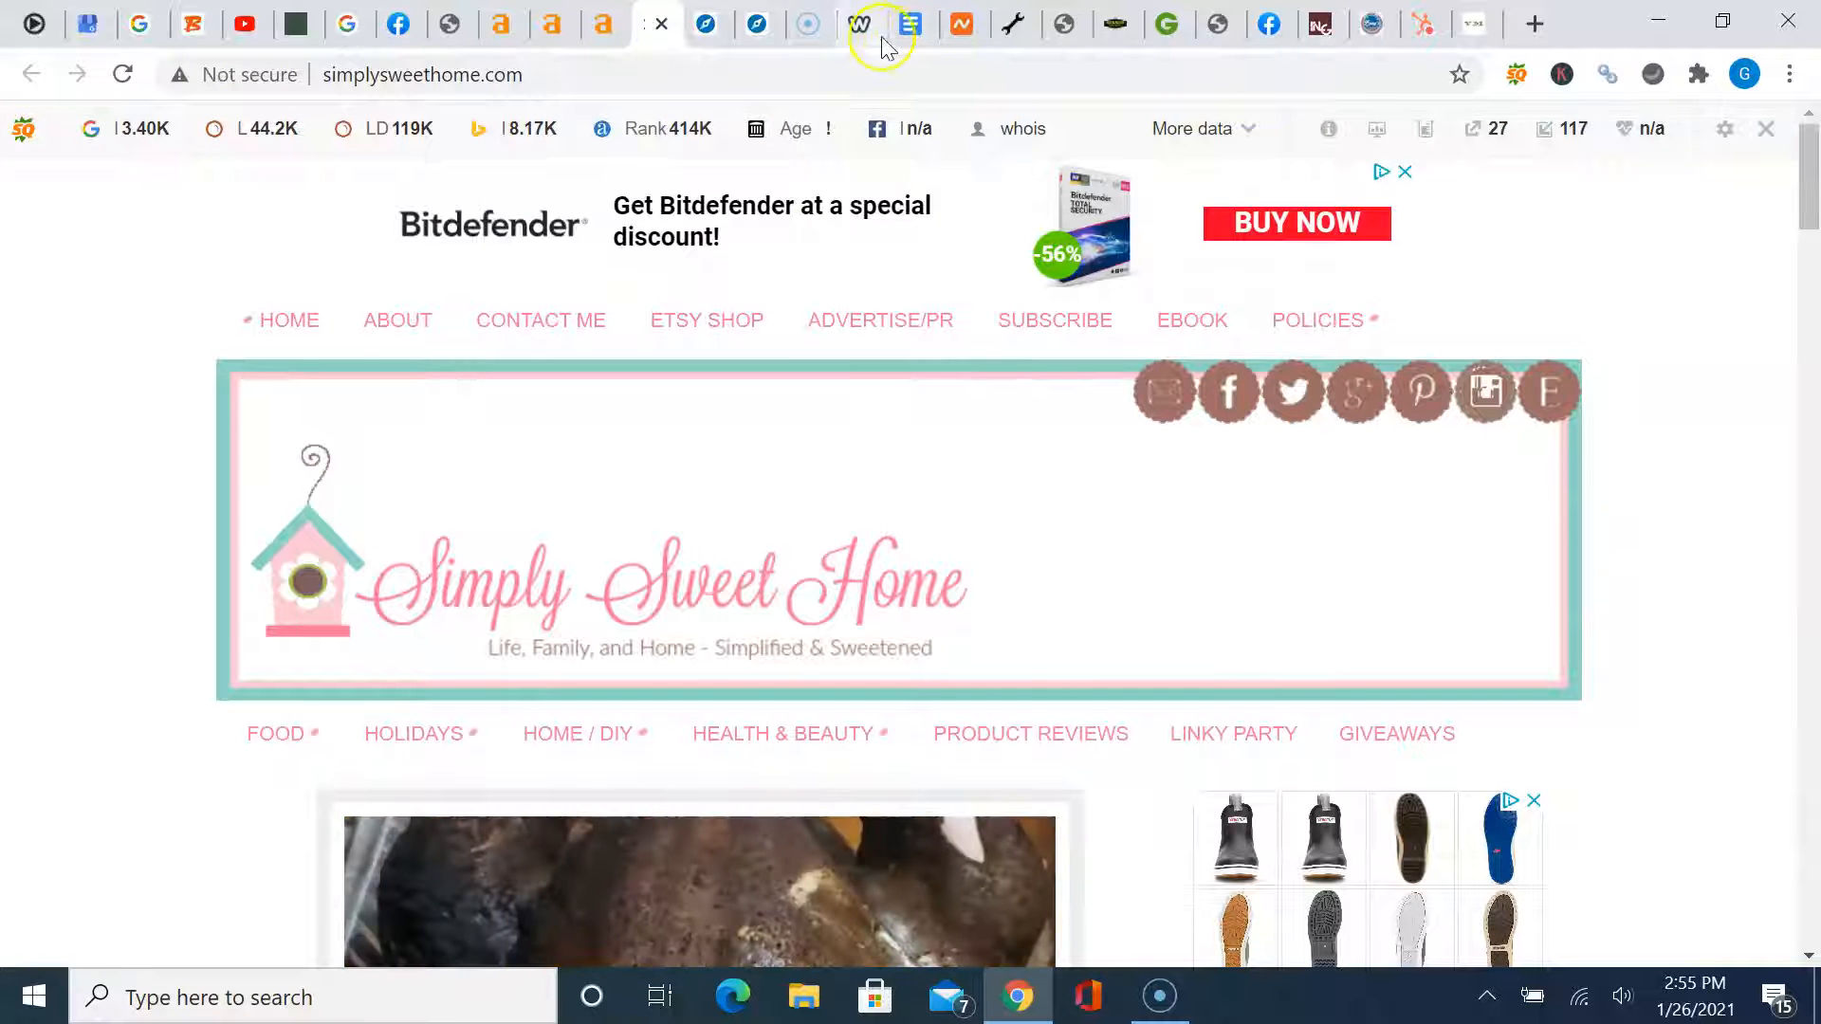
{"action": "left_click", "coordinate": [860, 22]}
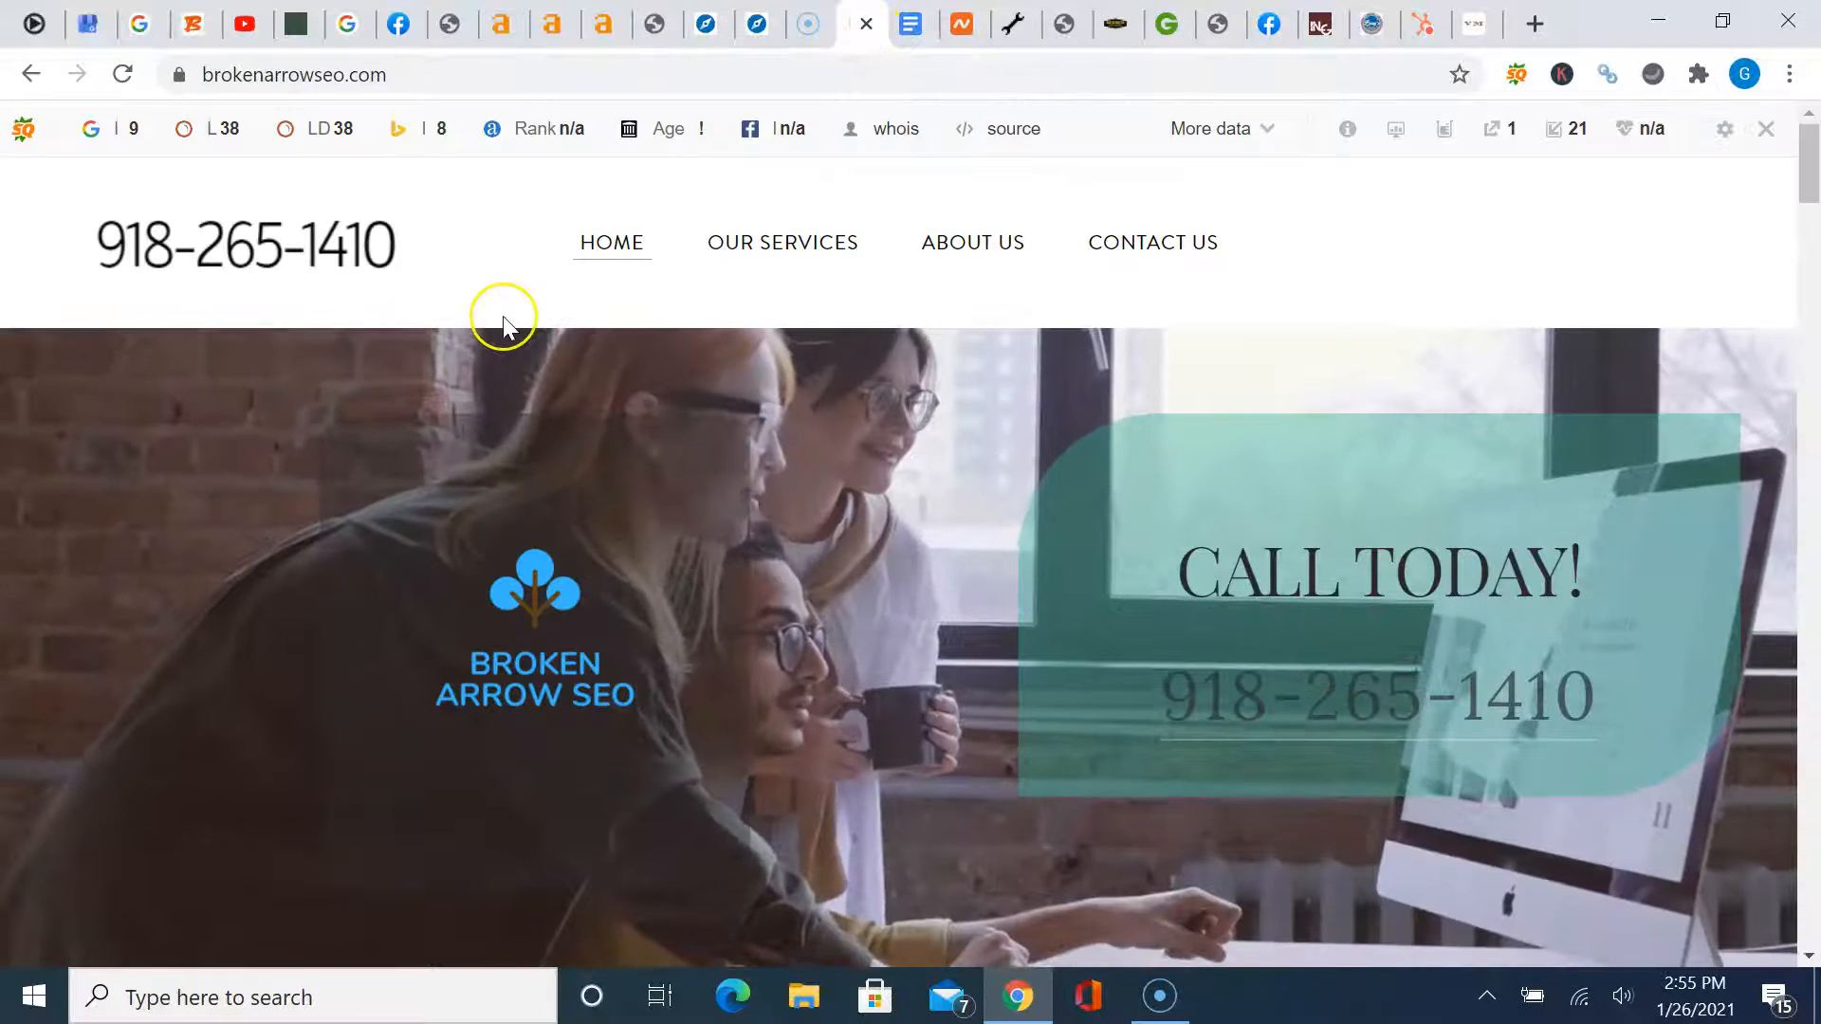